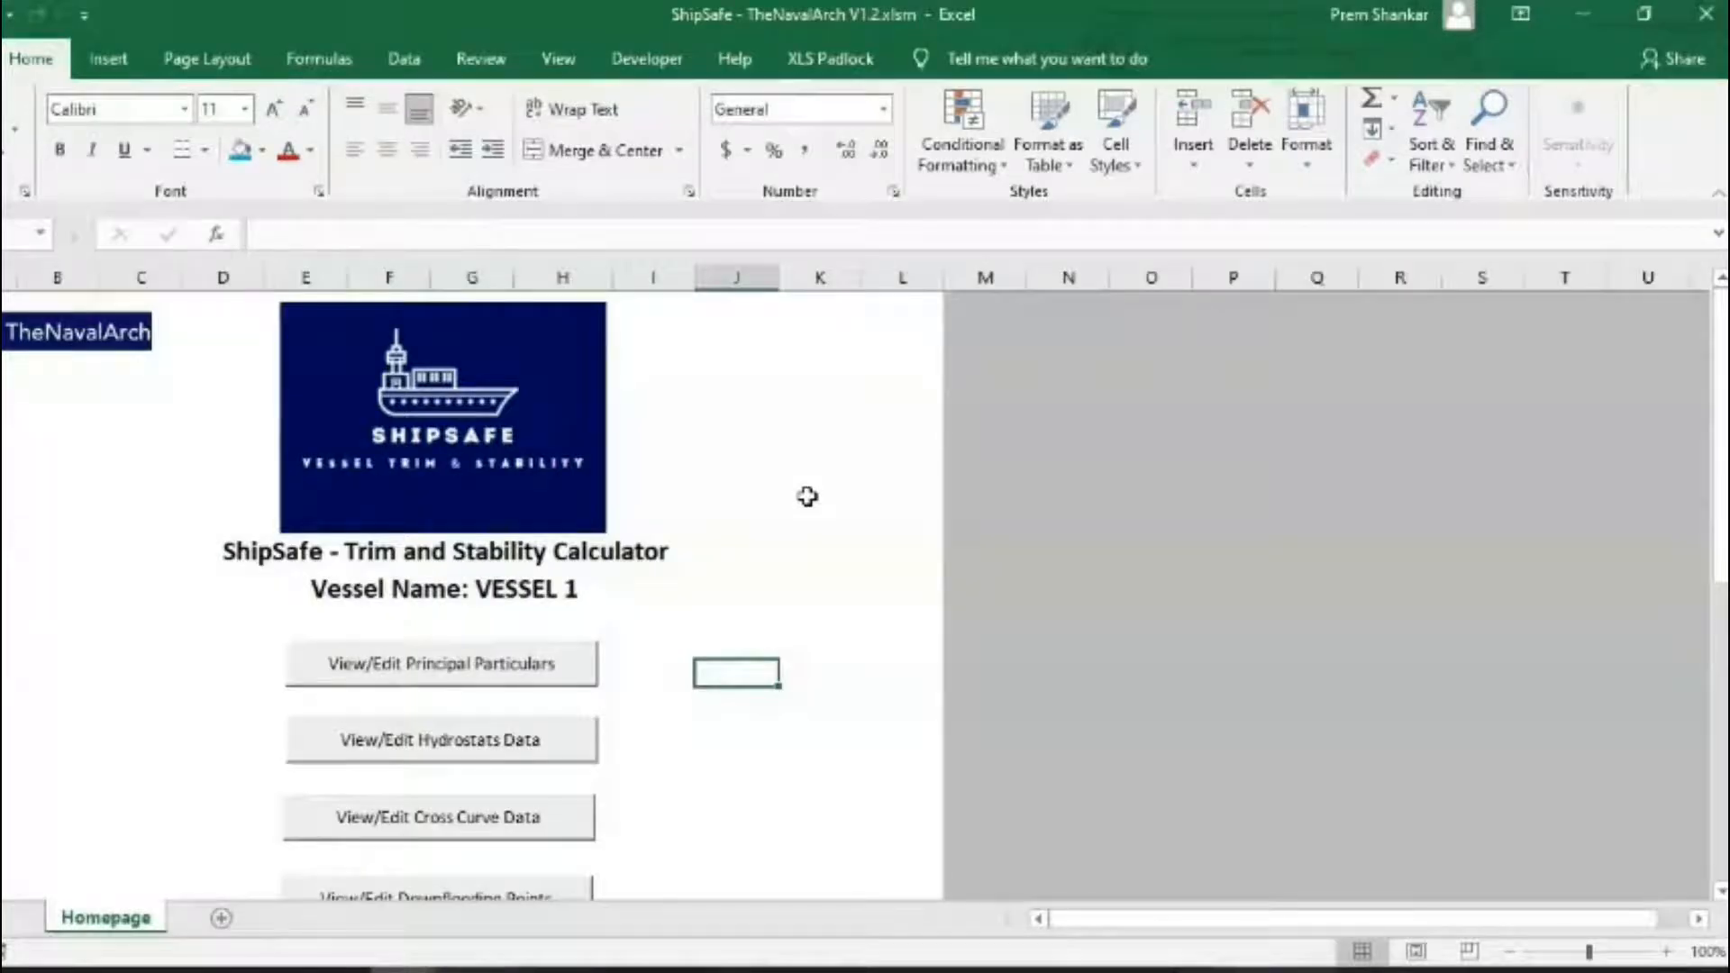
pyautogui.moveTo(768, 468)
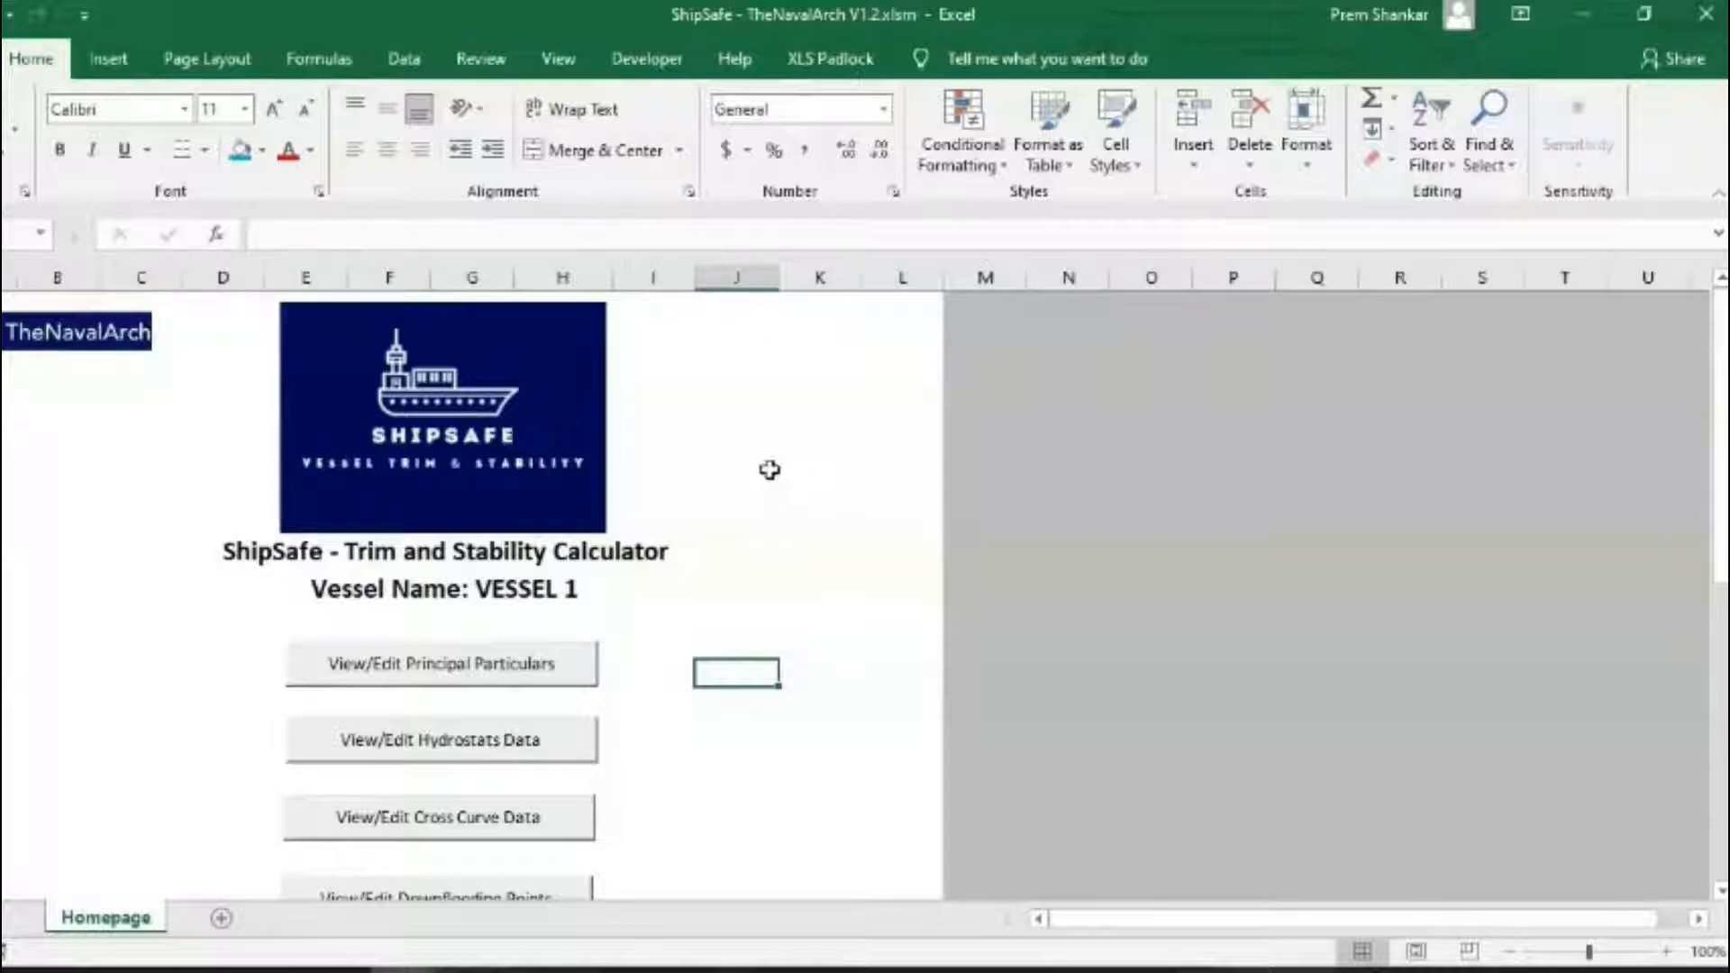
pyautogui.moveTo(758, 565)
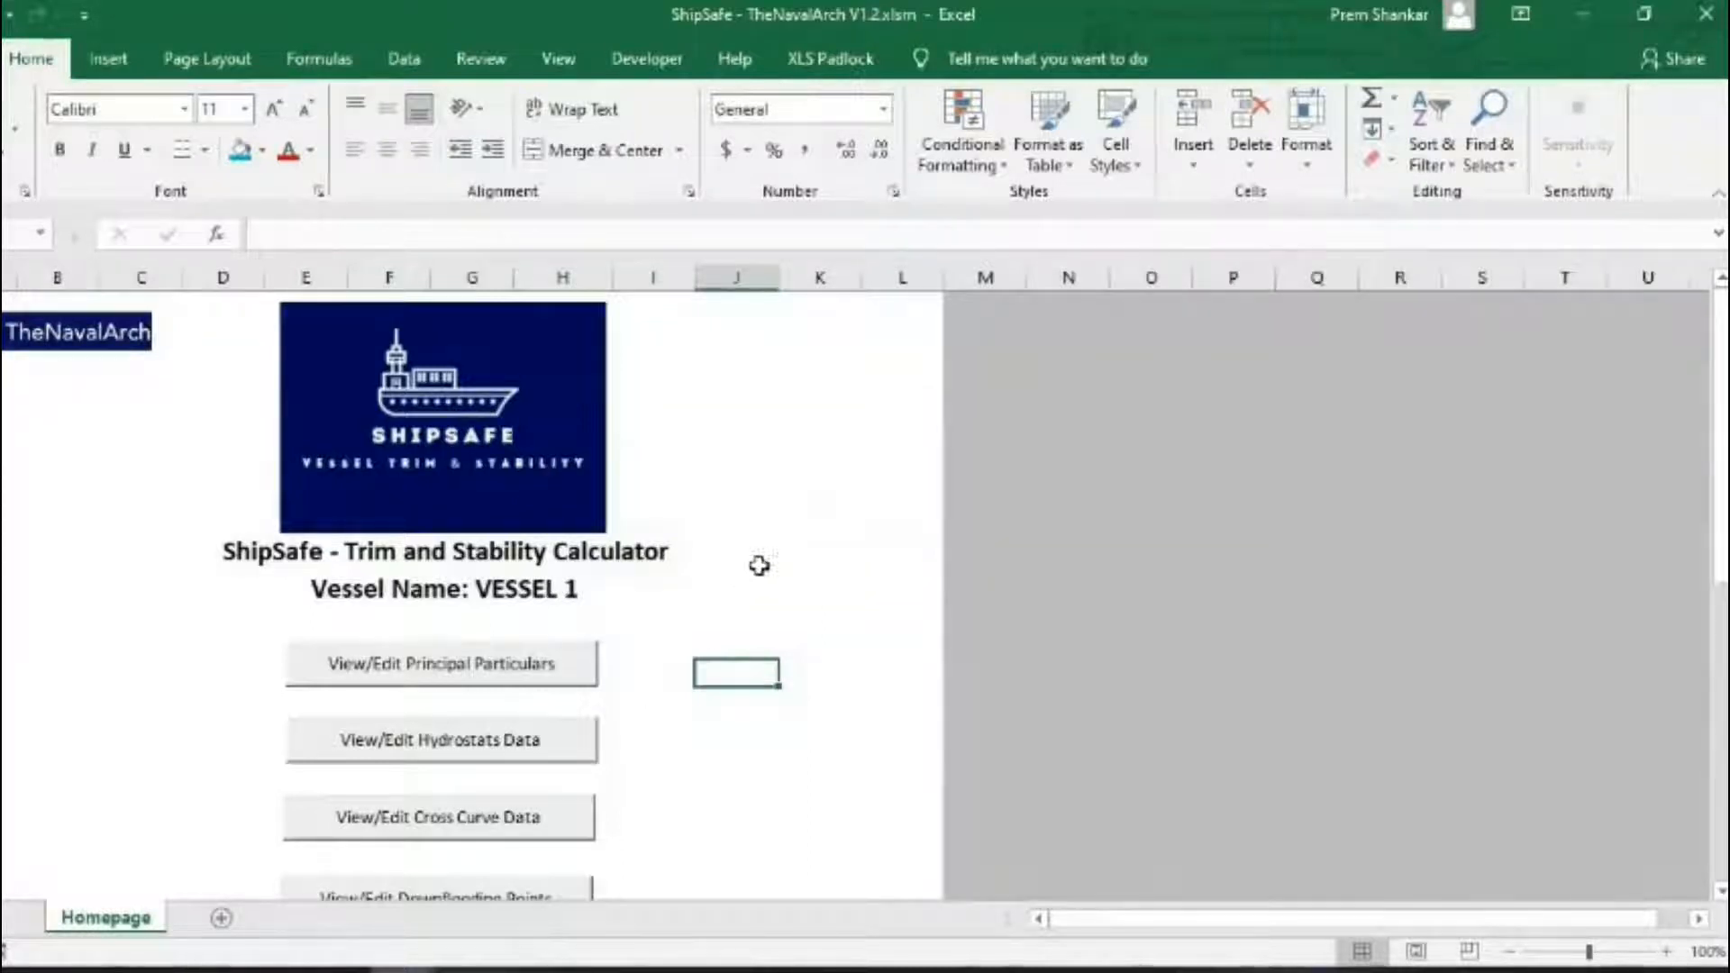
# Look over the vessel's principal particulars sheet, then return to the ShipSafe homepage
pyautogui.click(819, 519)
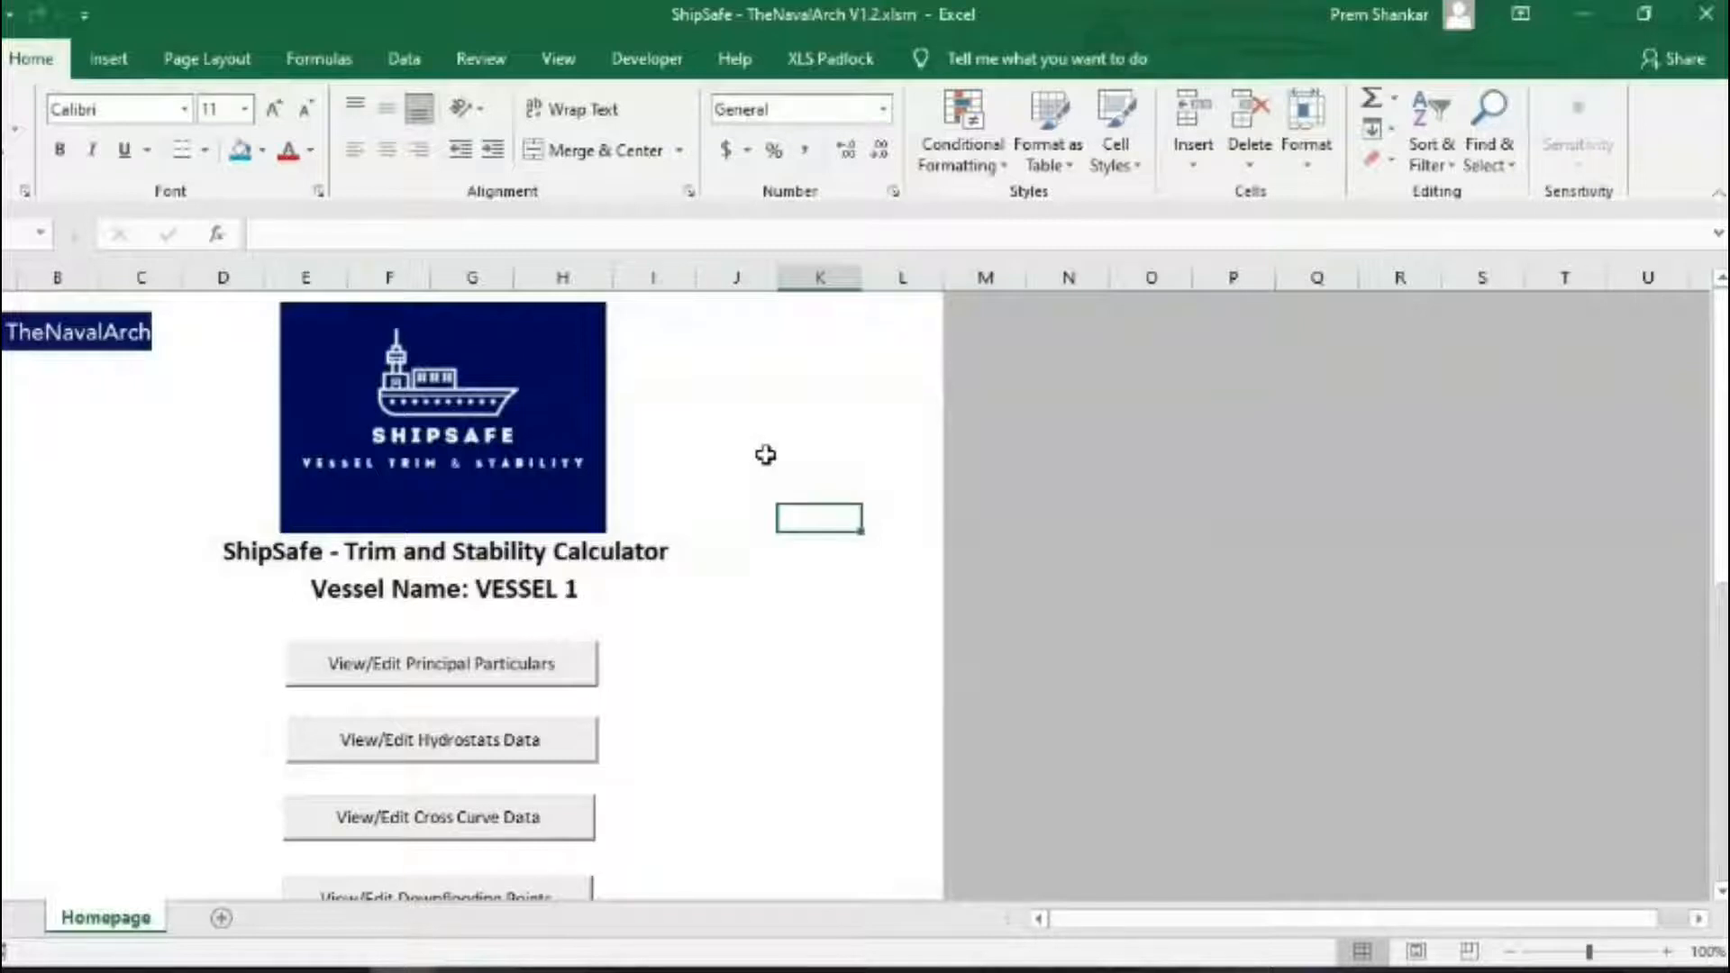
pyautogui.moveTo(758, 449)
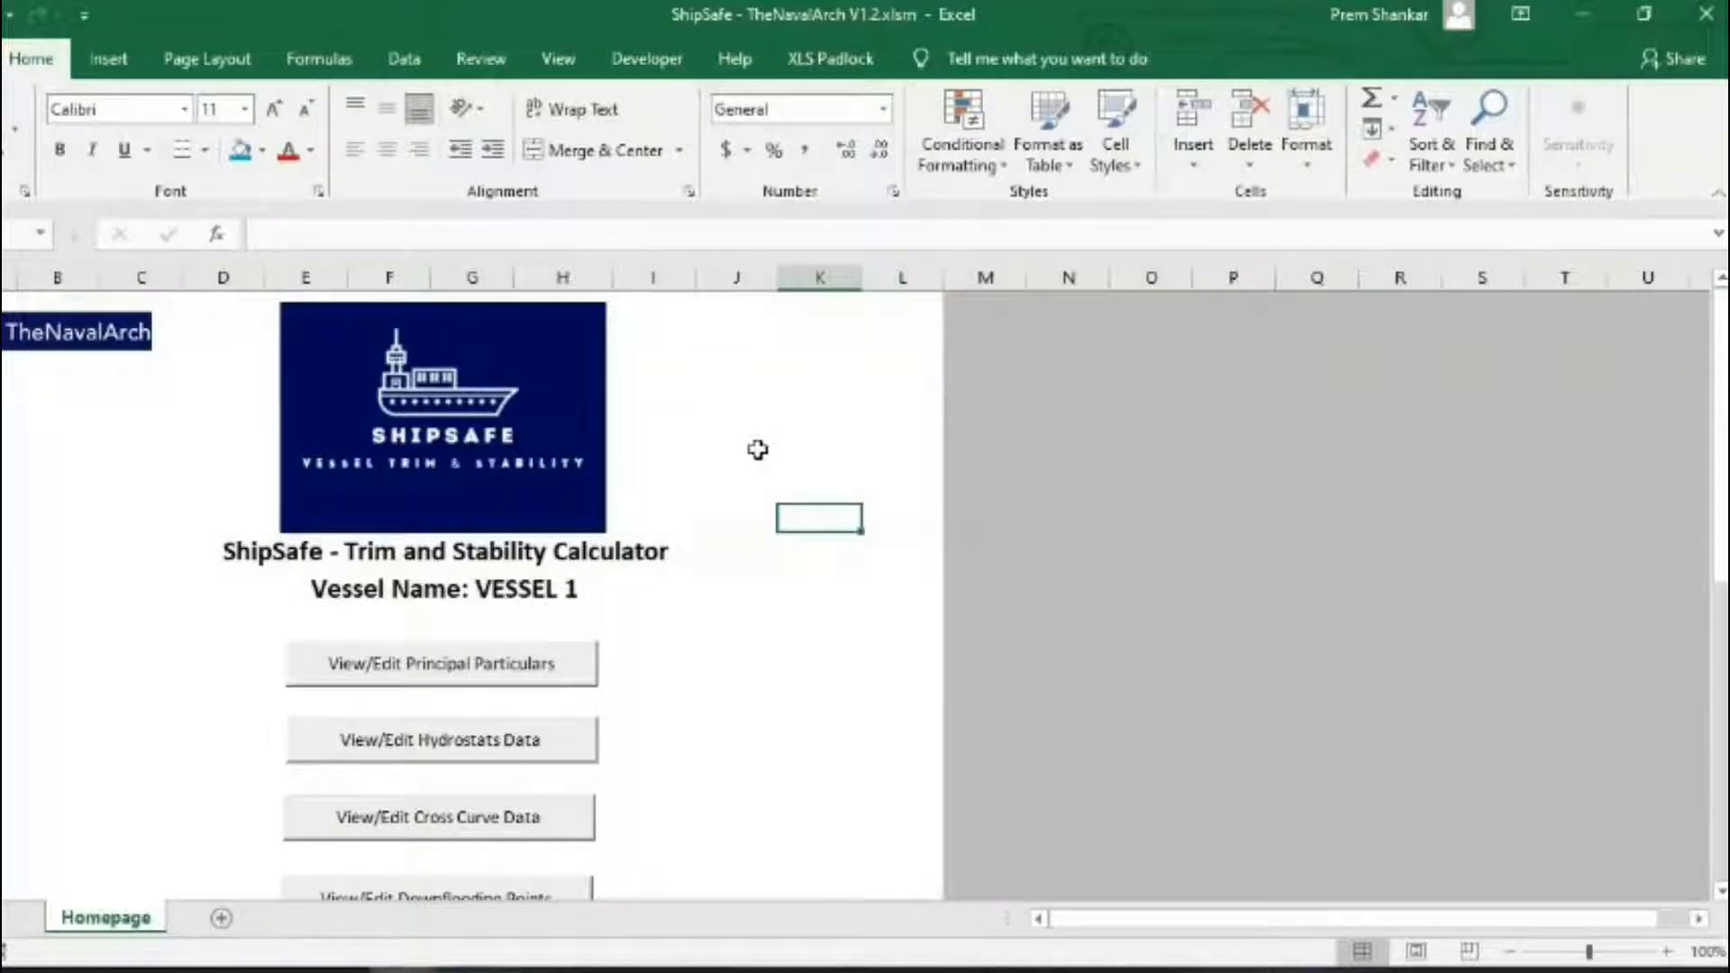
pyautogui.moveTo(606, 612)
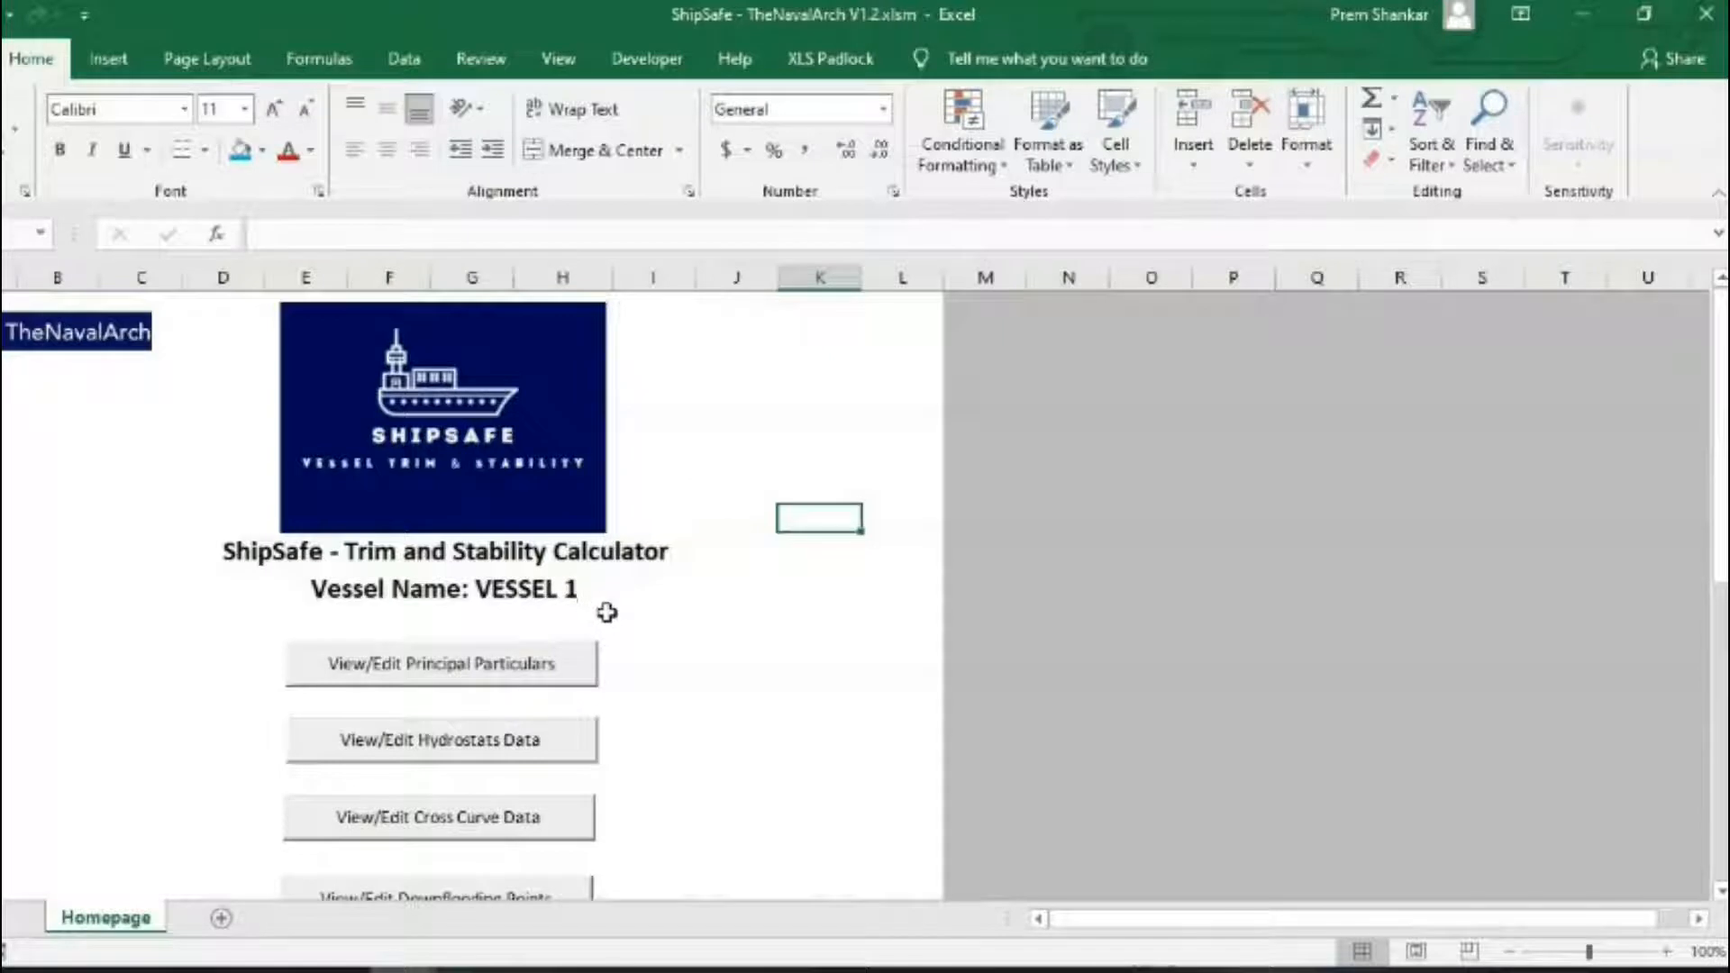
pyautogui.scroll(-3)
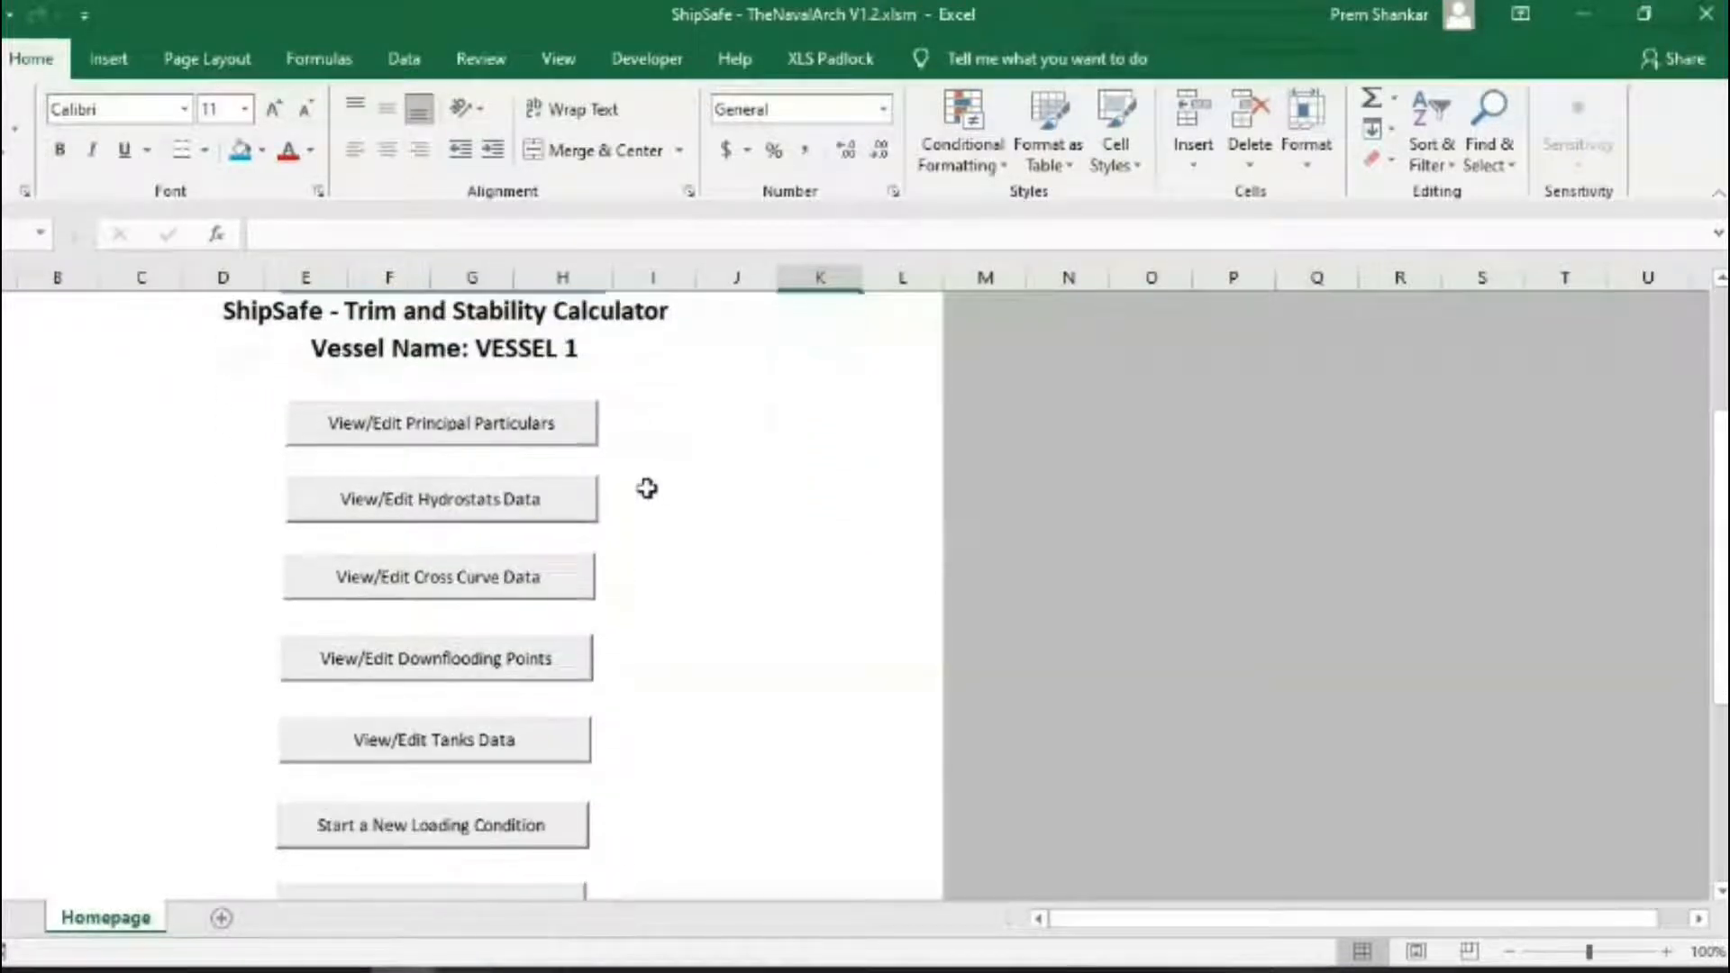
pyautogui.moveTo(503, 519)
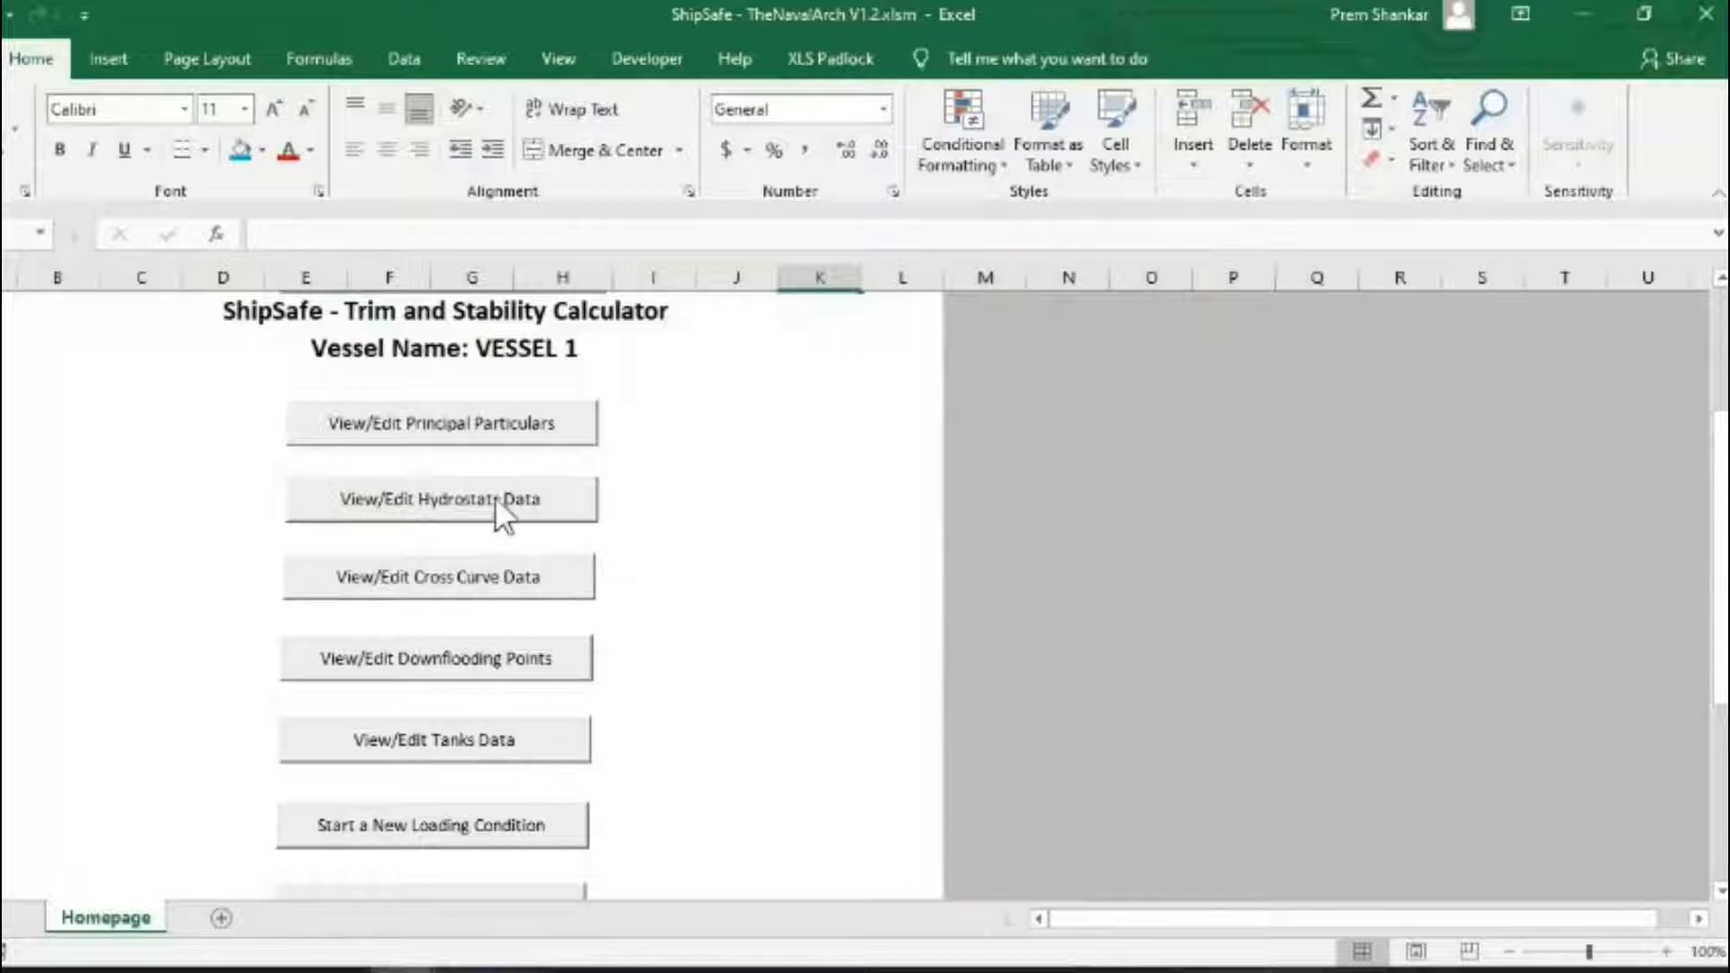
pyautogui.moveTo(491, 596)
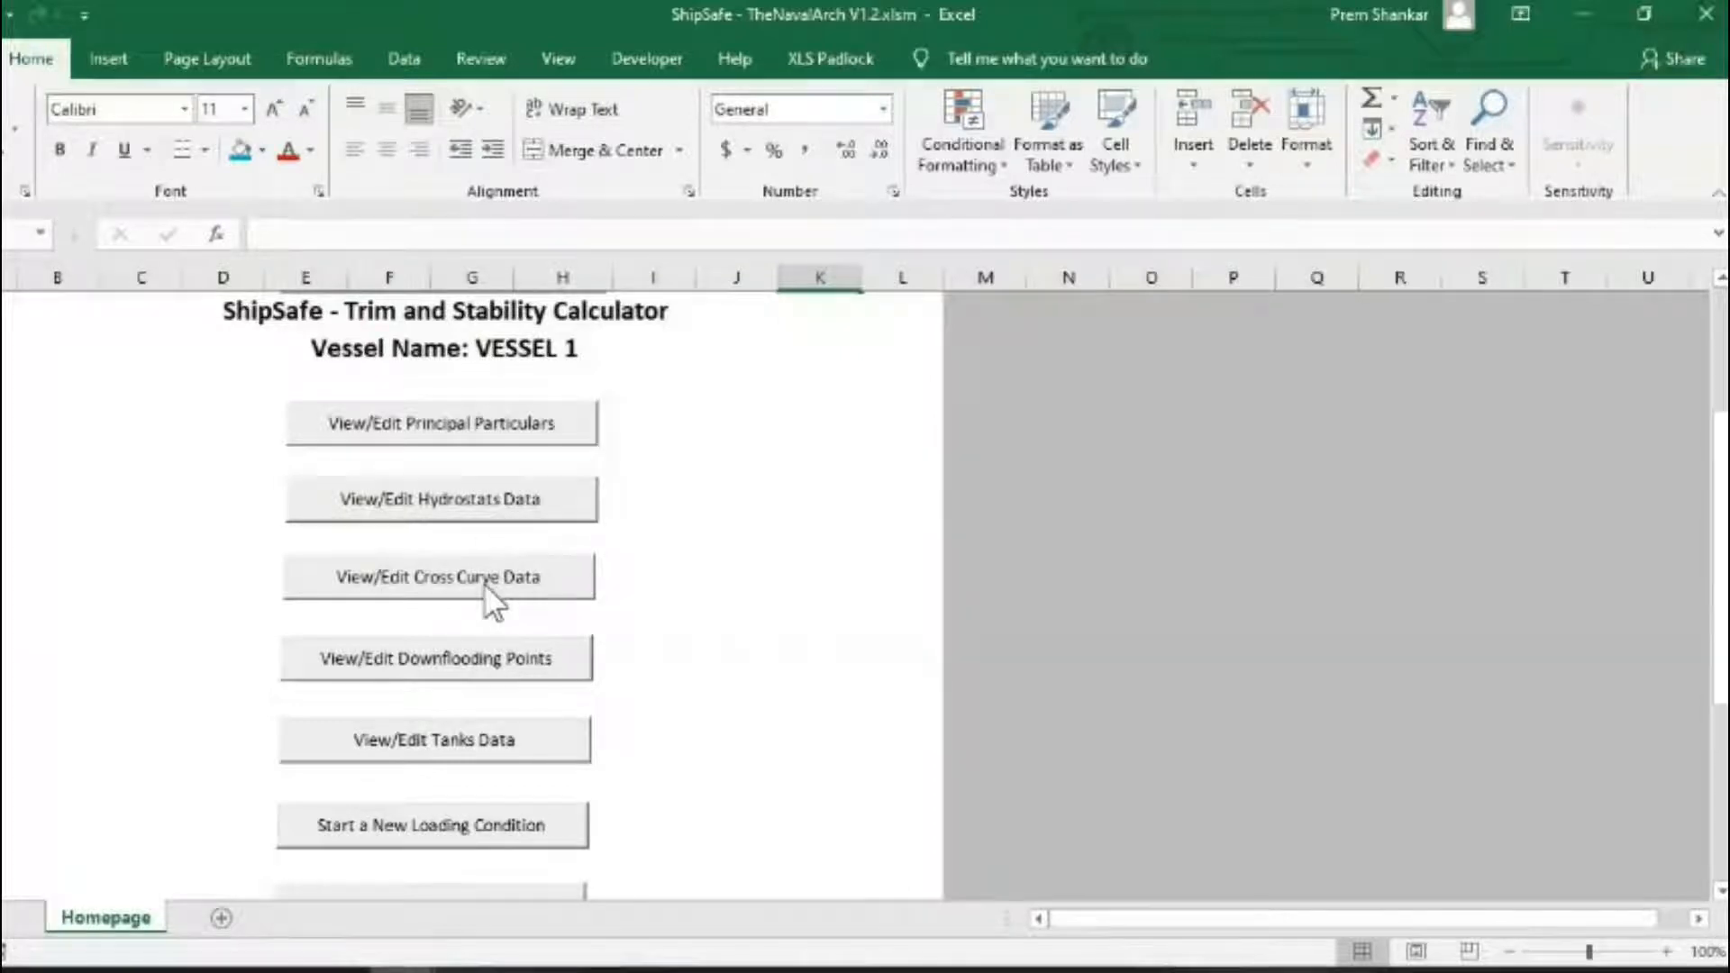
pyautogui.moveTo(481, 684)
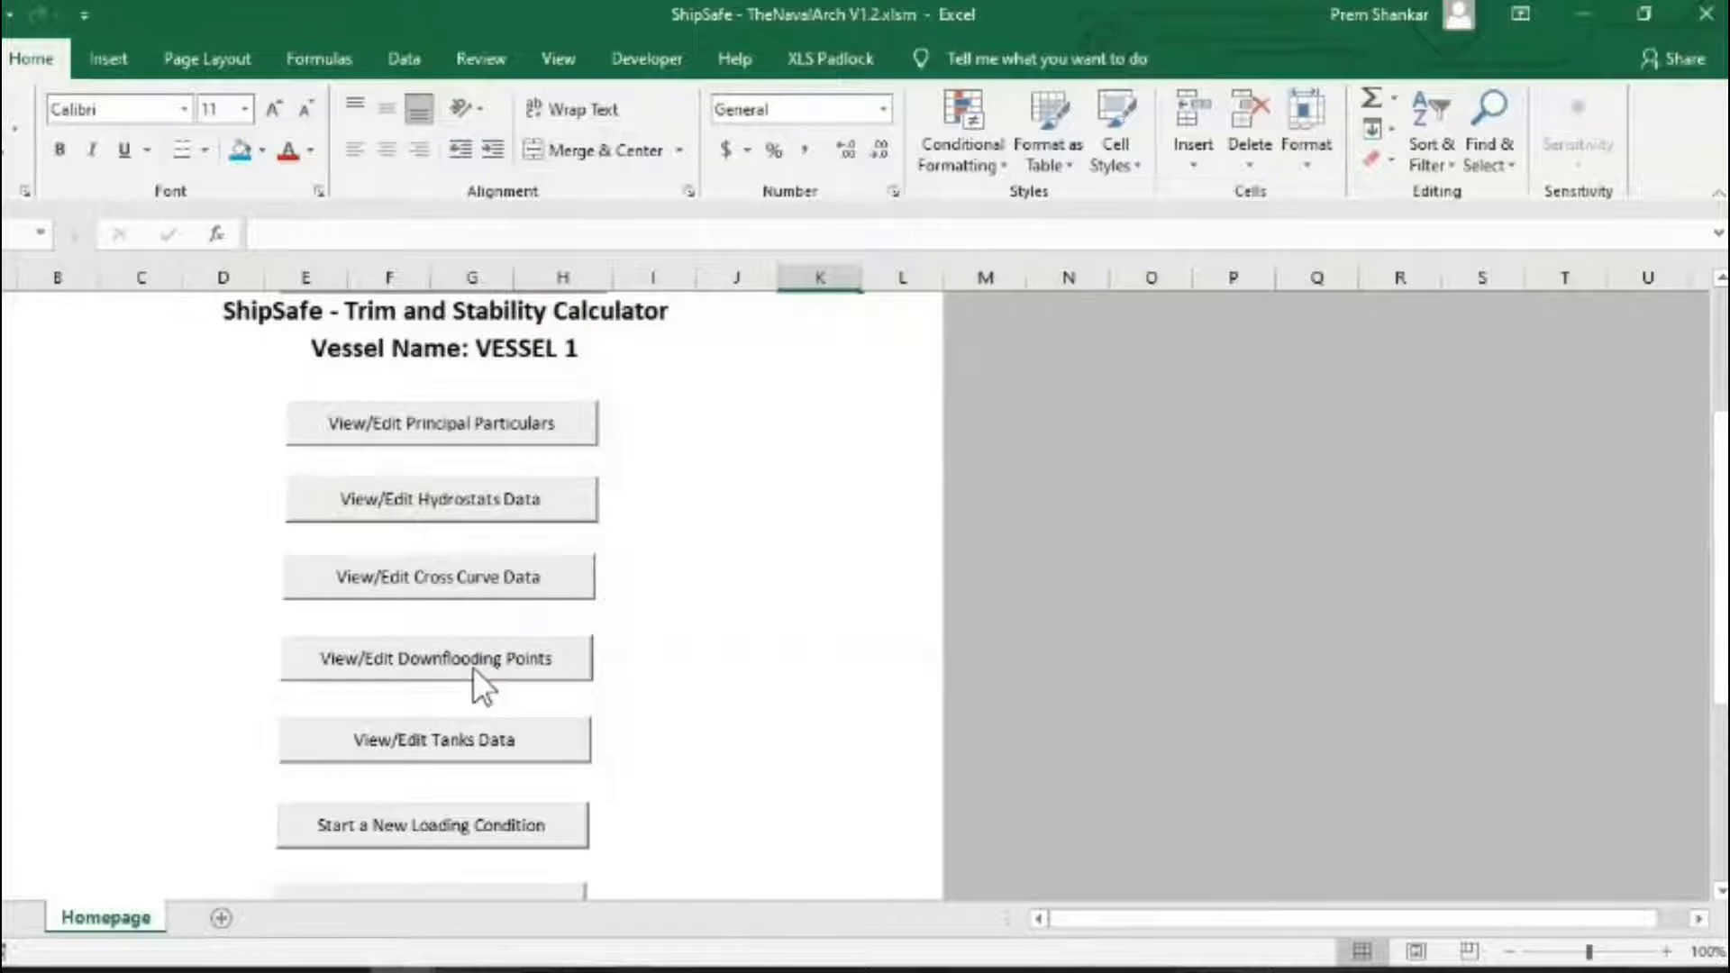
pyautogui.moveTo(736, 674)
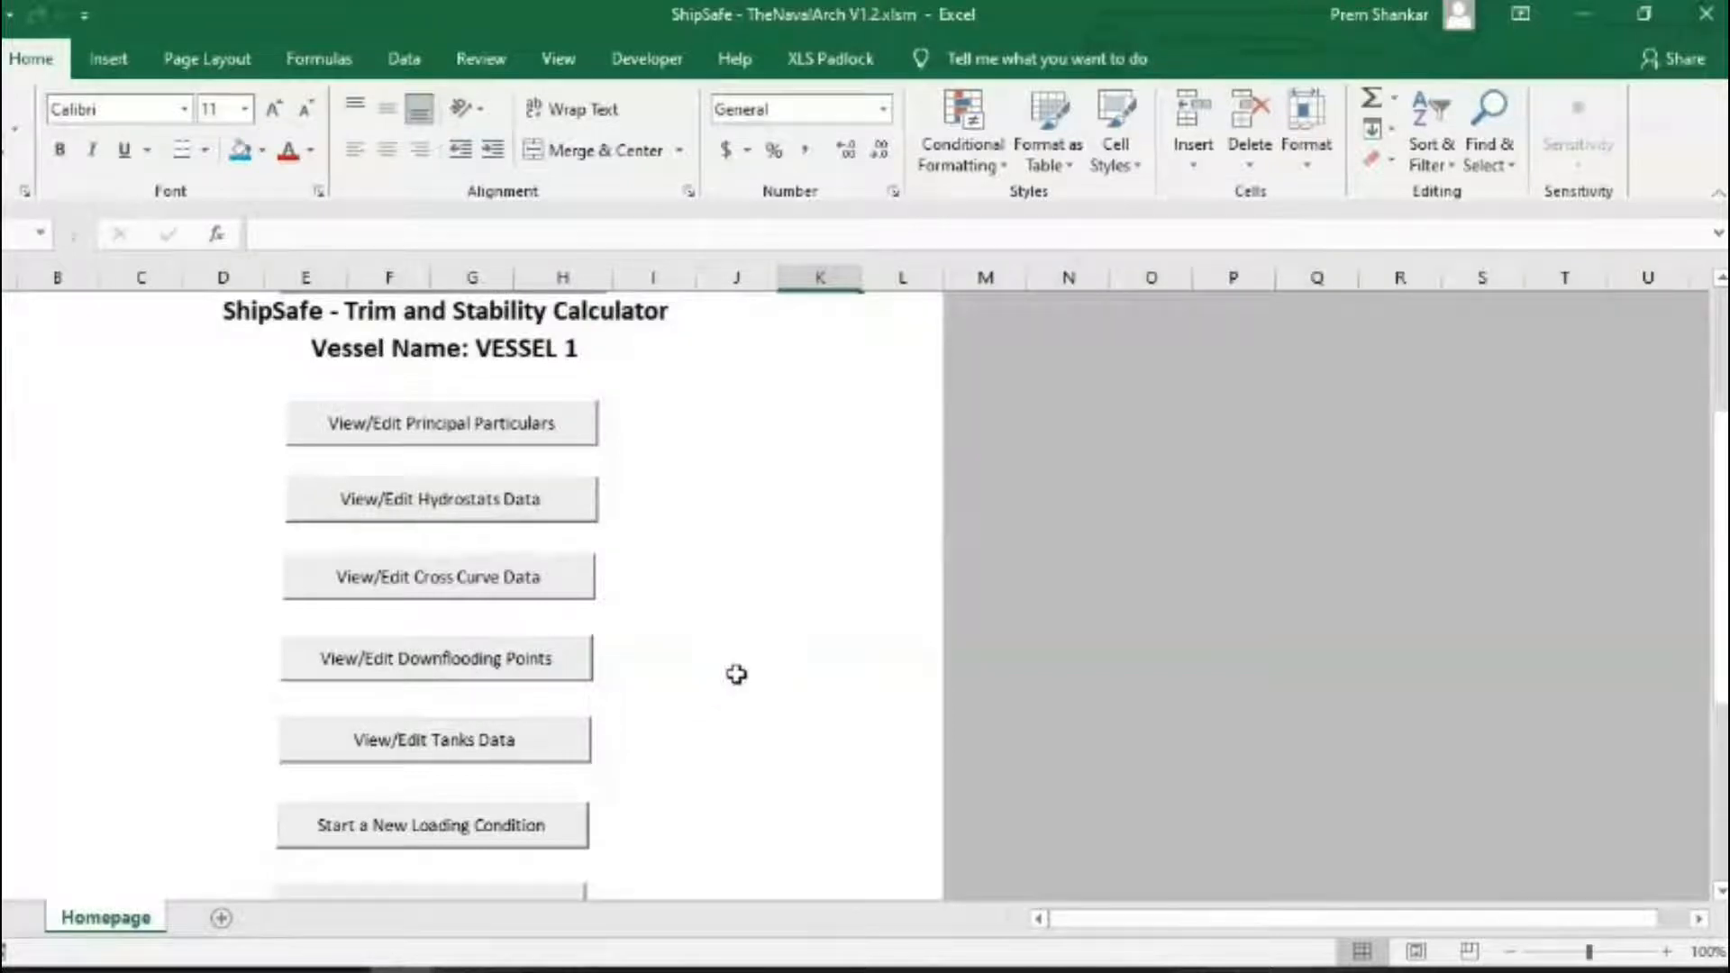
pyautogui.scroll(-3)
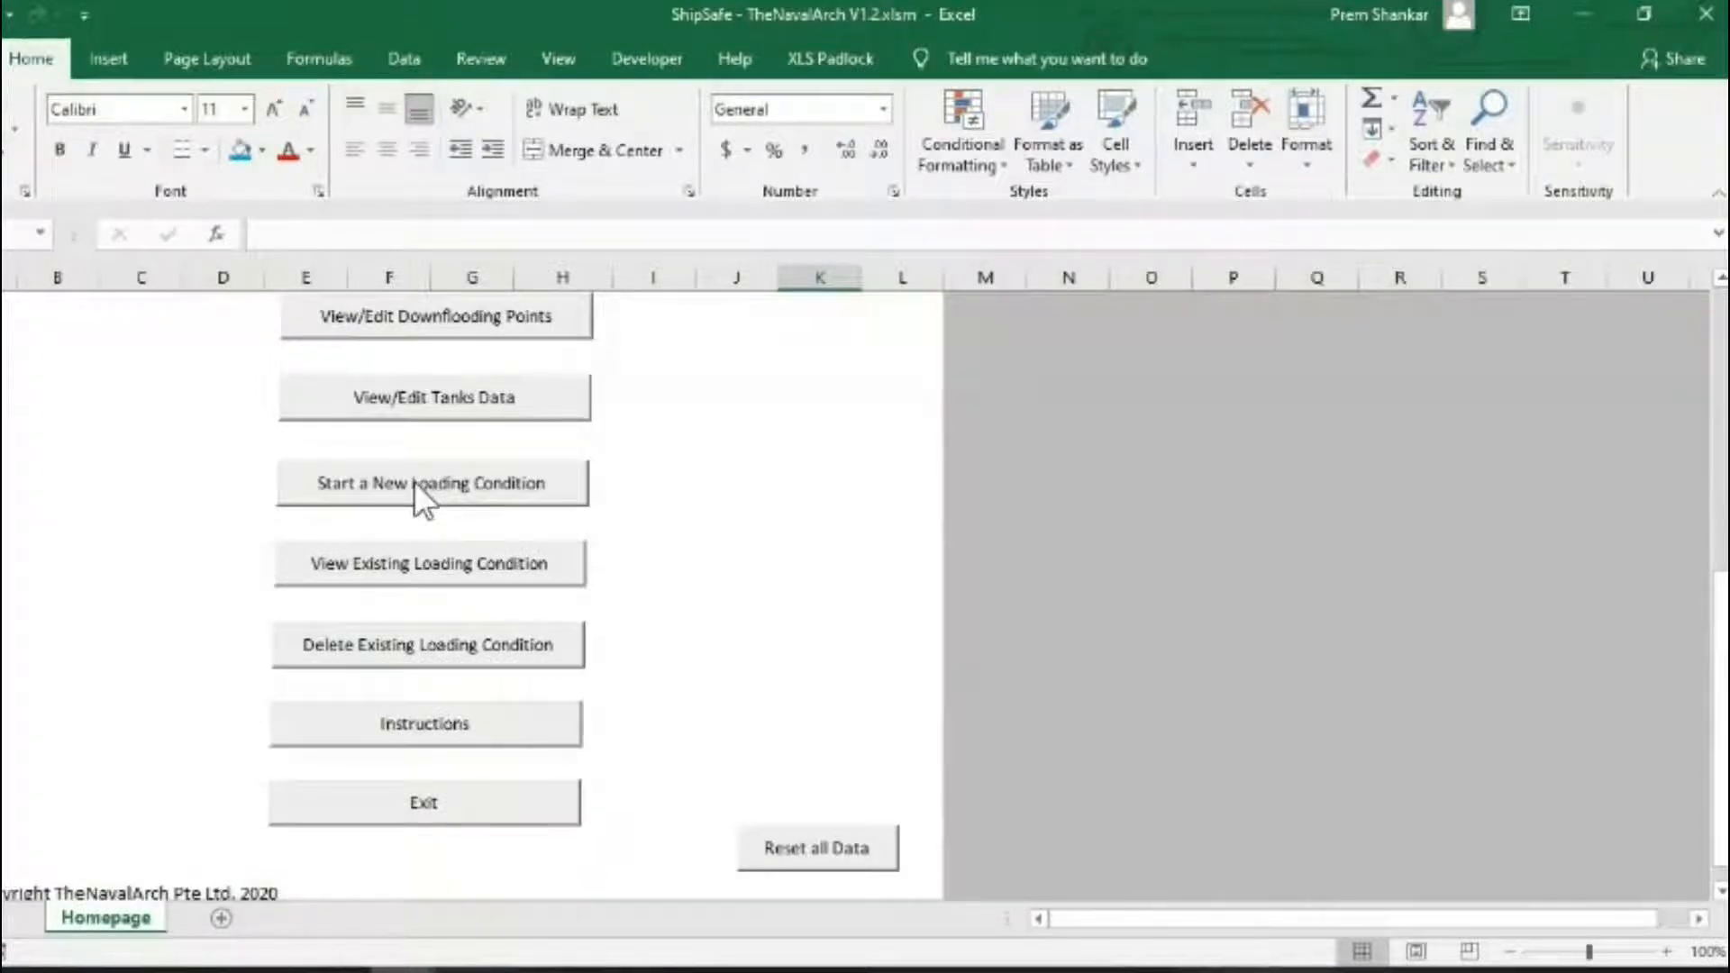
pyautogui.moveTo(442, 674)
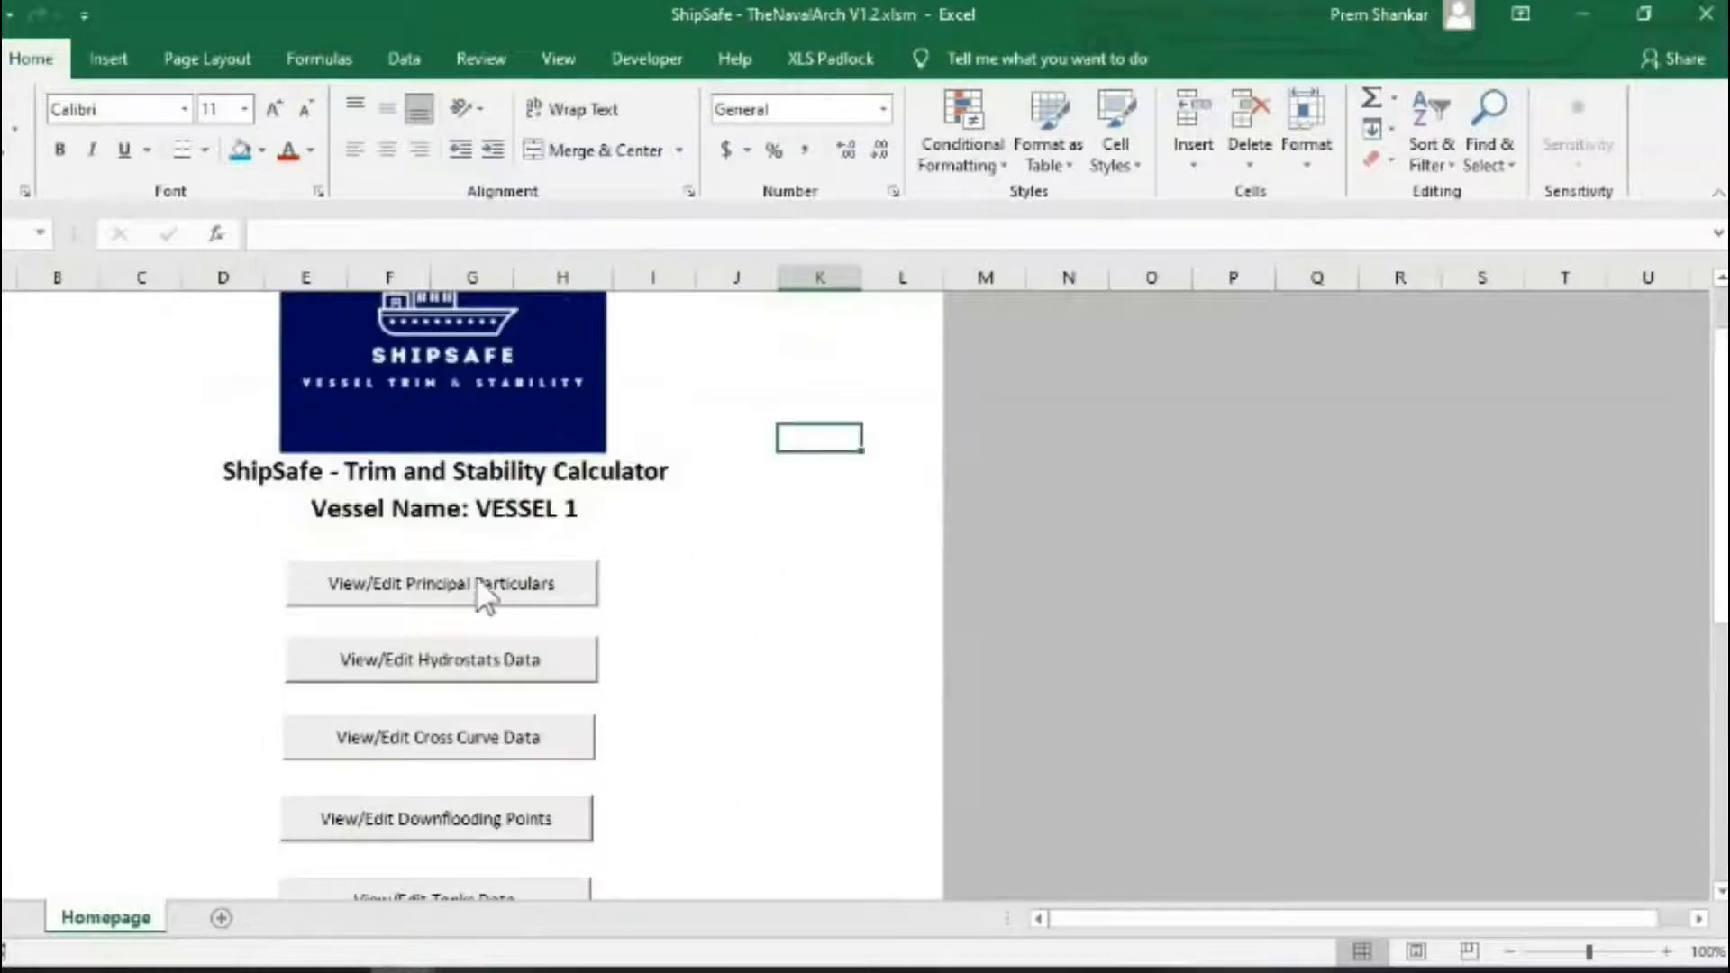
pyautogui.click(441, 584)
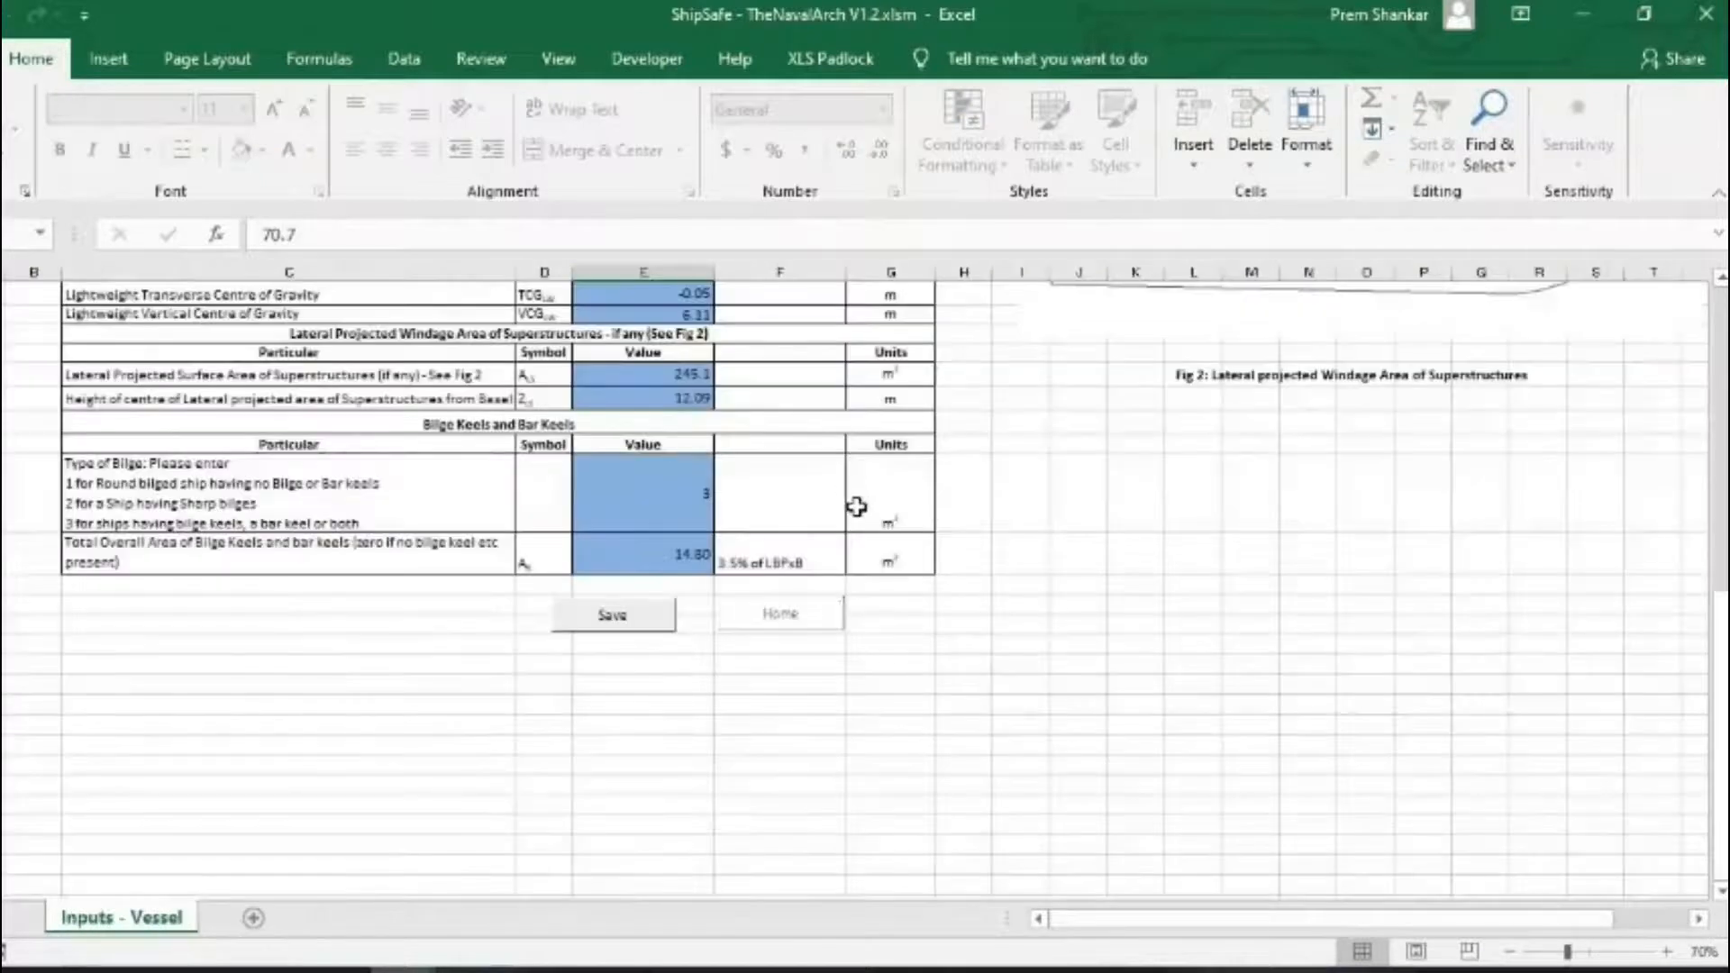
pyautogui.scroll(3)
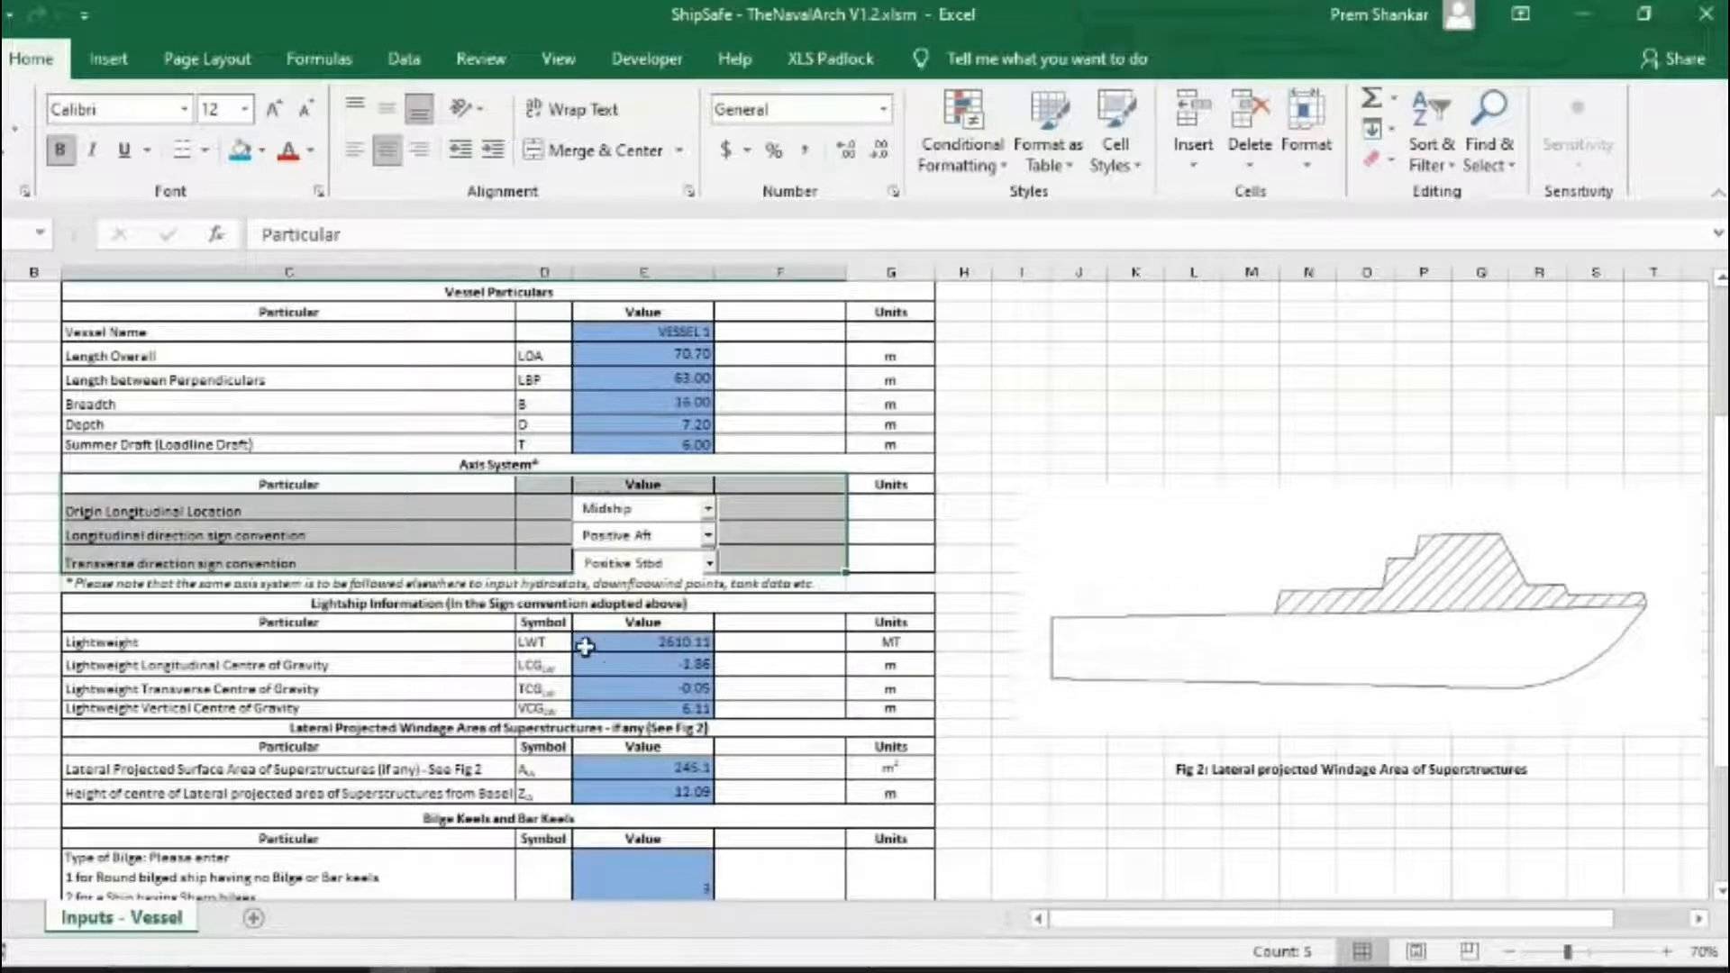
pyautogui.scroll(-3)
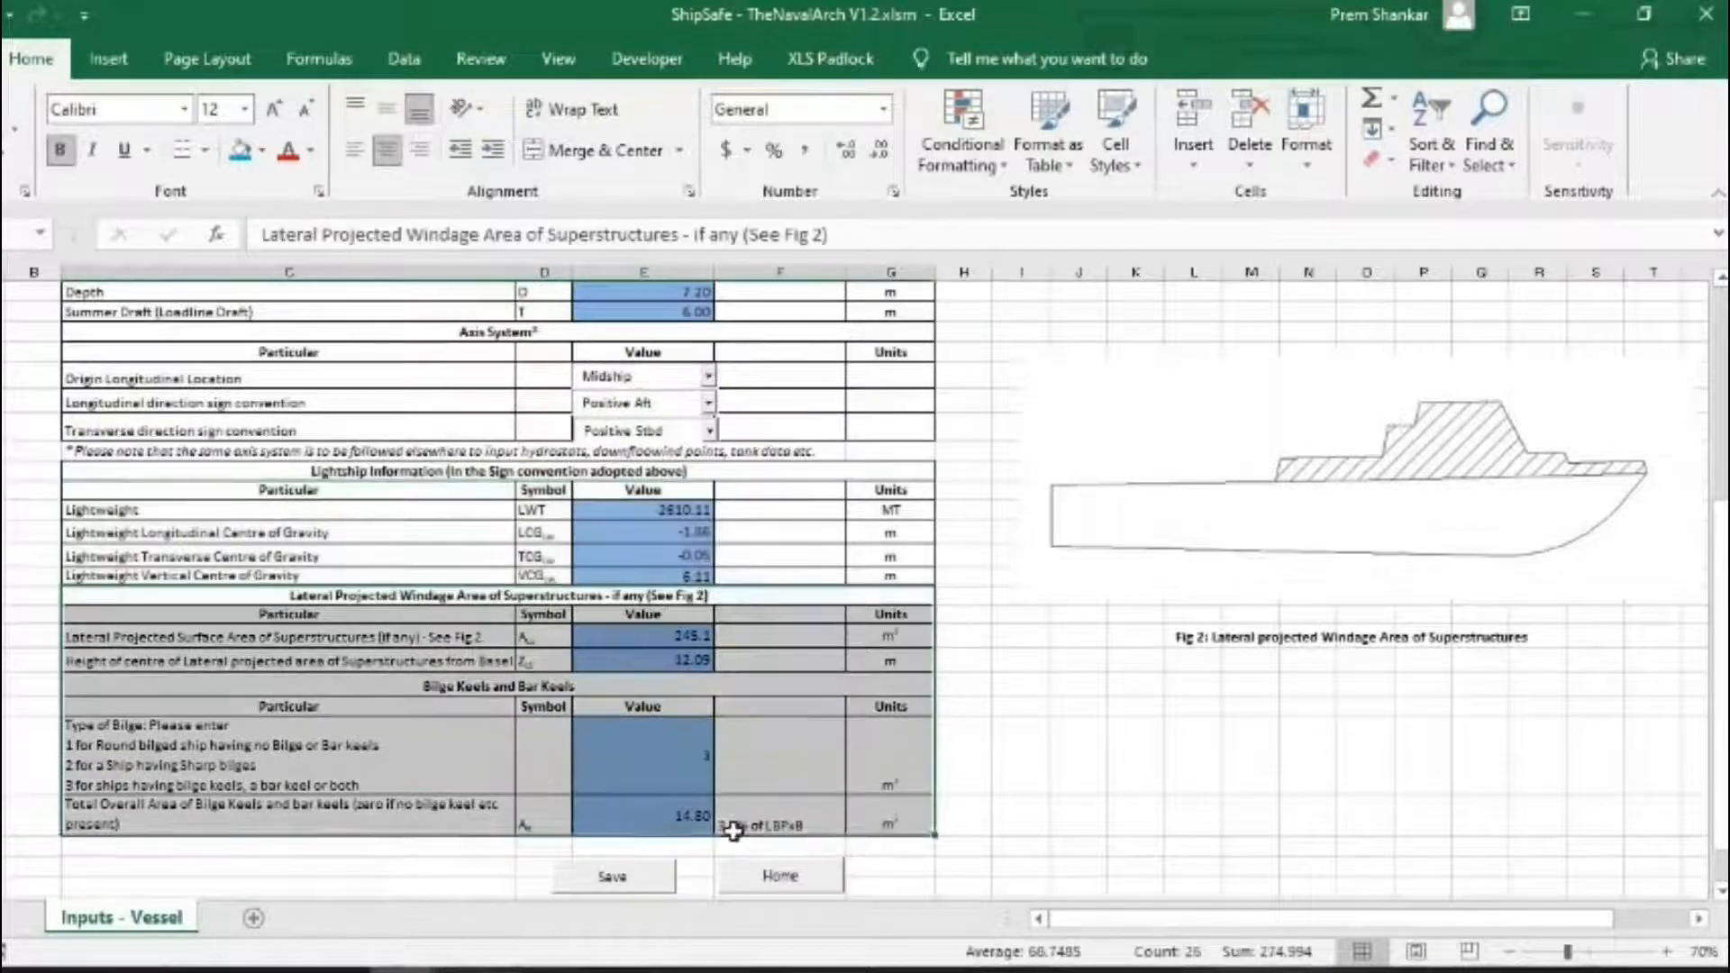
pyautogui.click(779, 876)
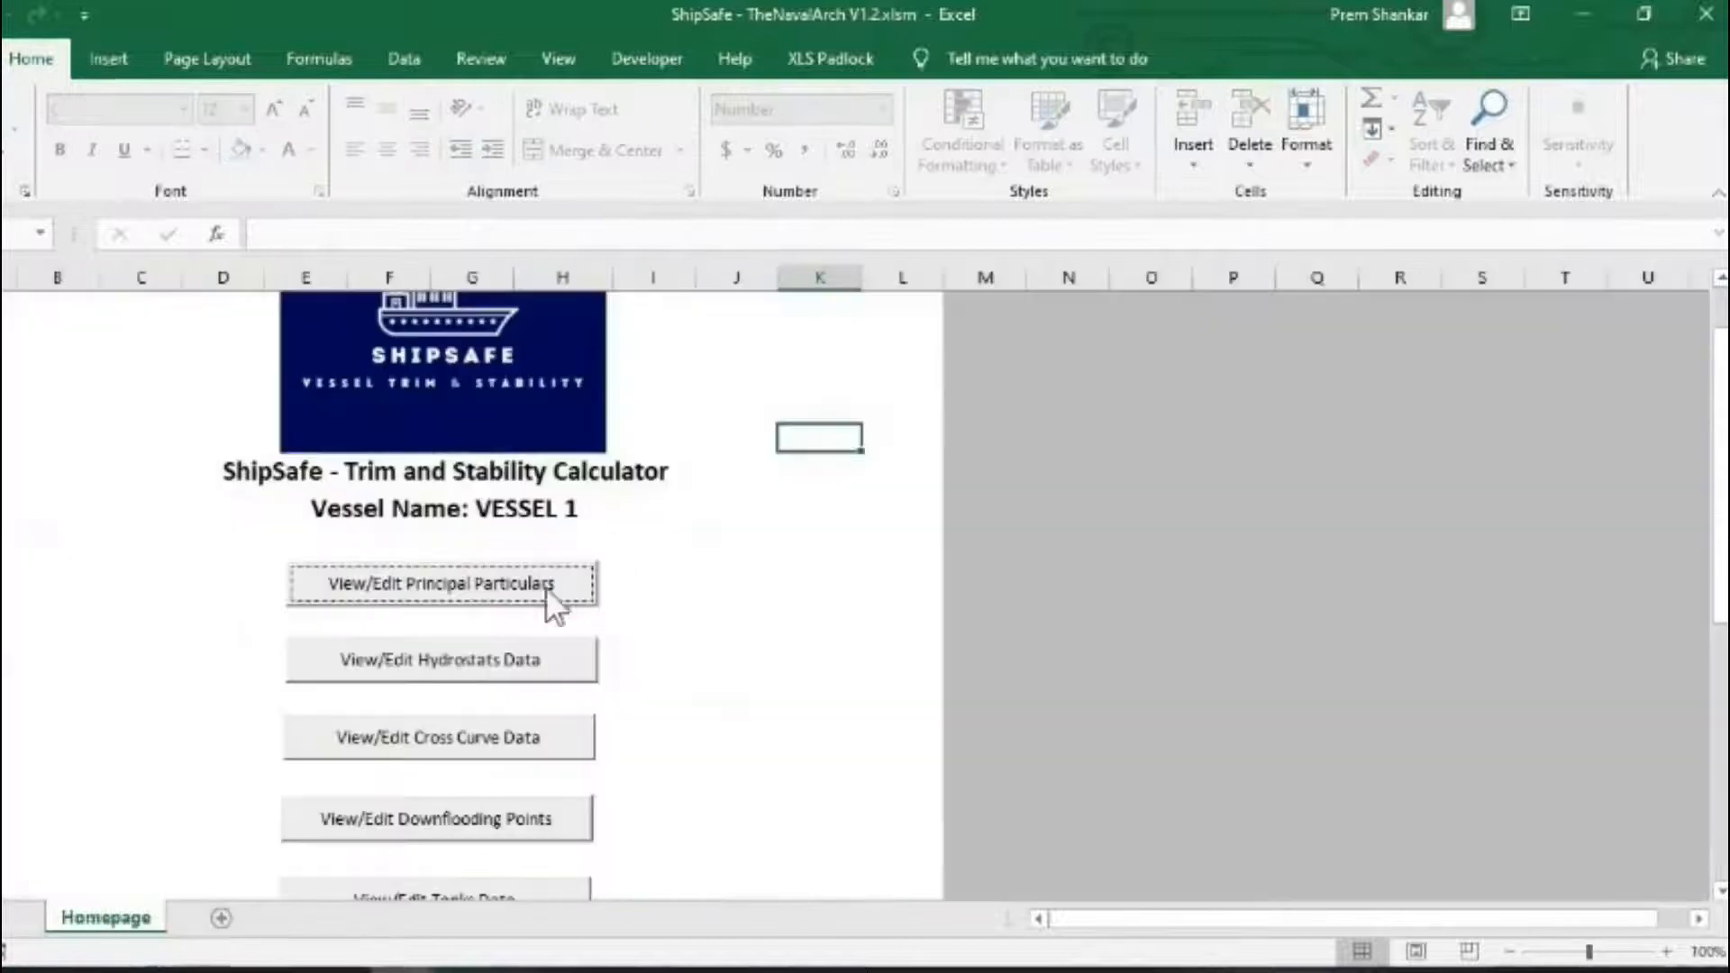
# Open VESSEL 1's hydrostatic particulars and scroll through the draft table and chart
pyautogui.click(441, 659)
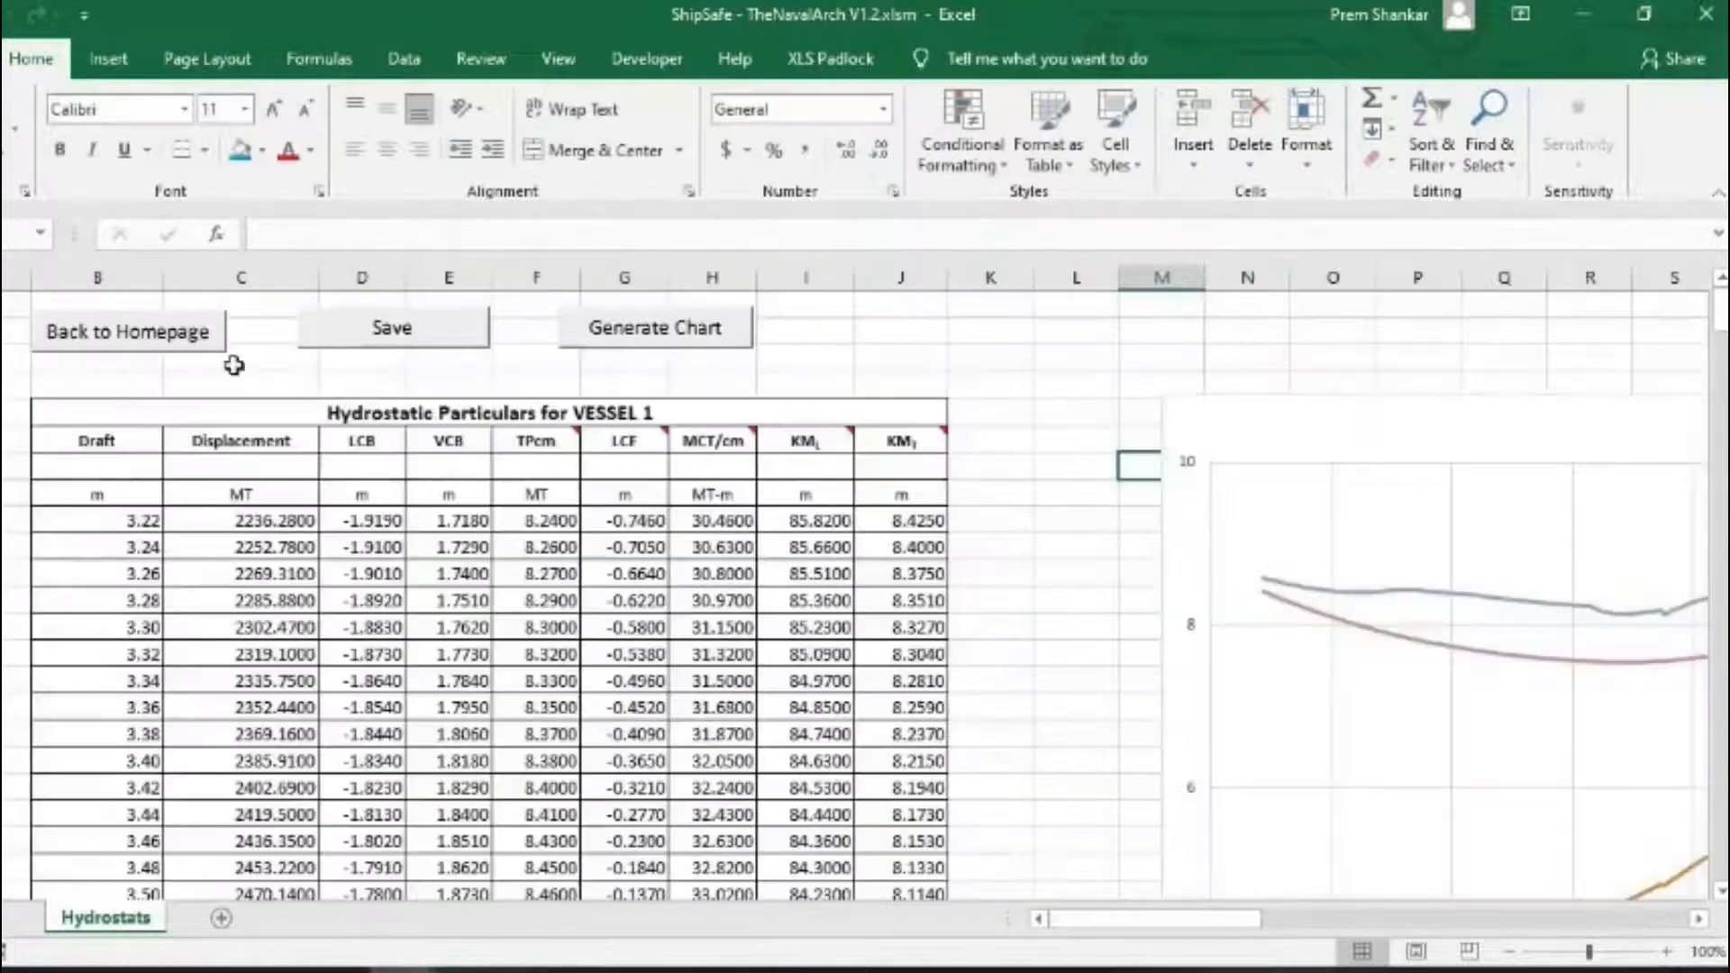
pyautogui.scroll(-3)
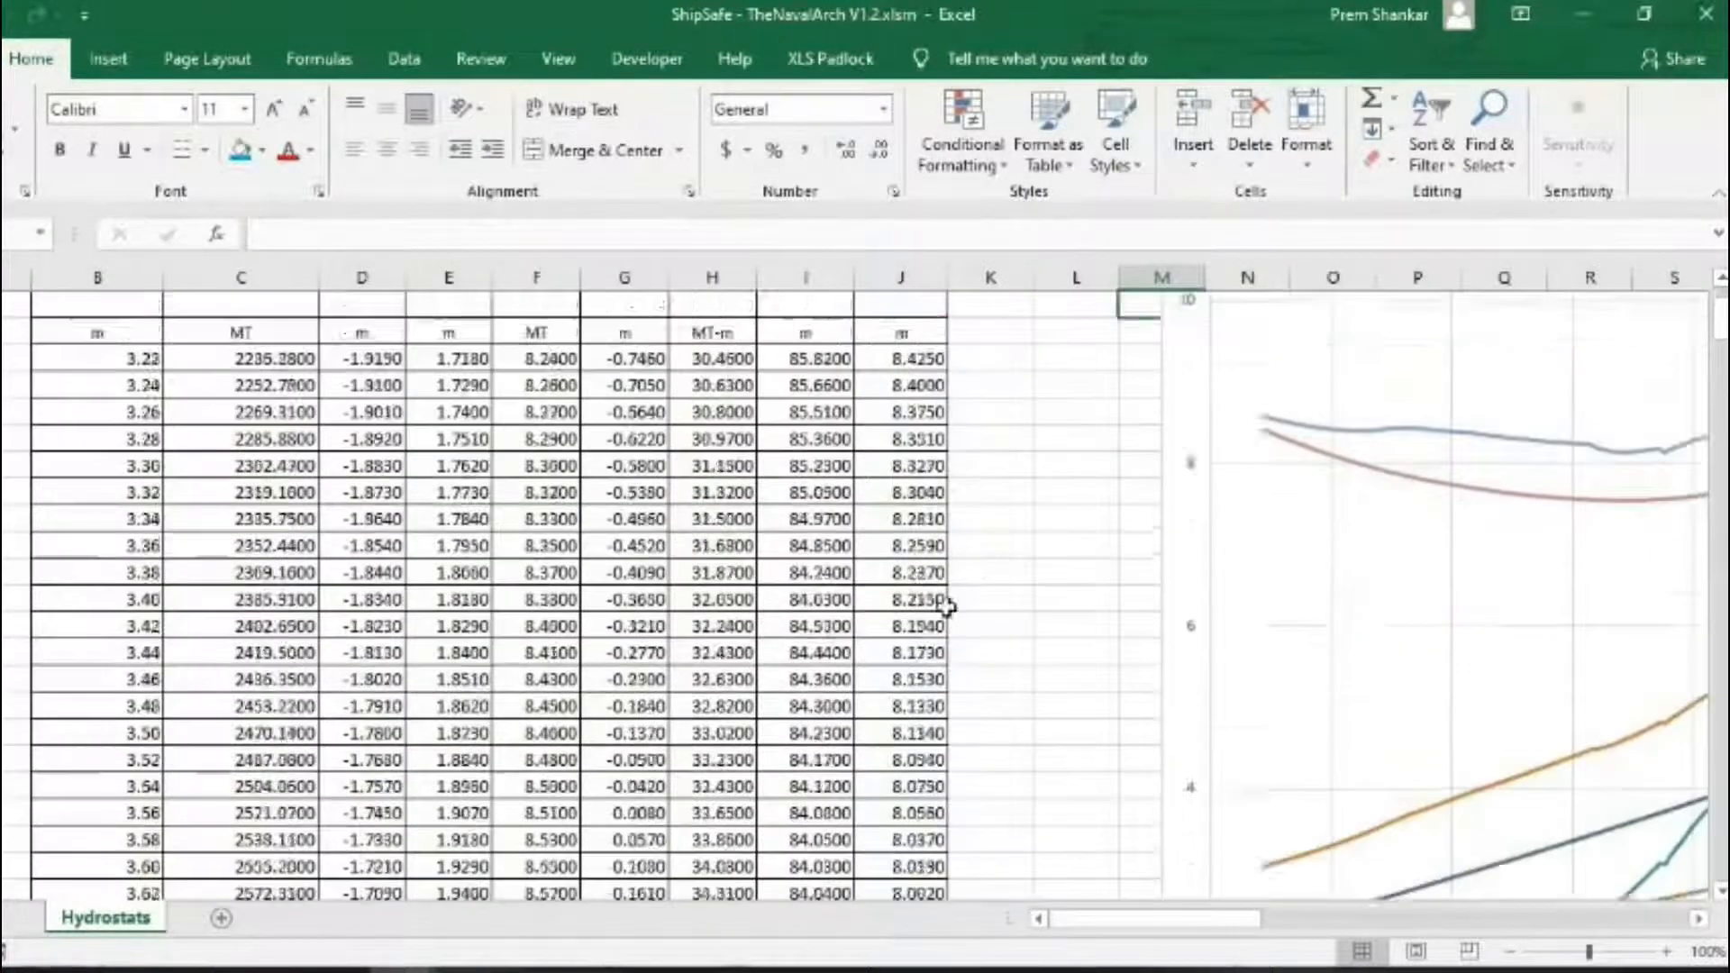
pyautogui.scroll(-3)
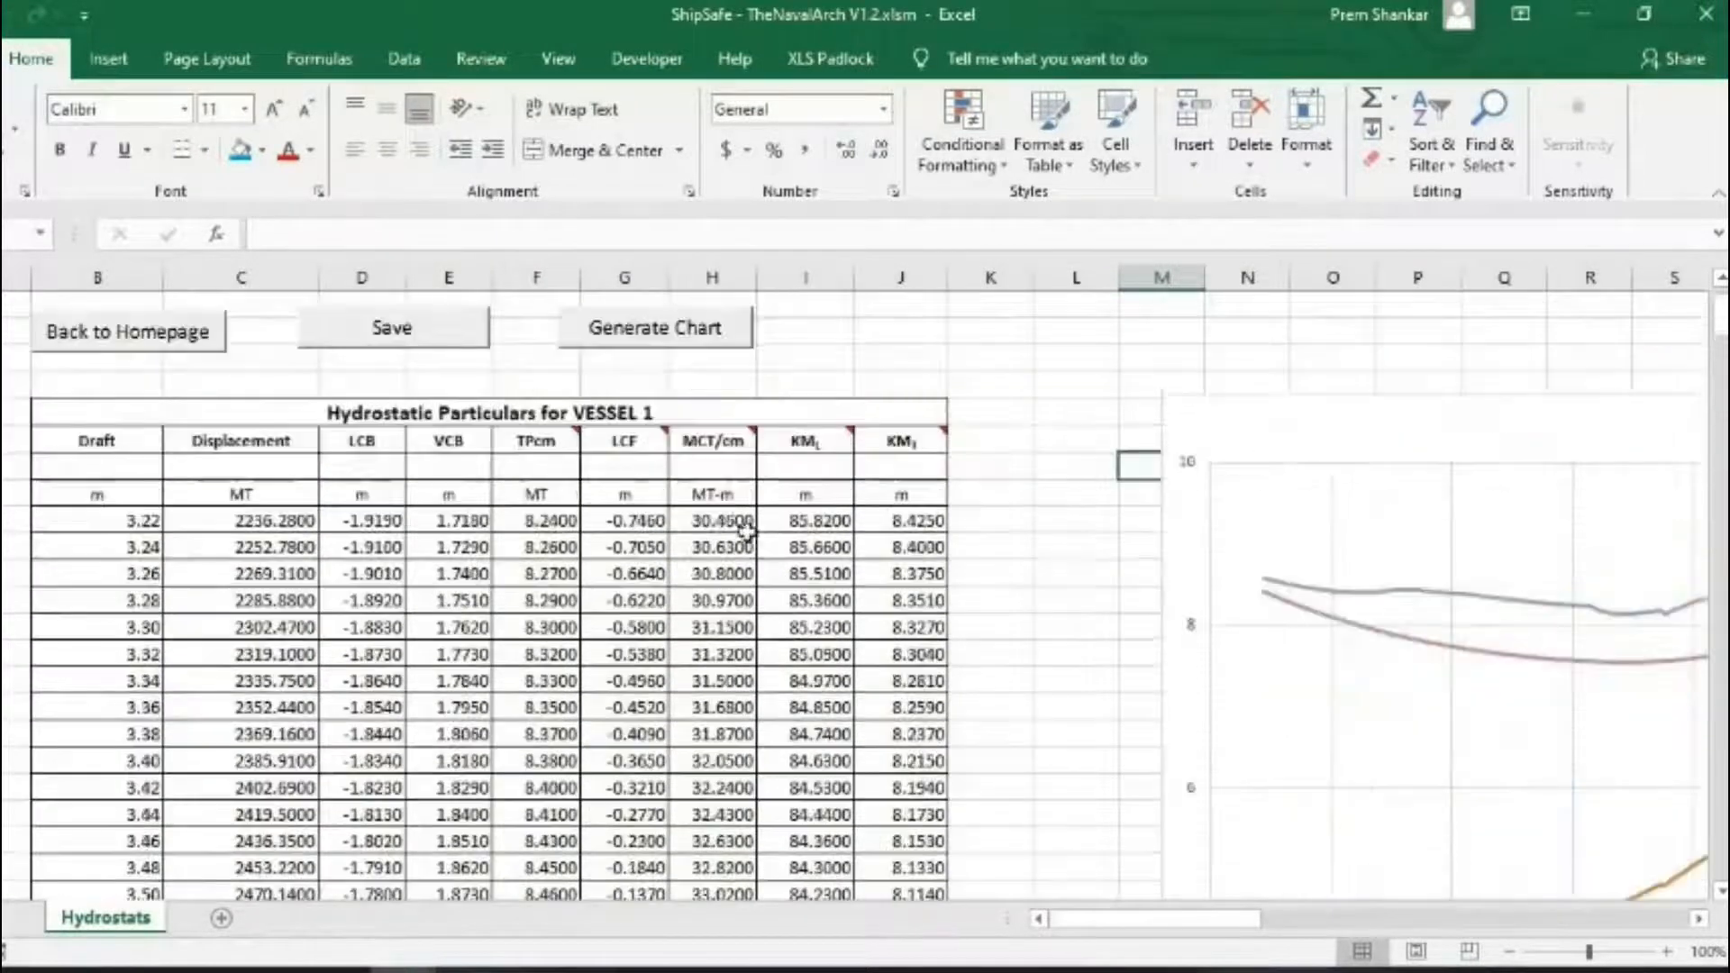
pyautogui.moveTo(712, 394)
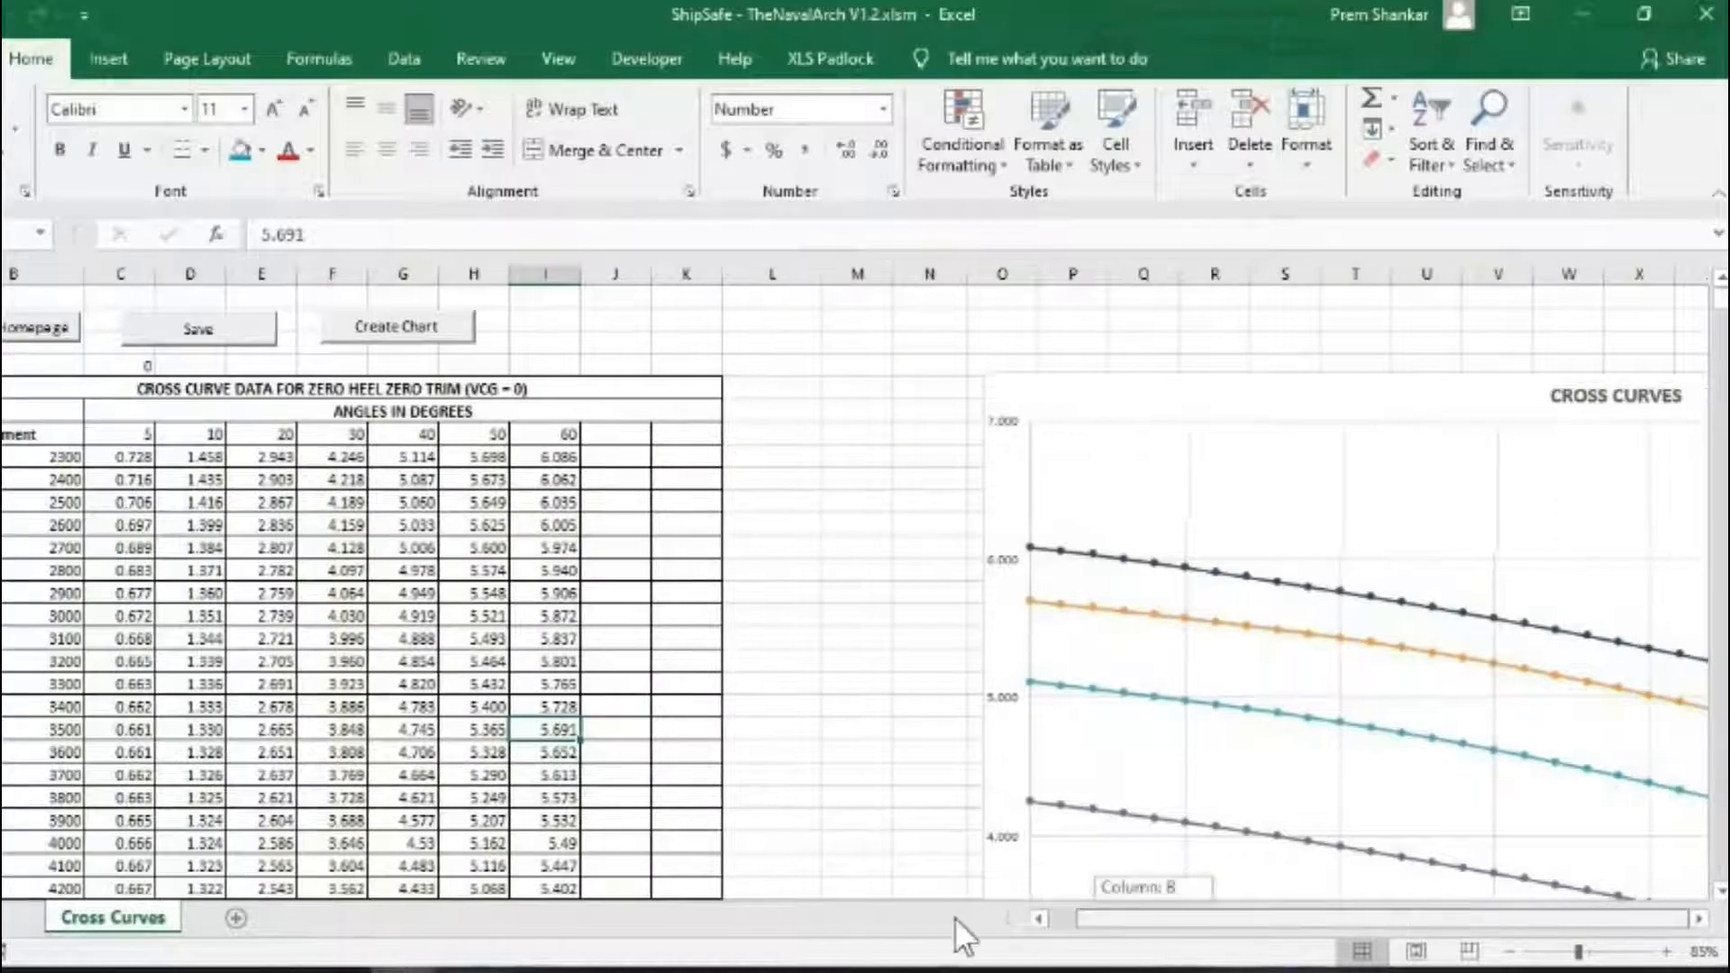
# Scroll through the zero-heel, zero-trim cross curve table and chart, then head back
pyautogui.scroll(-3)
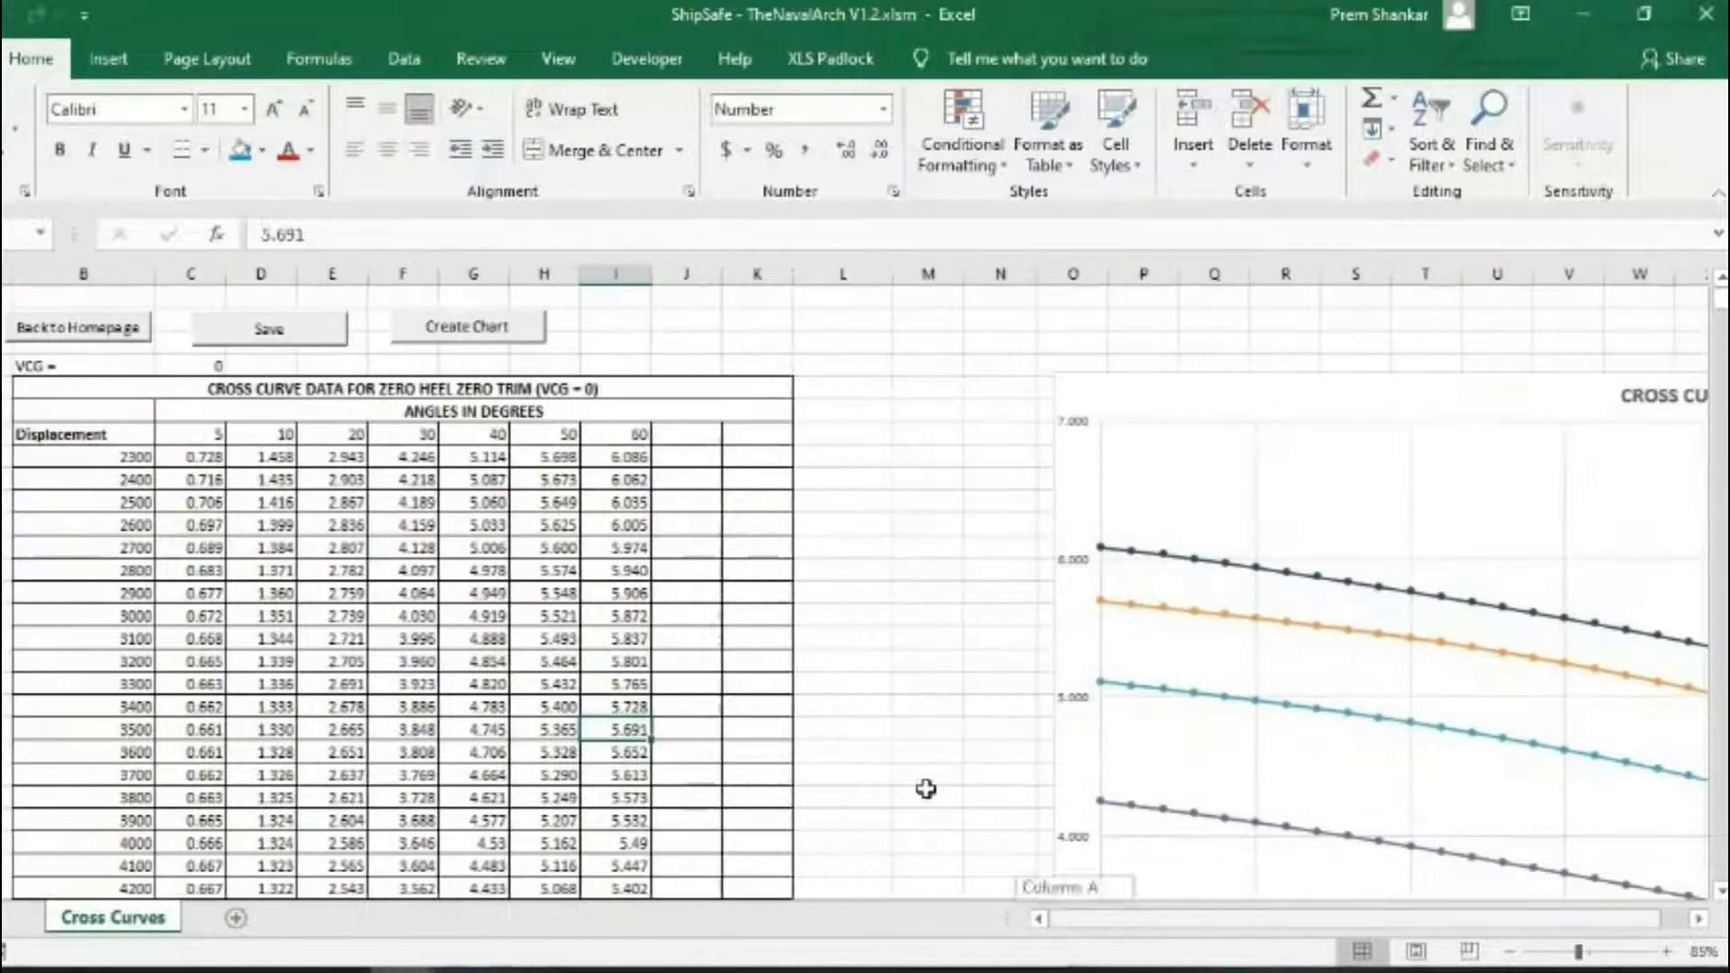
pyautogui.click(78, 326)
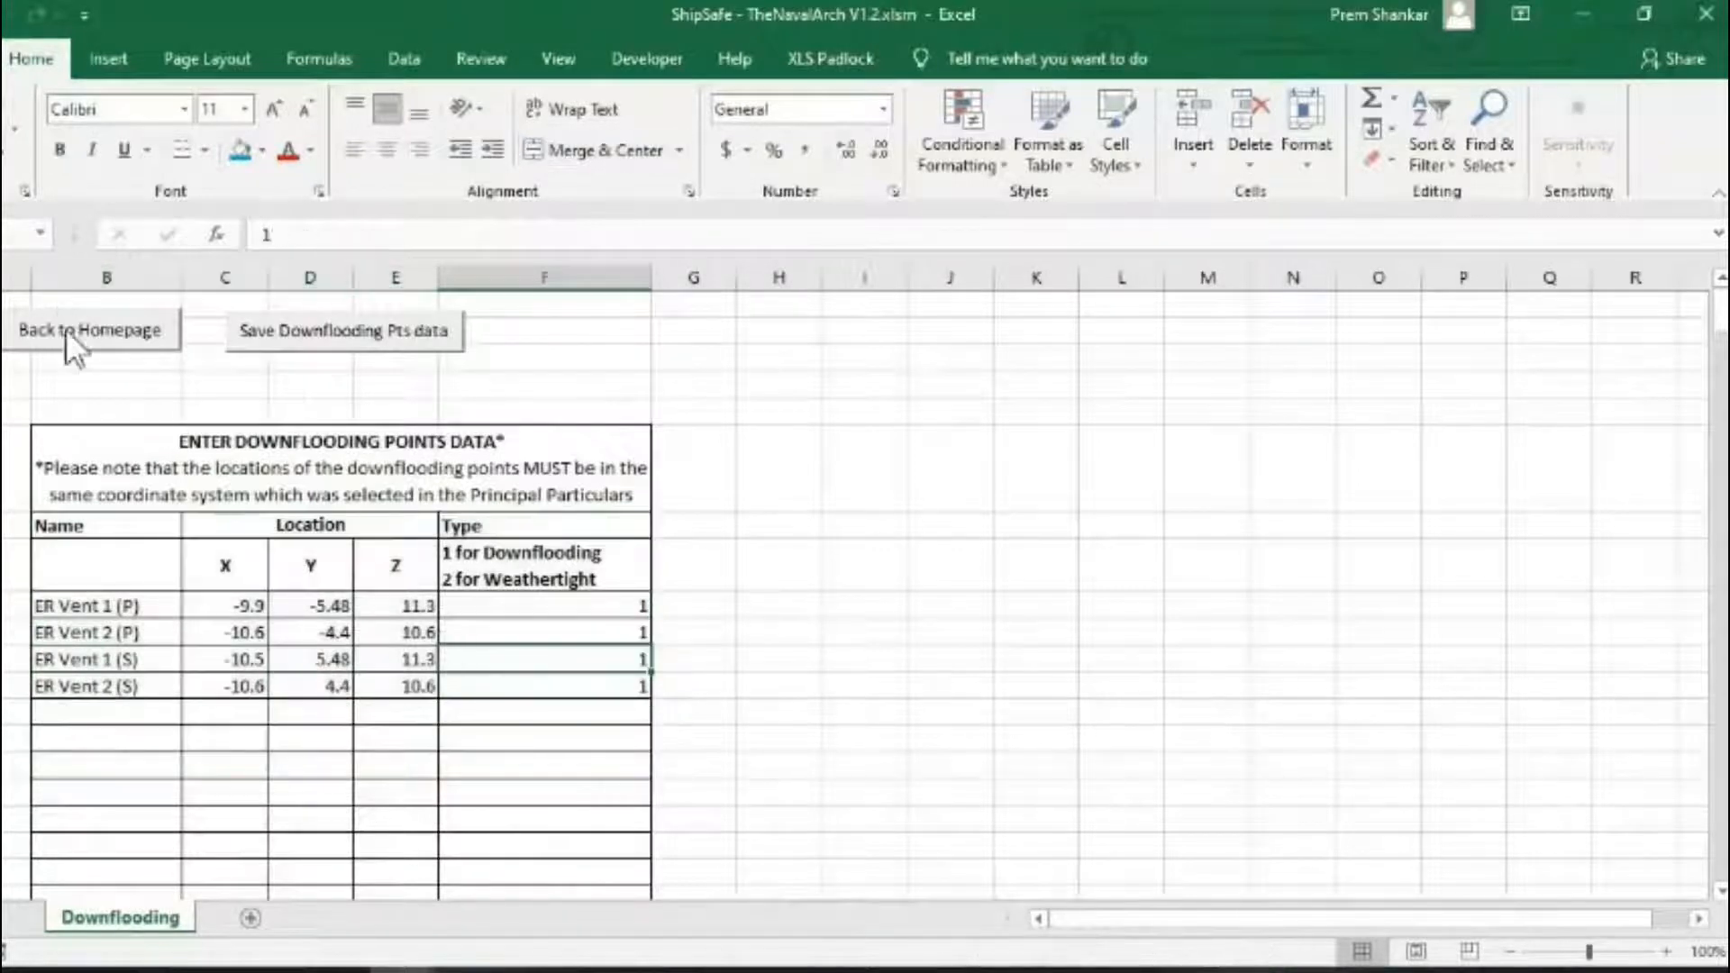
# Leave the engine room vent downflooding points and scroll the homepage to tanks and loading options
pyautogui.click(90, 330)
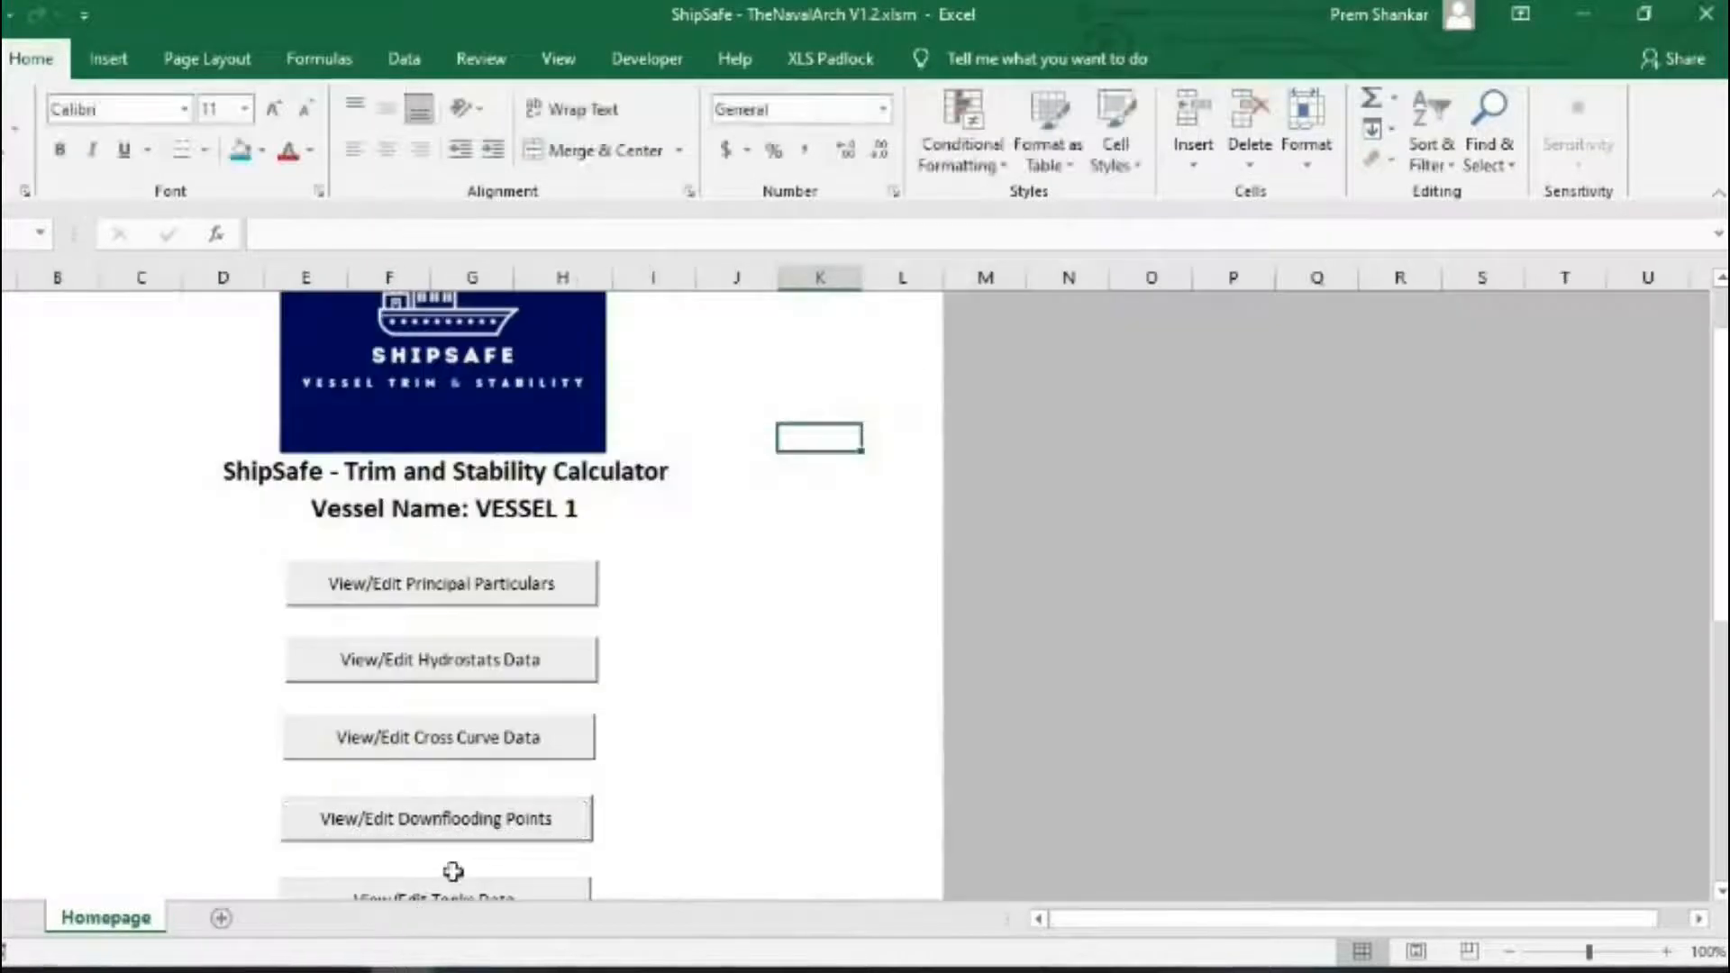
pyautogui.scroll(-3)
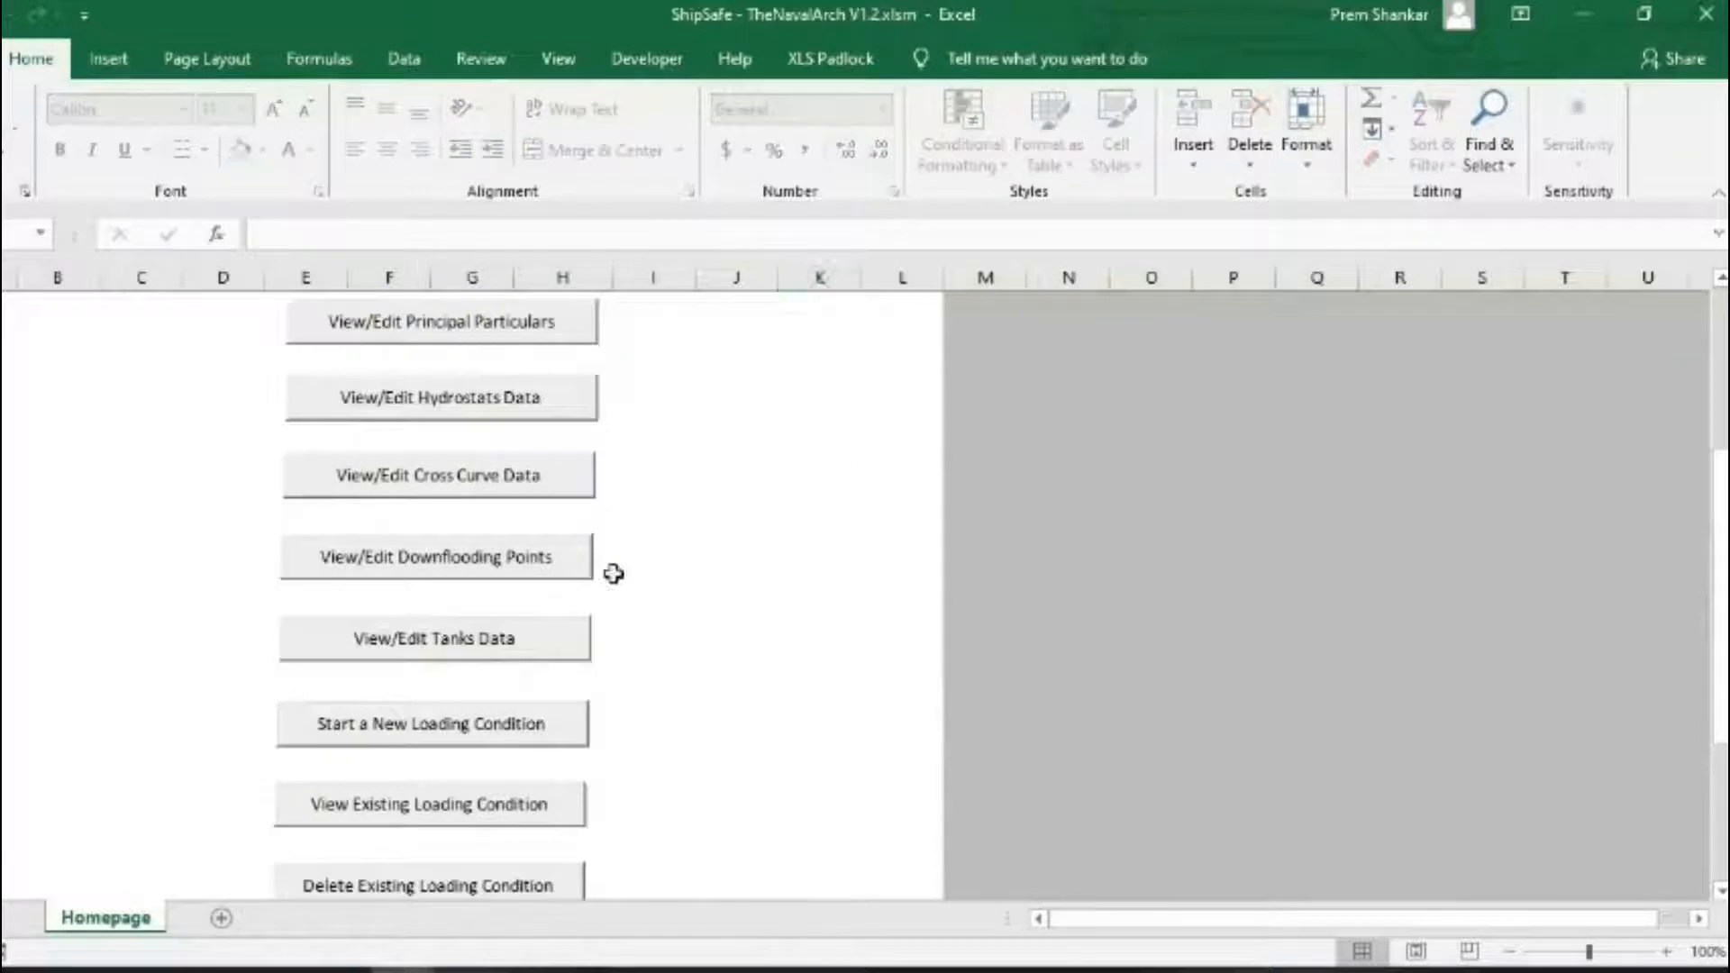
pyautogui.click(433, 638)
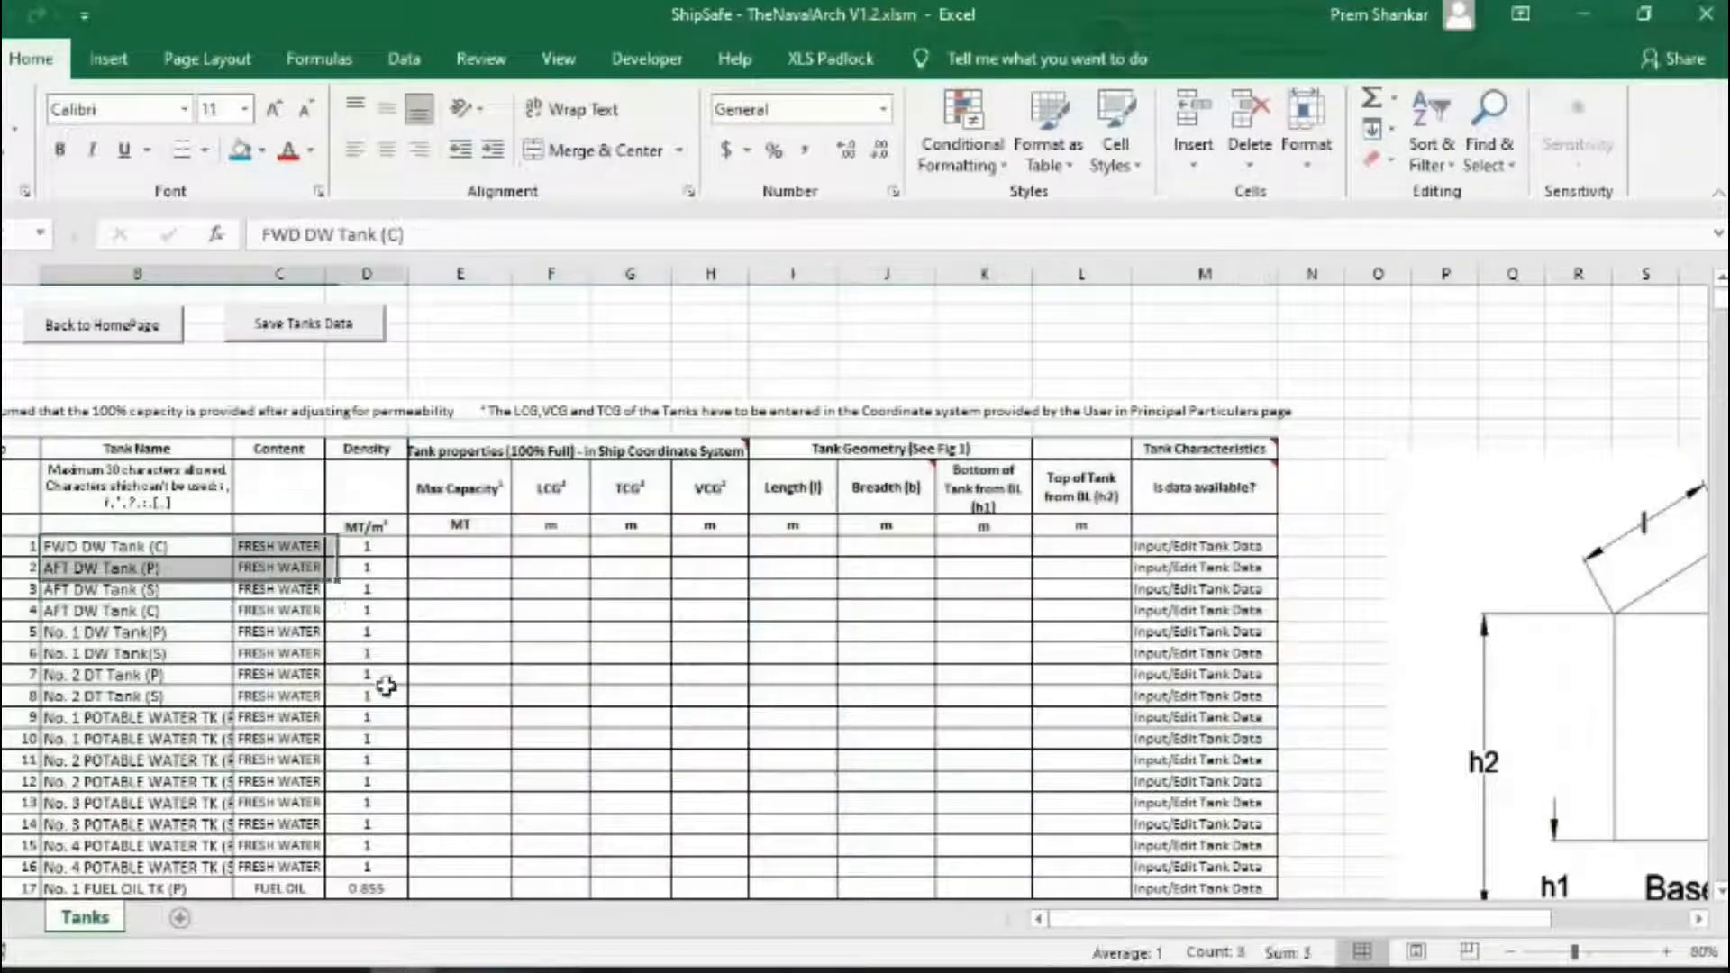
pyautogui.scroll(-3)
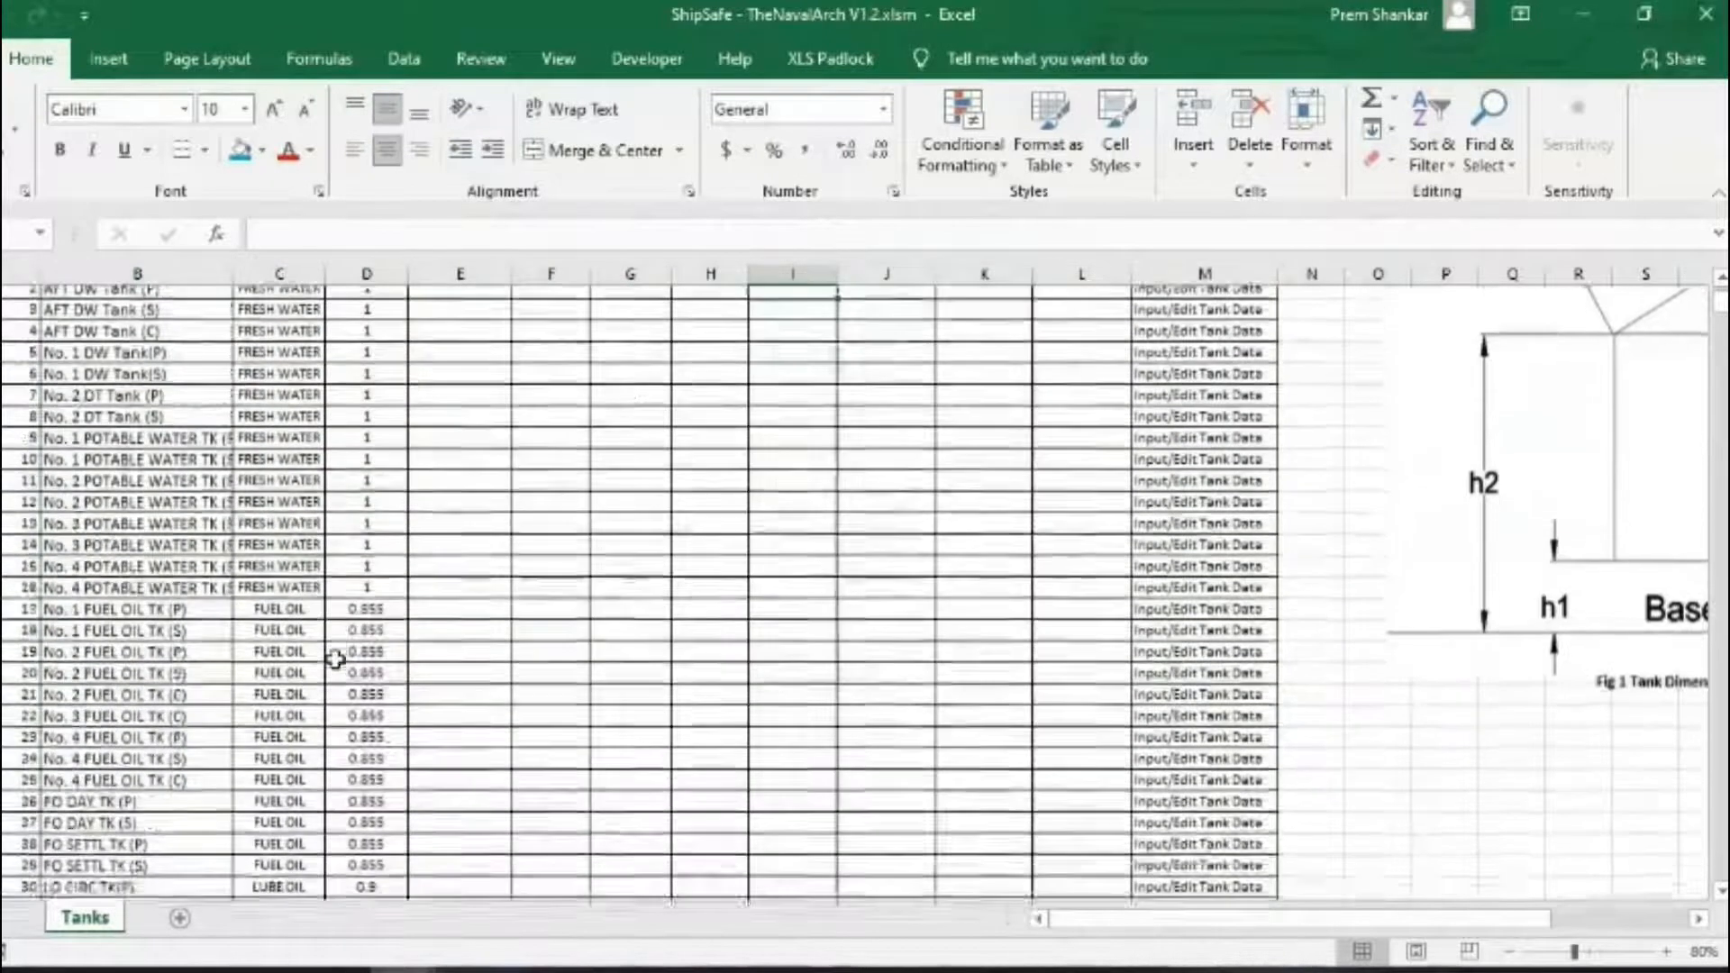
pyautogui.scroll(3)
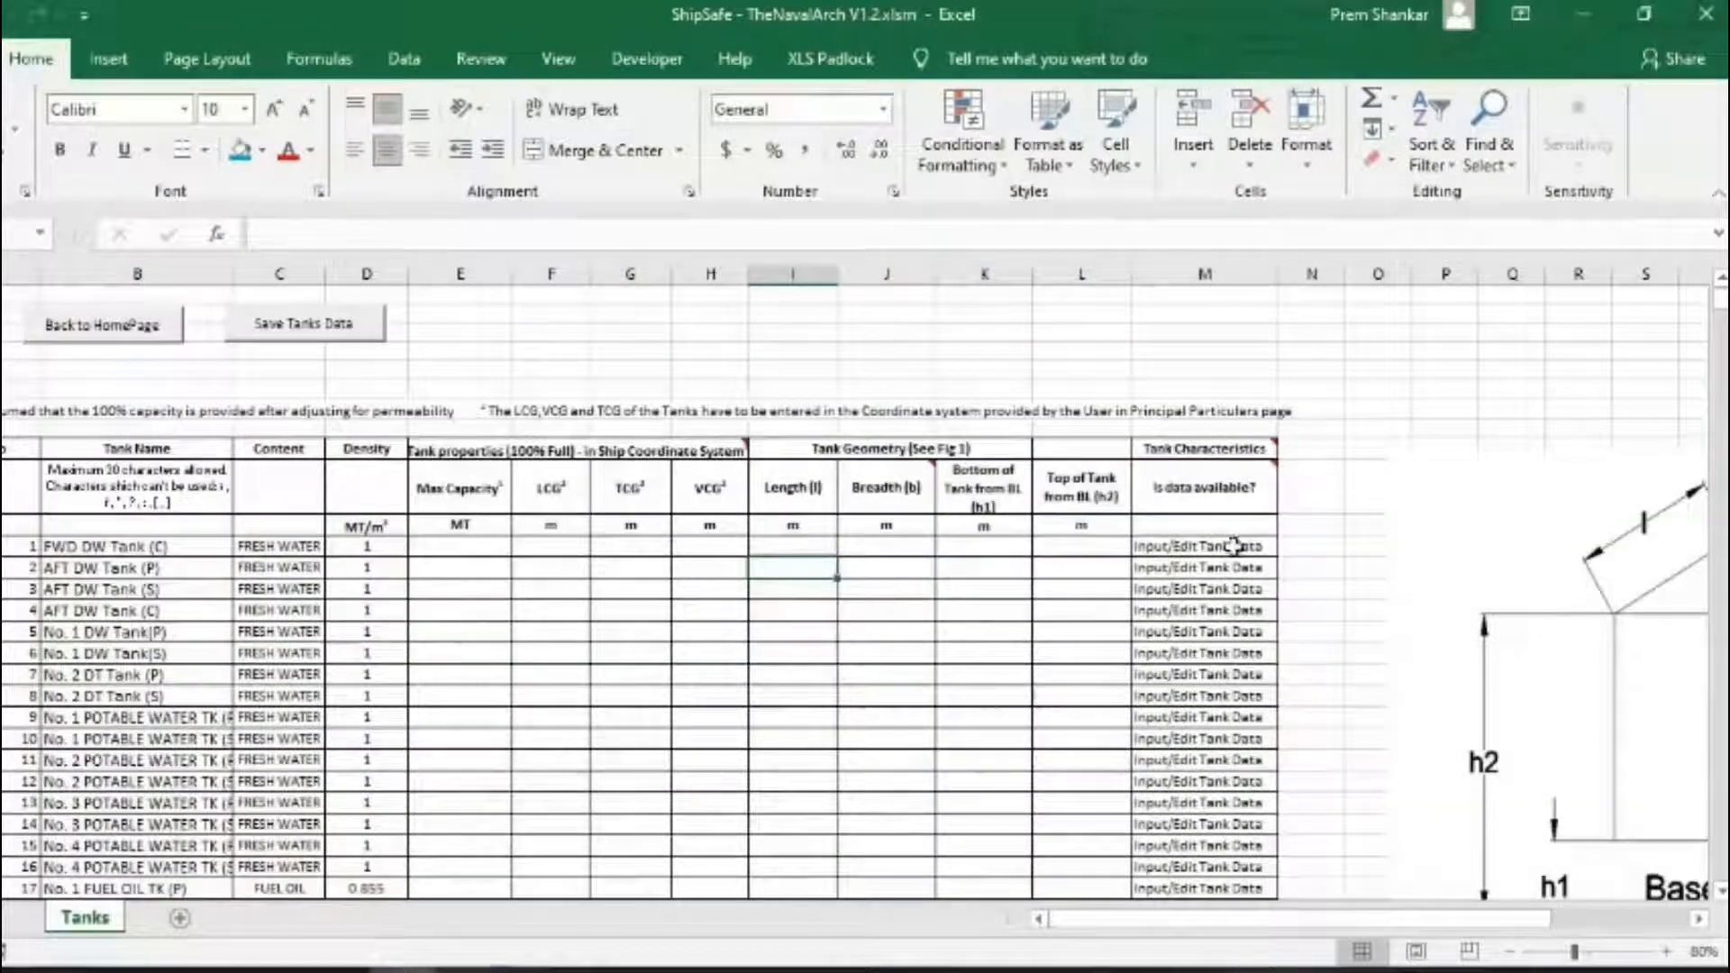
pyautogui.click(1198, 546)
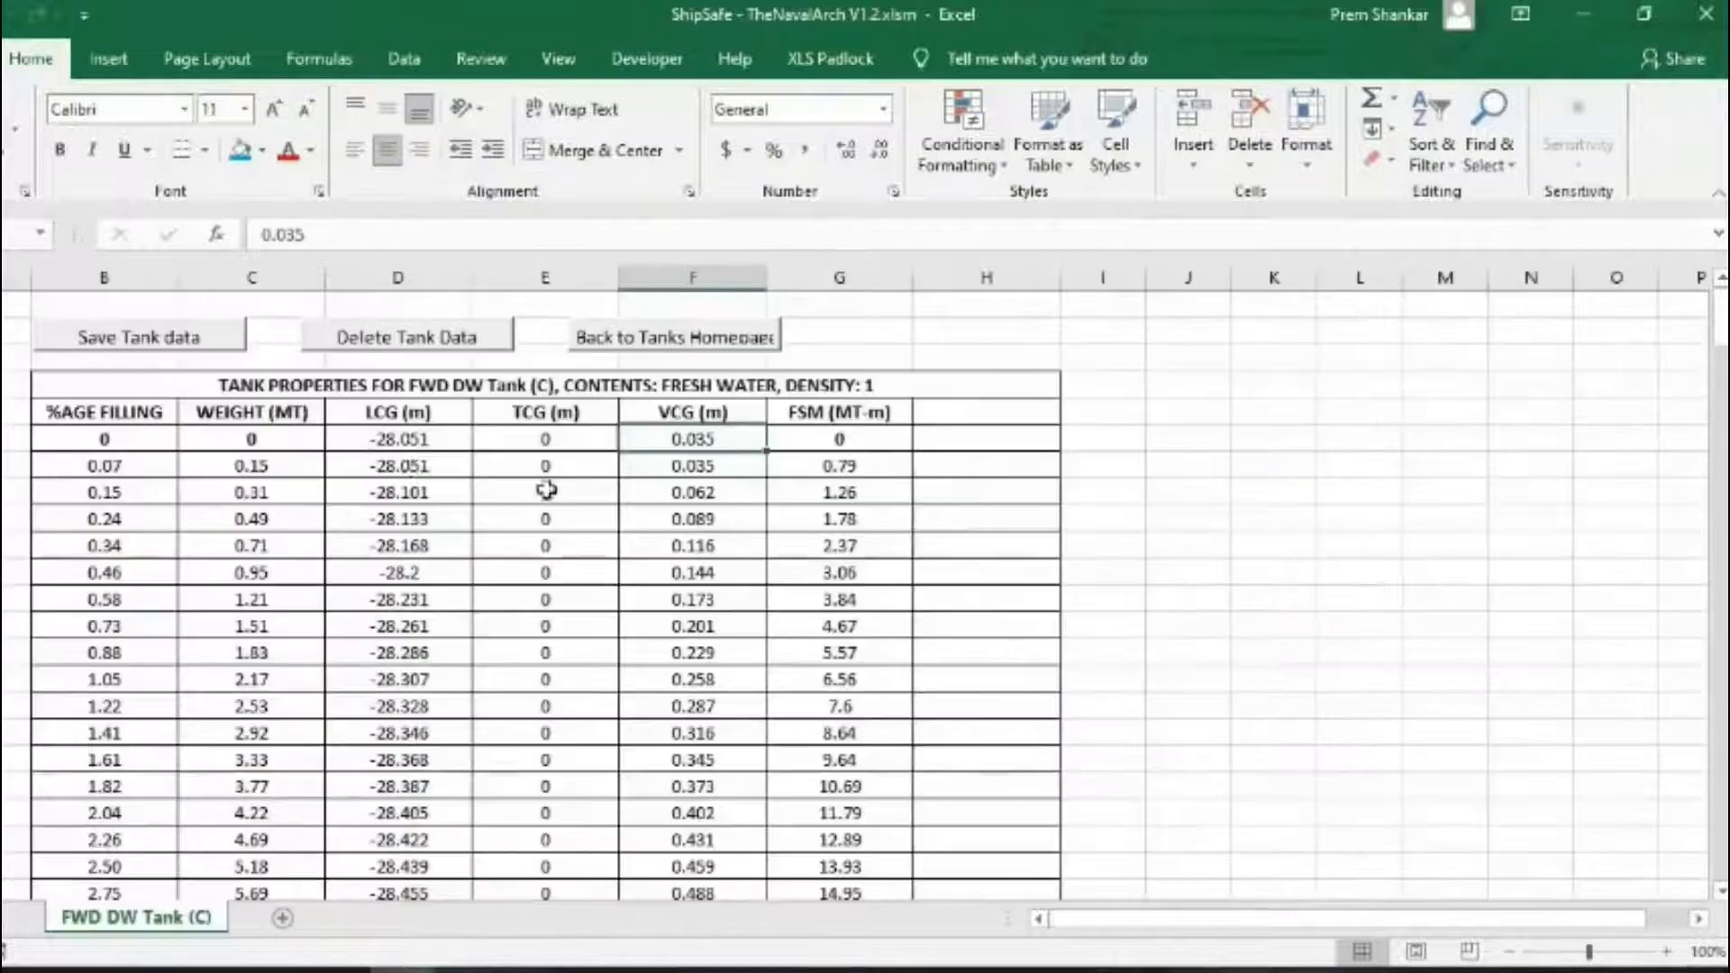
pyautogui.click(250, 438)
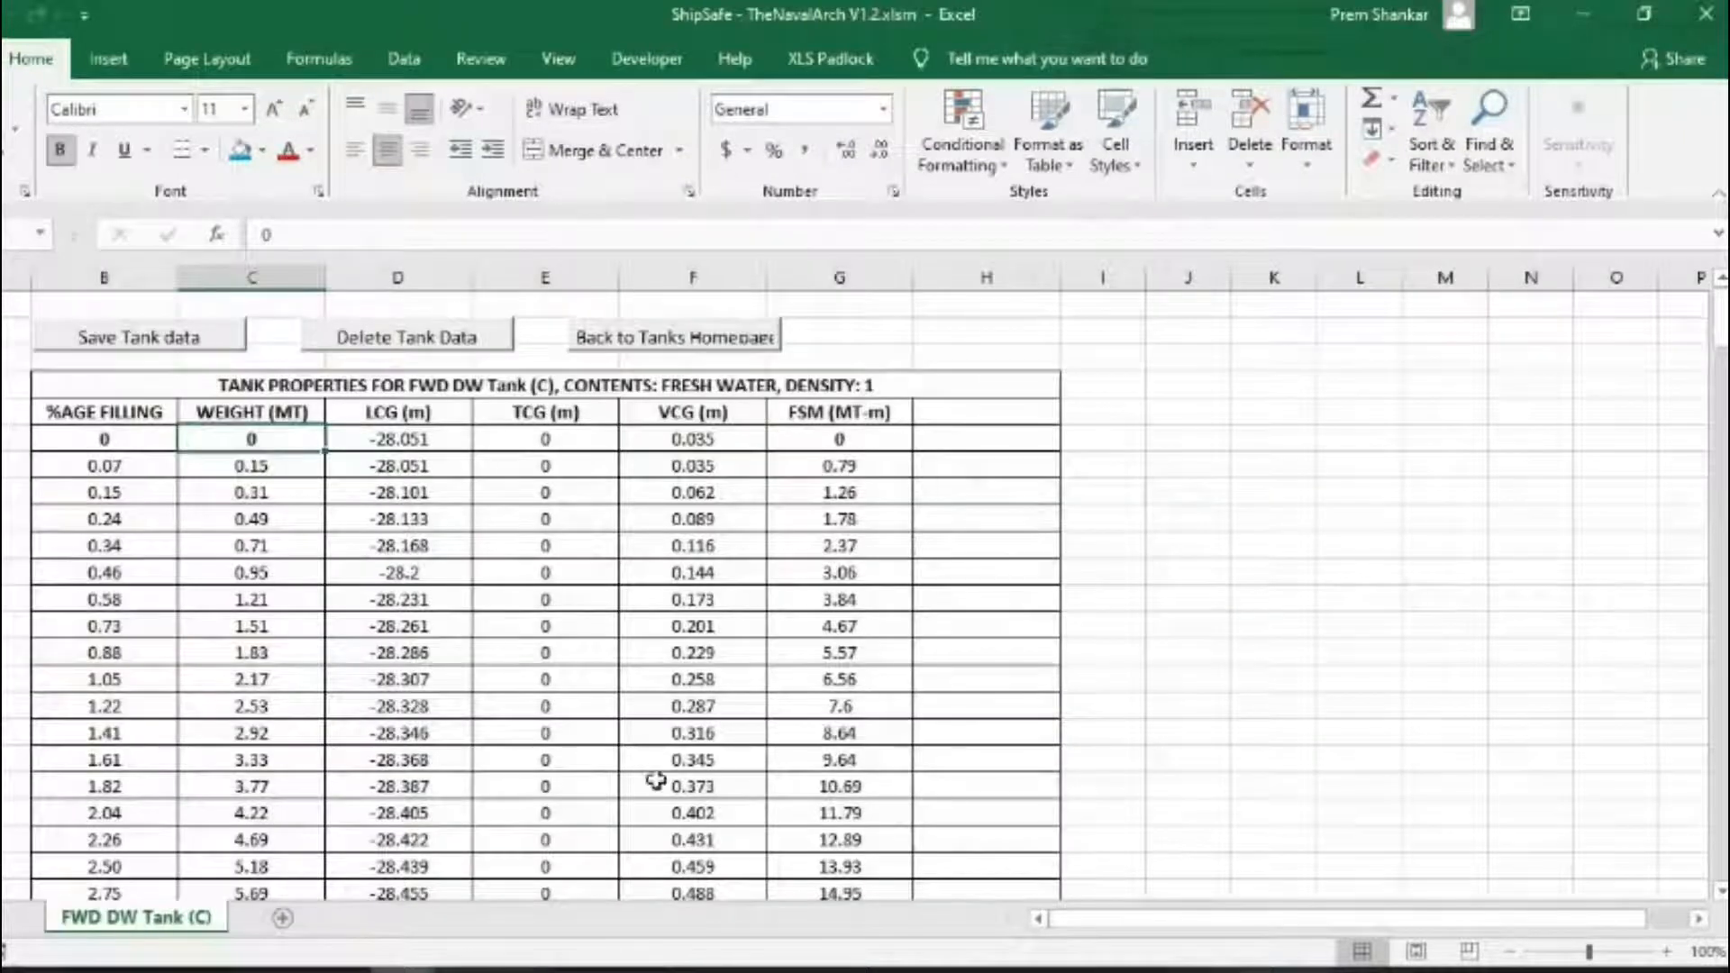
pyautogui.moveTo(141, 694)
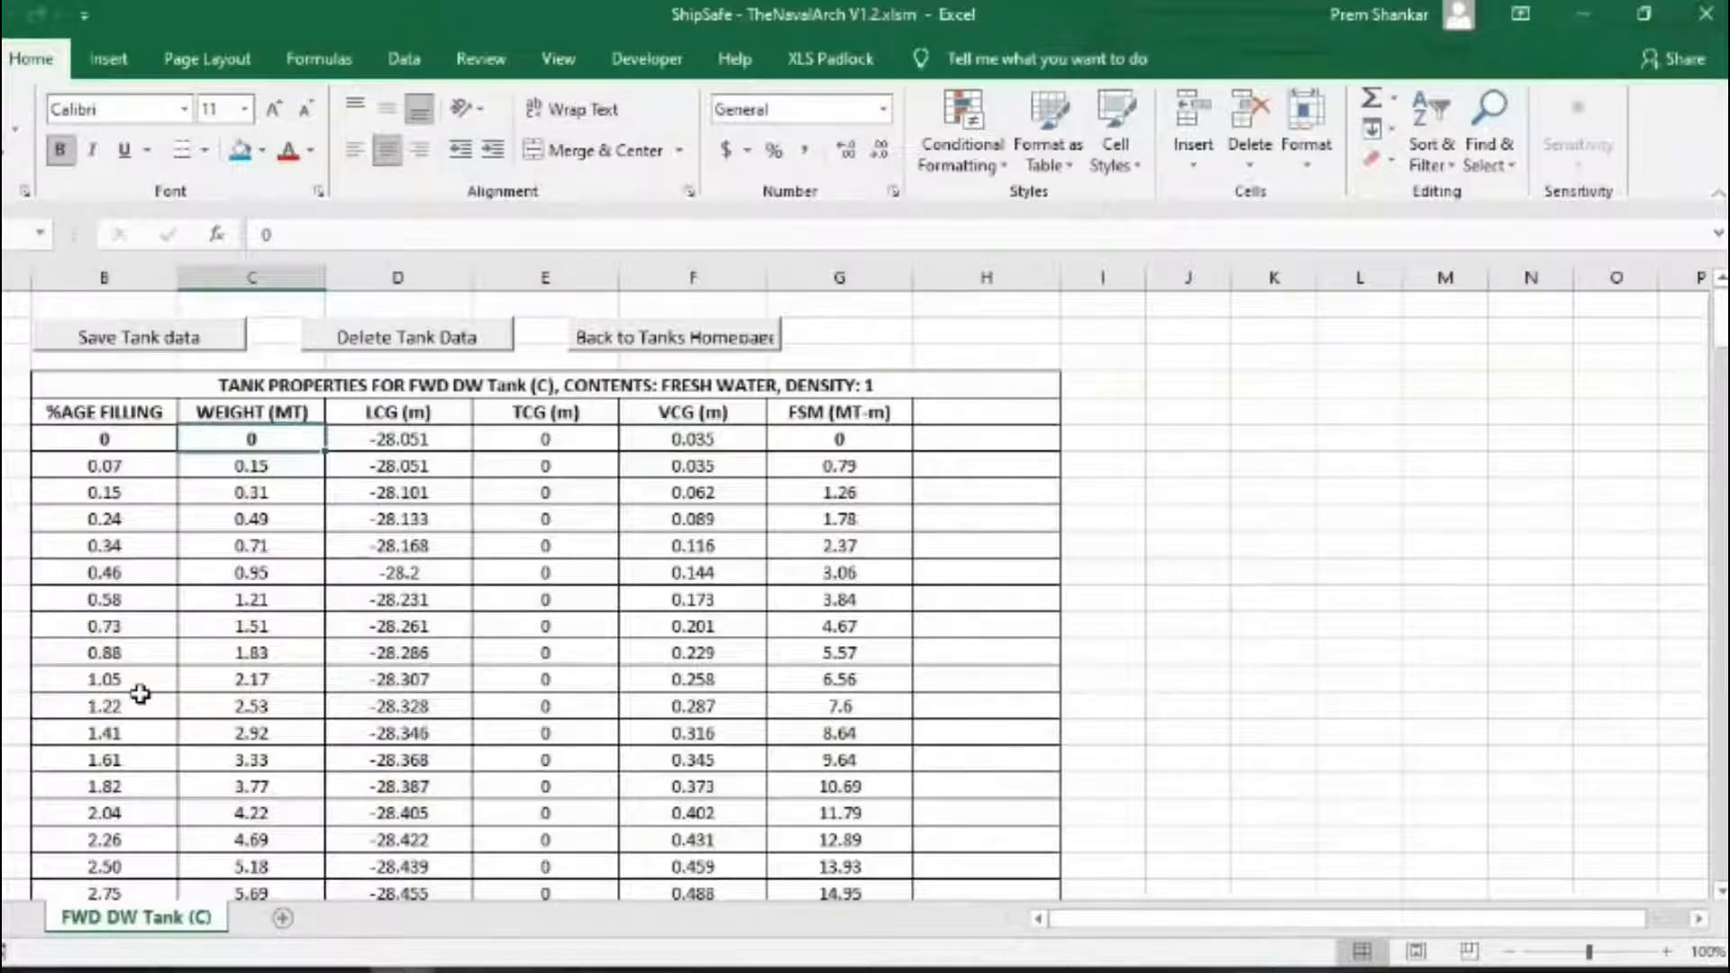
pyautogui.click(673, 337)
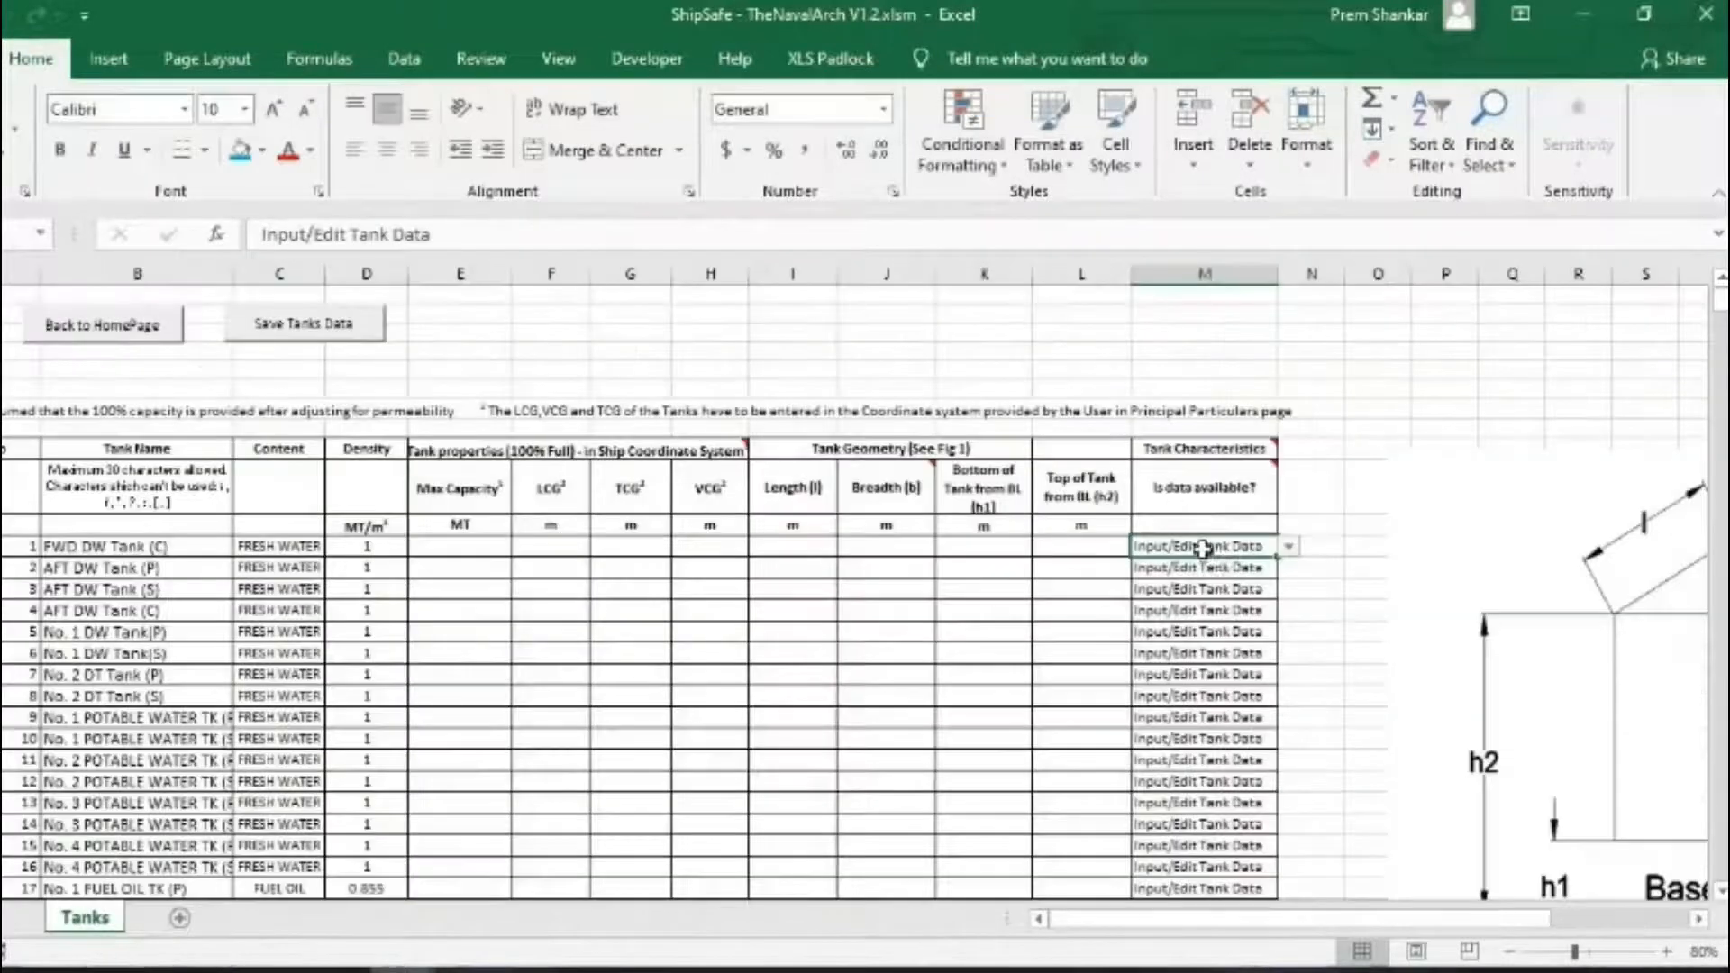
# Try marking FWD DW Tank (C) as having no data and dismiss the warning
pyautogui.click(1286, 545)
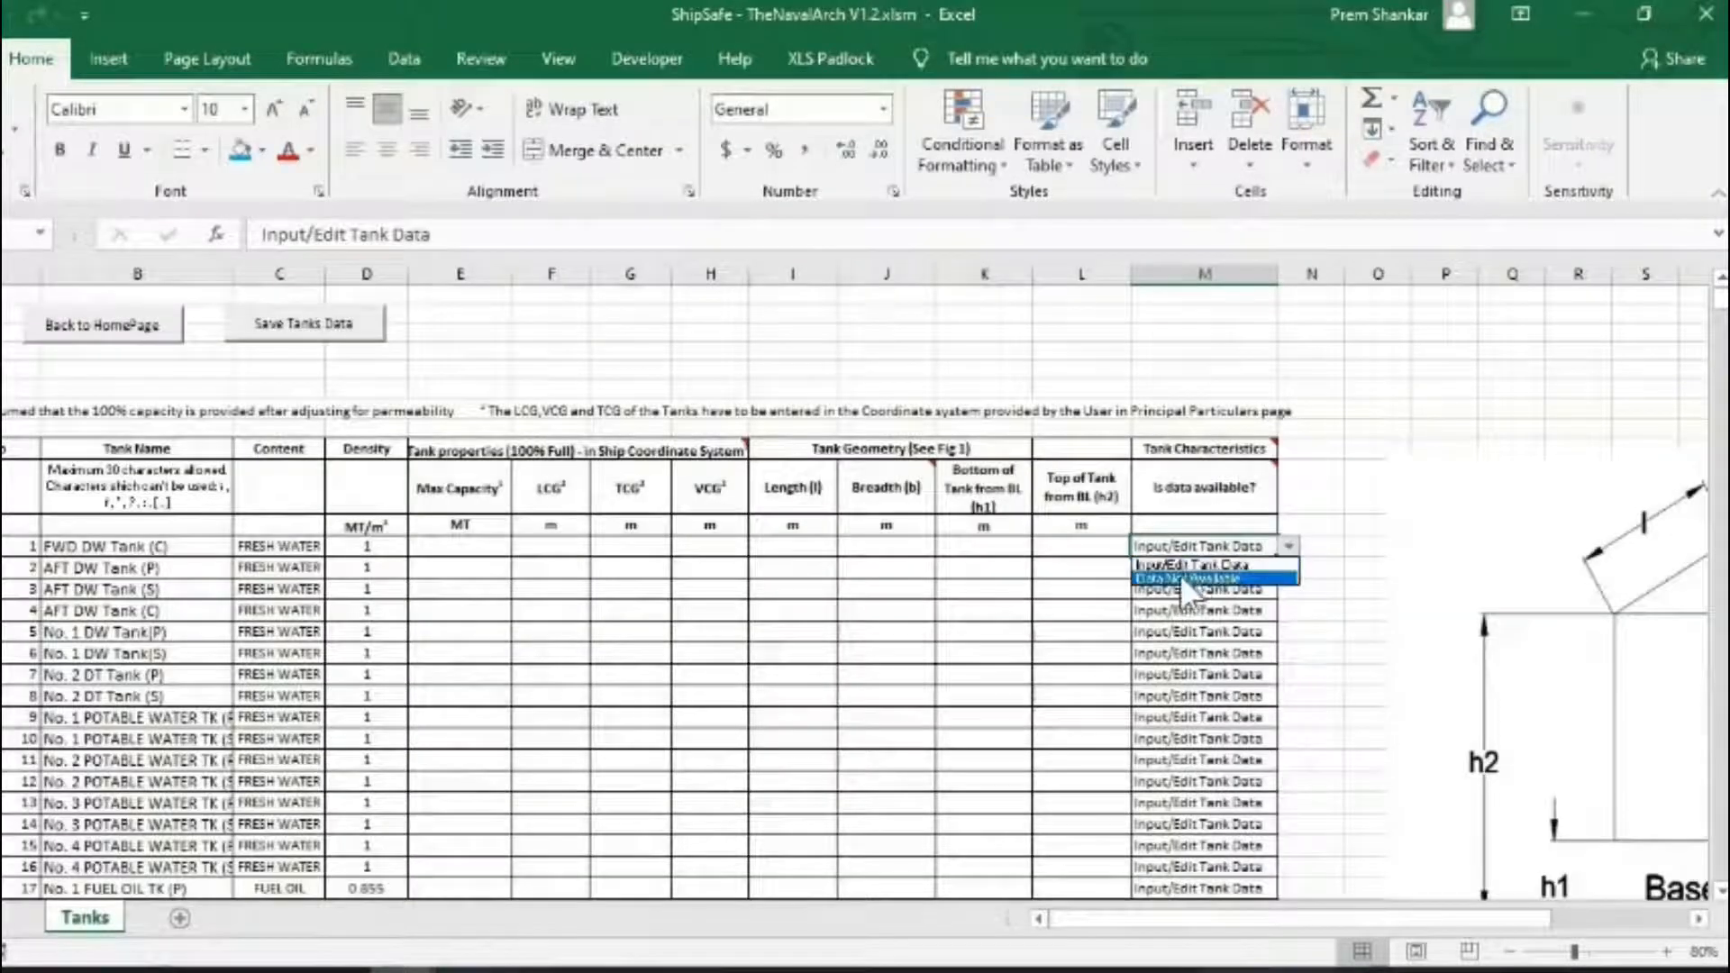
pyautogui.click(1208, 579)
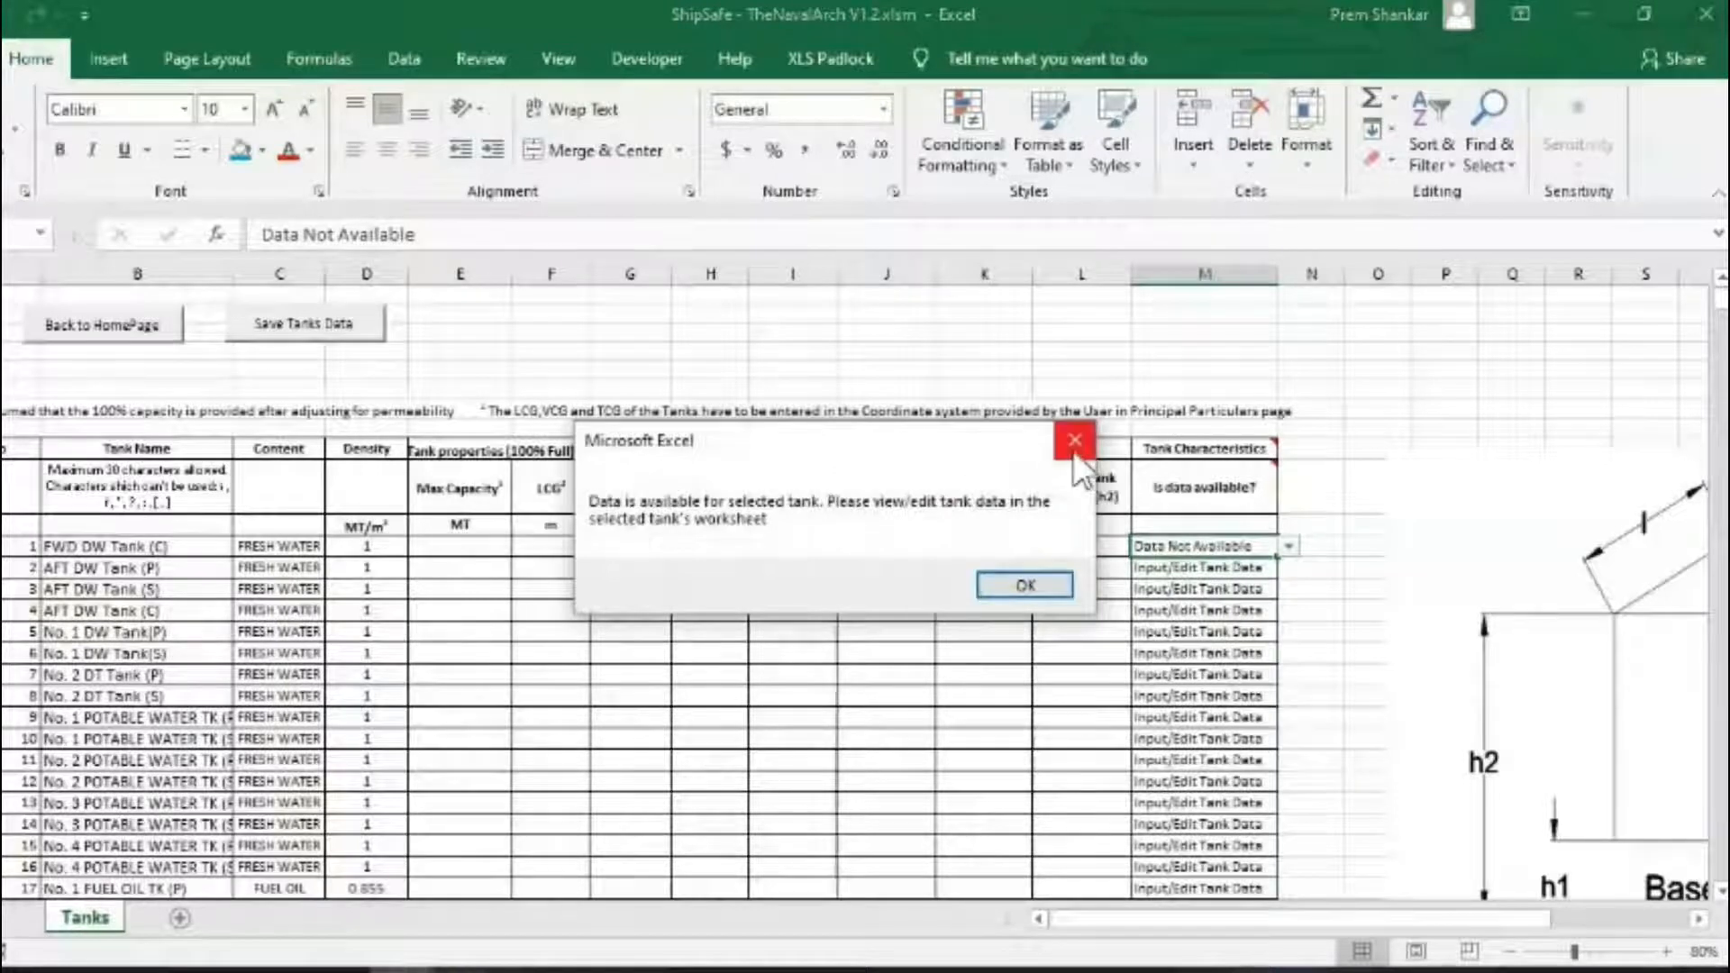
pyautogui.click(1023, 584)
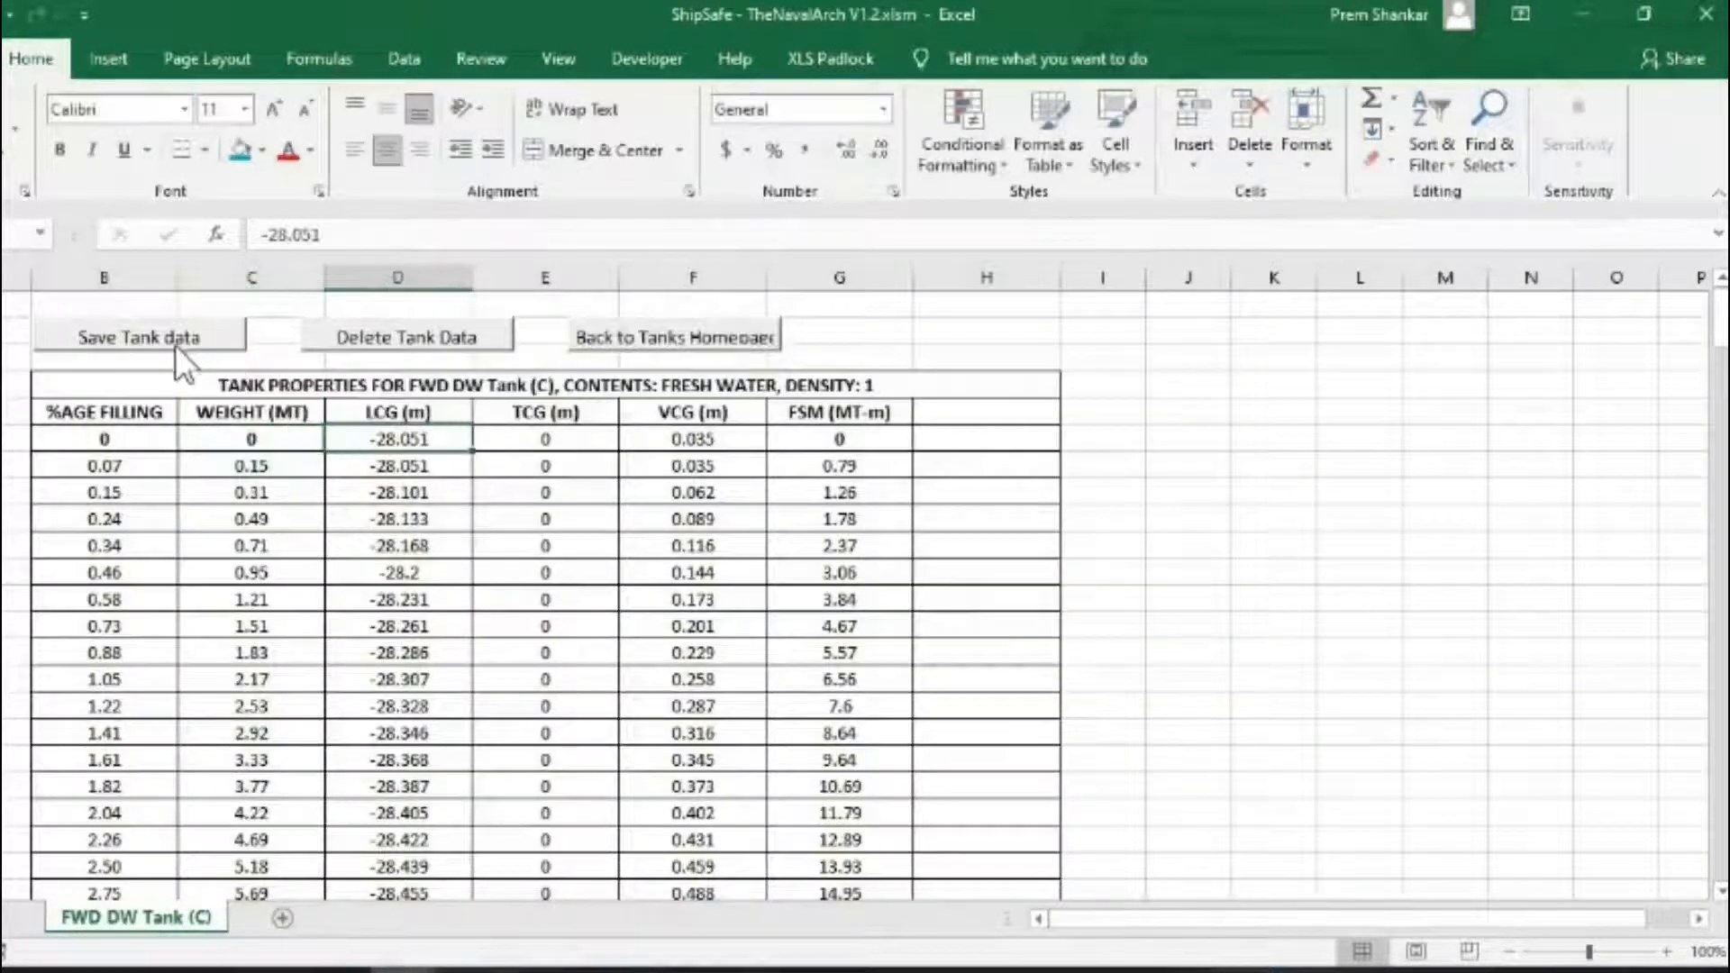
pyautogui.click(673, 336)
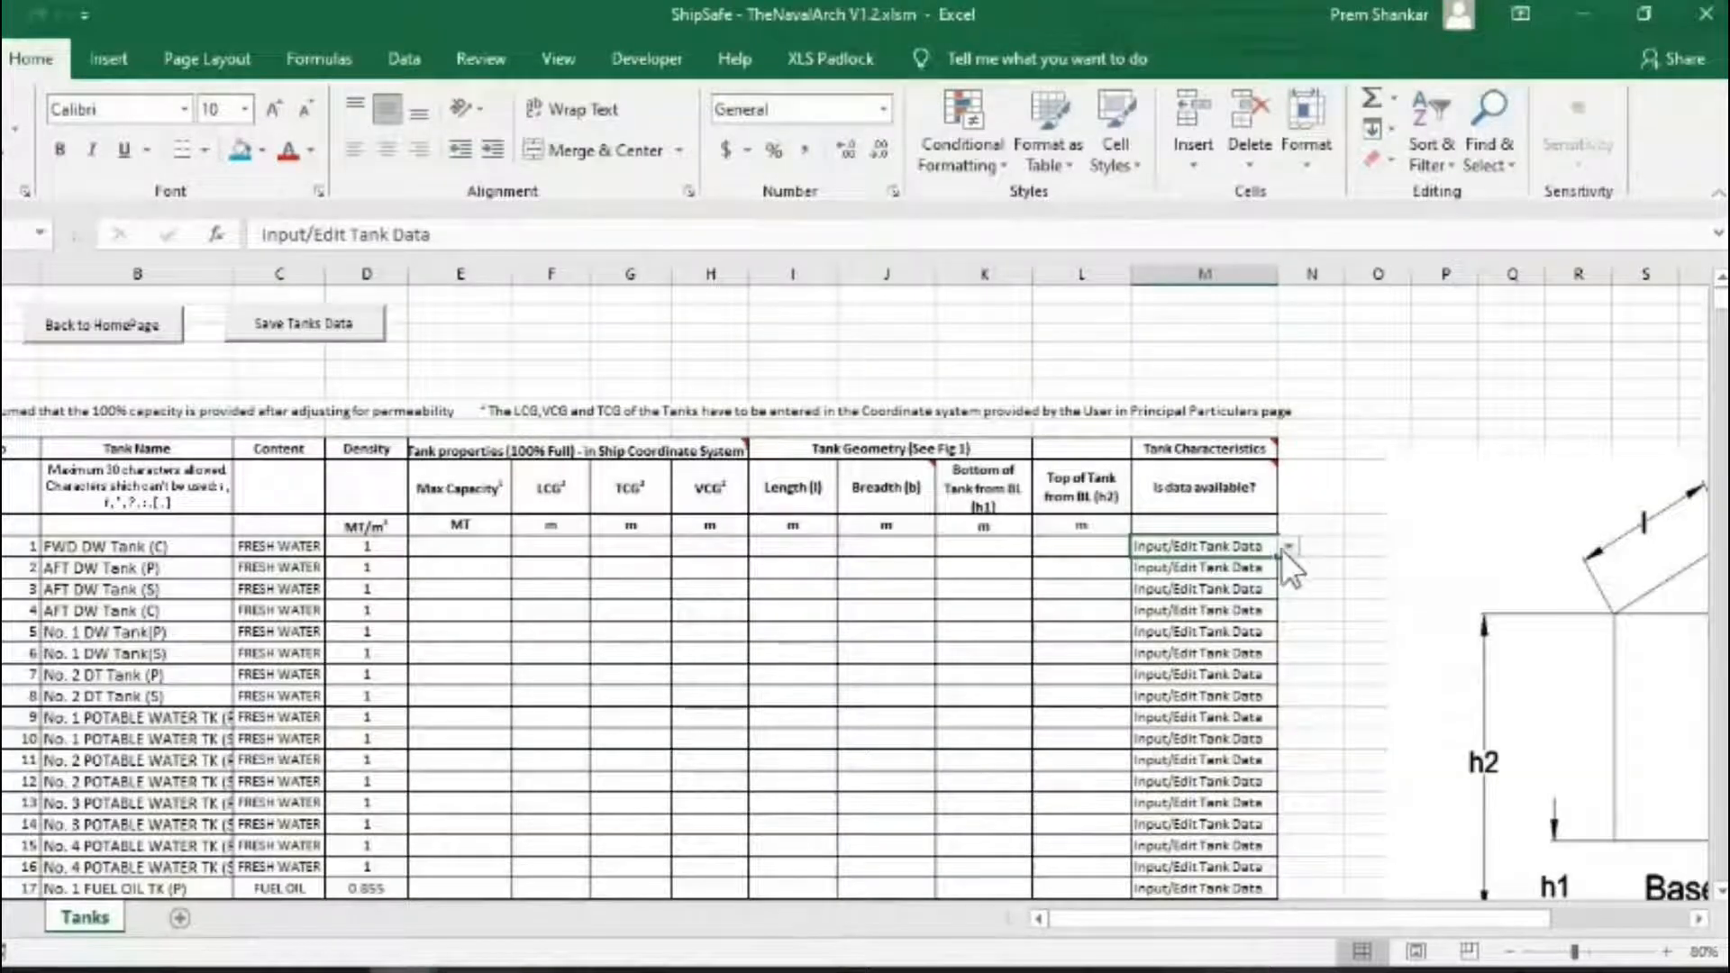
pyautogui.click(1287, 546)
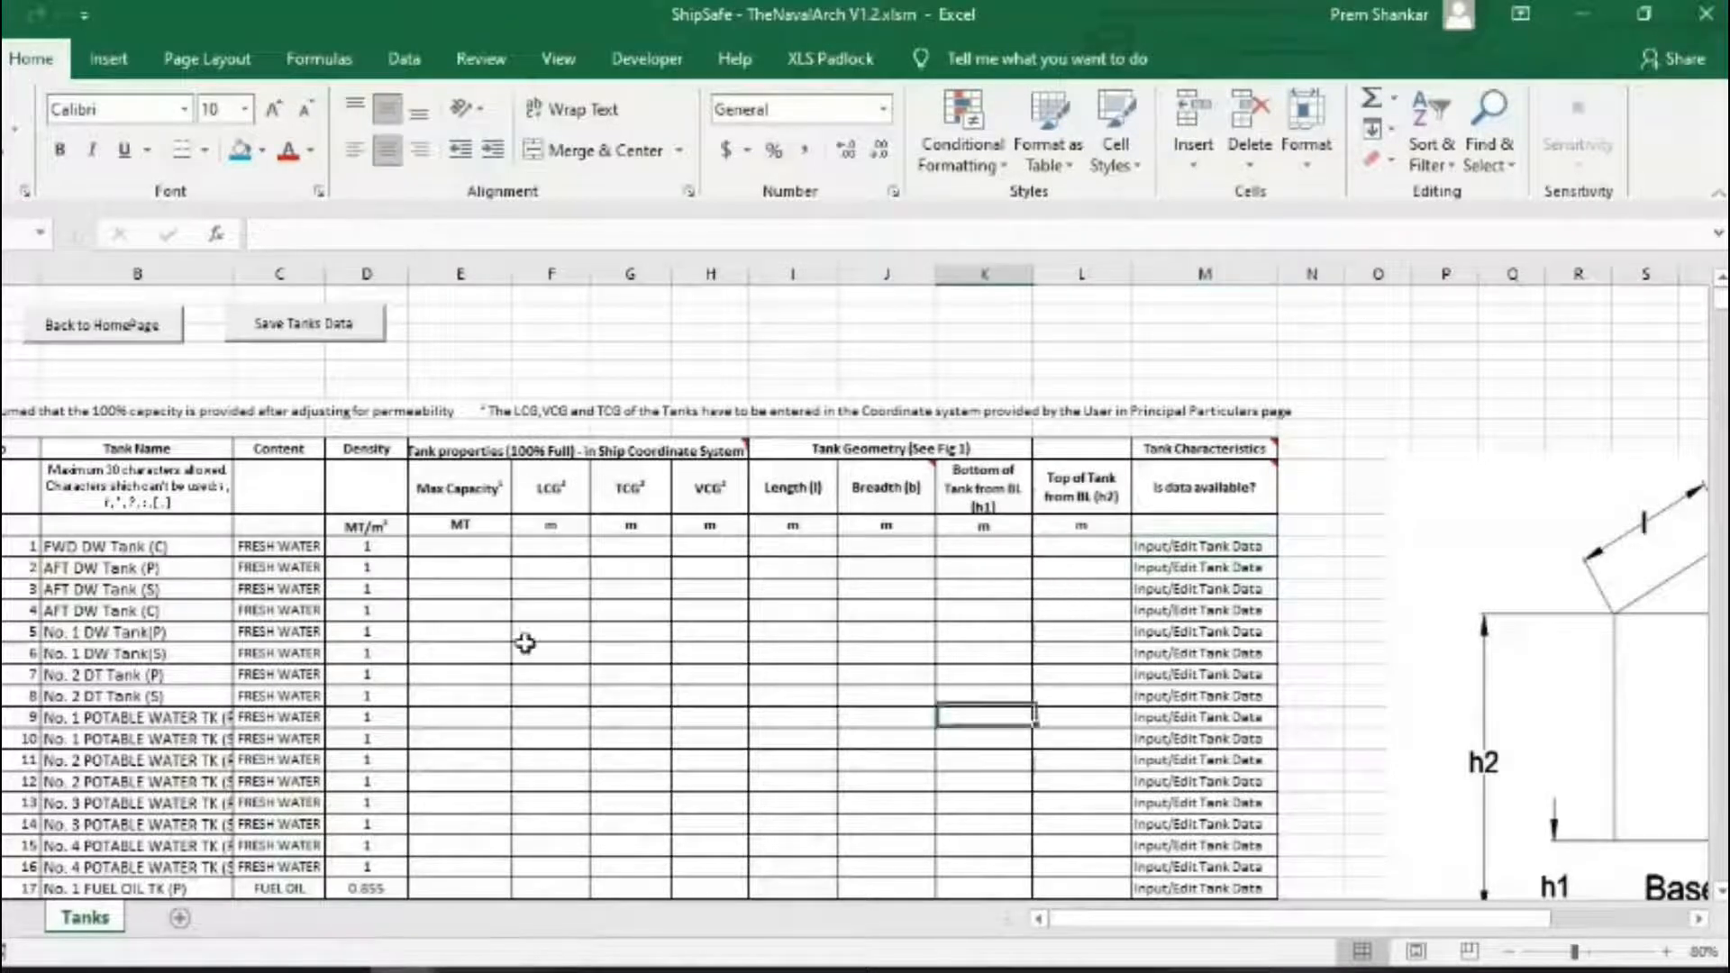
# From the homepage, start a new loading condition named LCNew
pyautogui.click(102, 323)
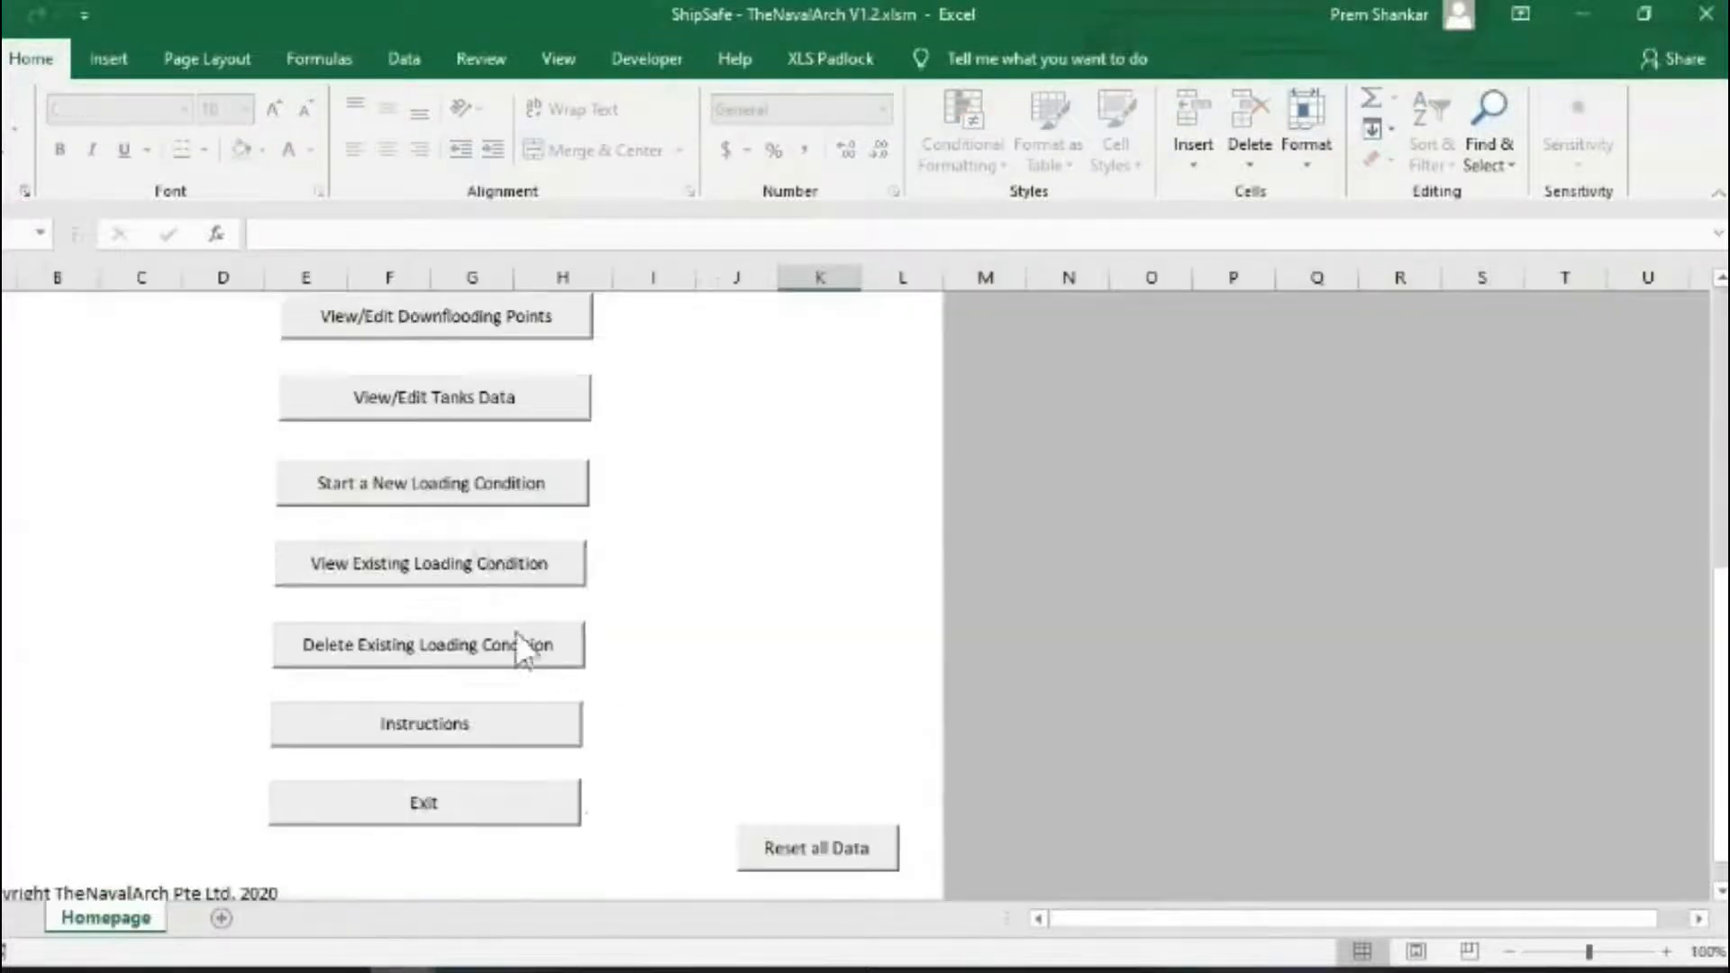
pyautogui.click(432, 482)
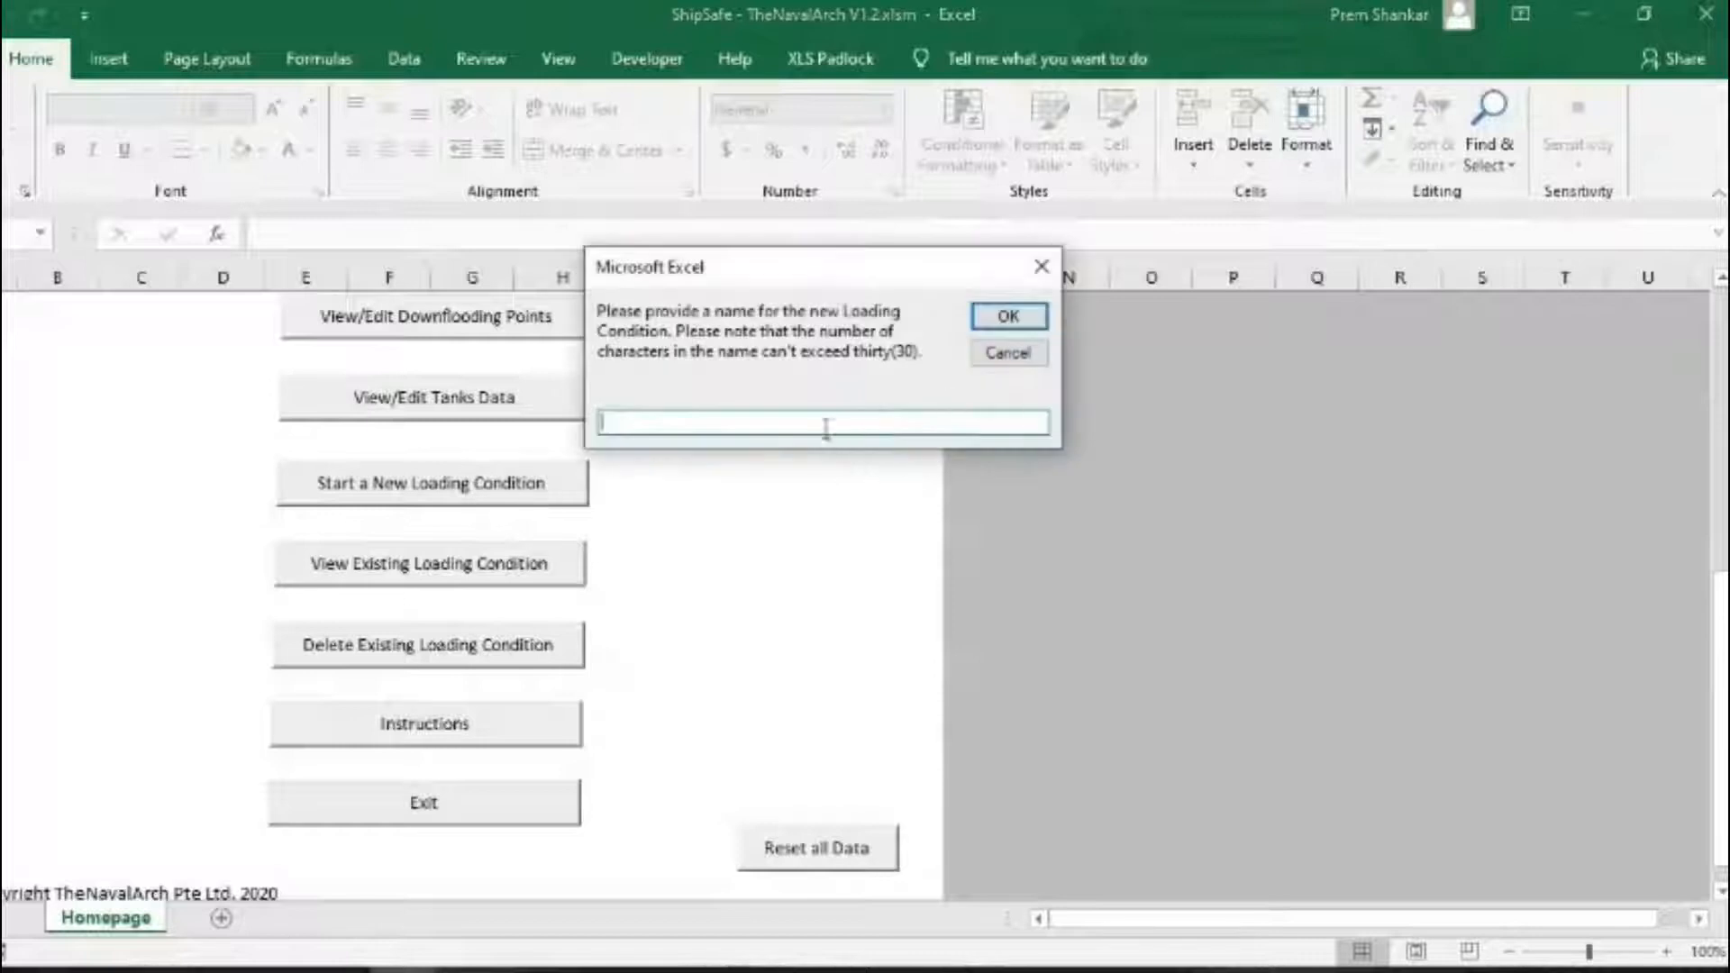
pyautogui.write('L')
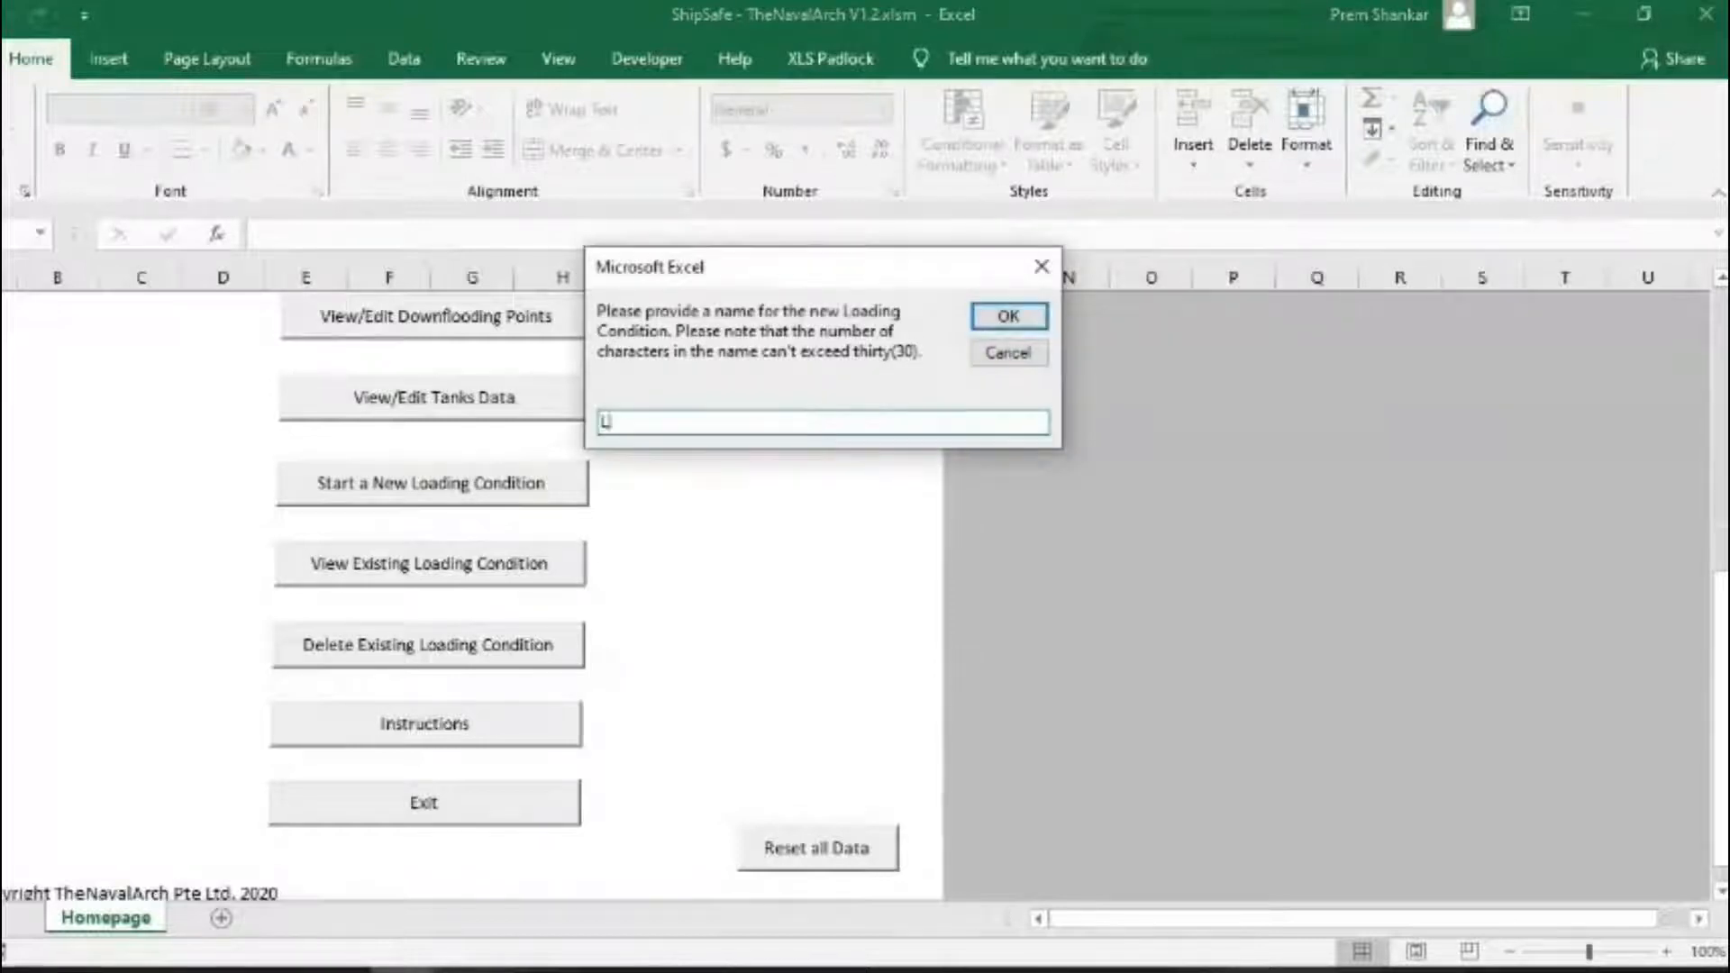
pyautogui.write('LCNew')
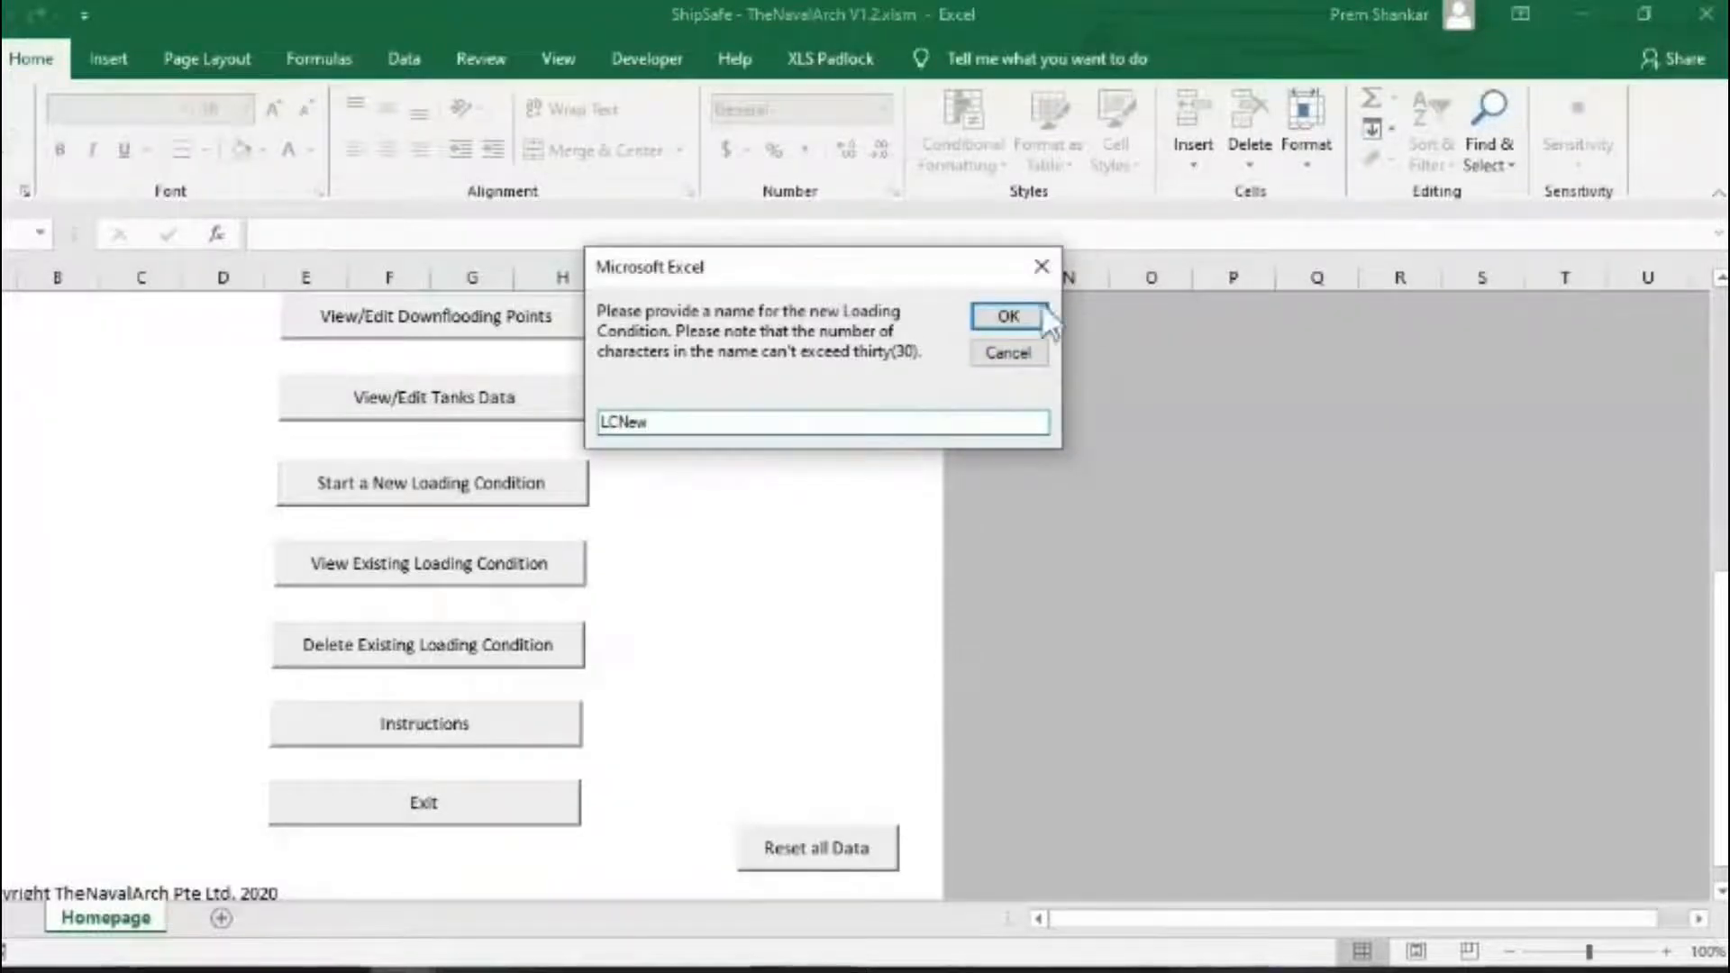
# Confirm the LCNew name and enter 50% fill for the first four fresh water tanks
pyautogui.click(1005, 317)
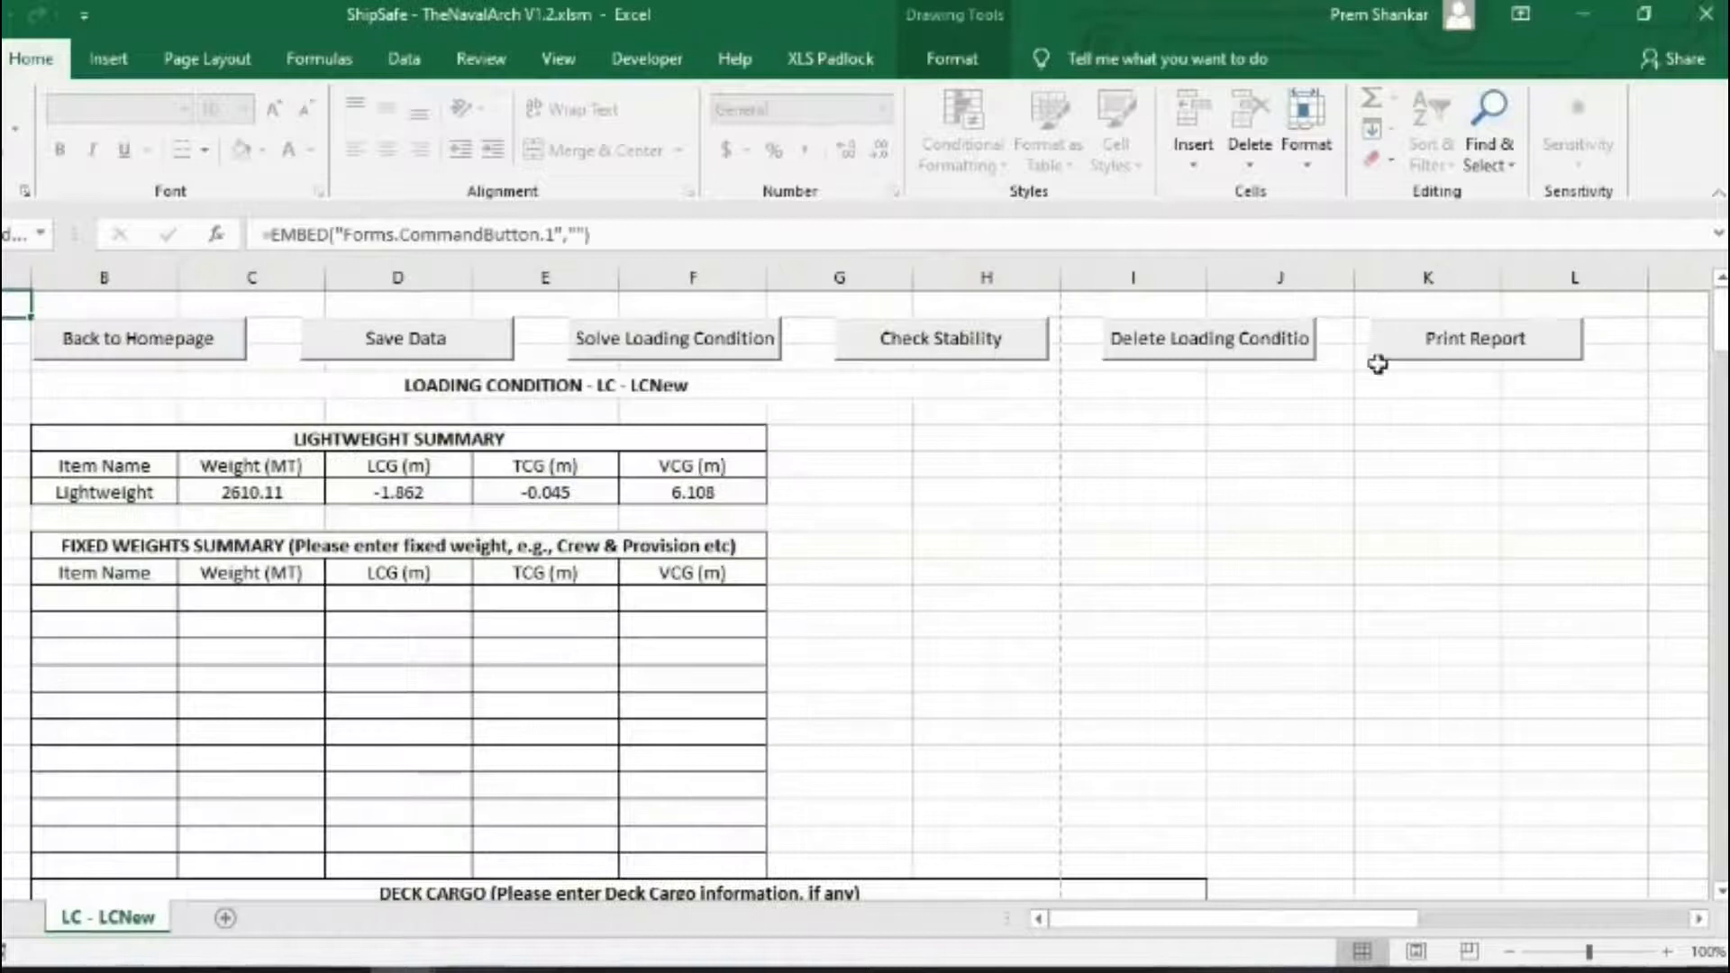
pyautogui.click(104, 595)
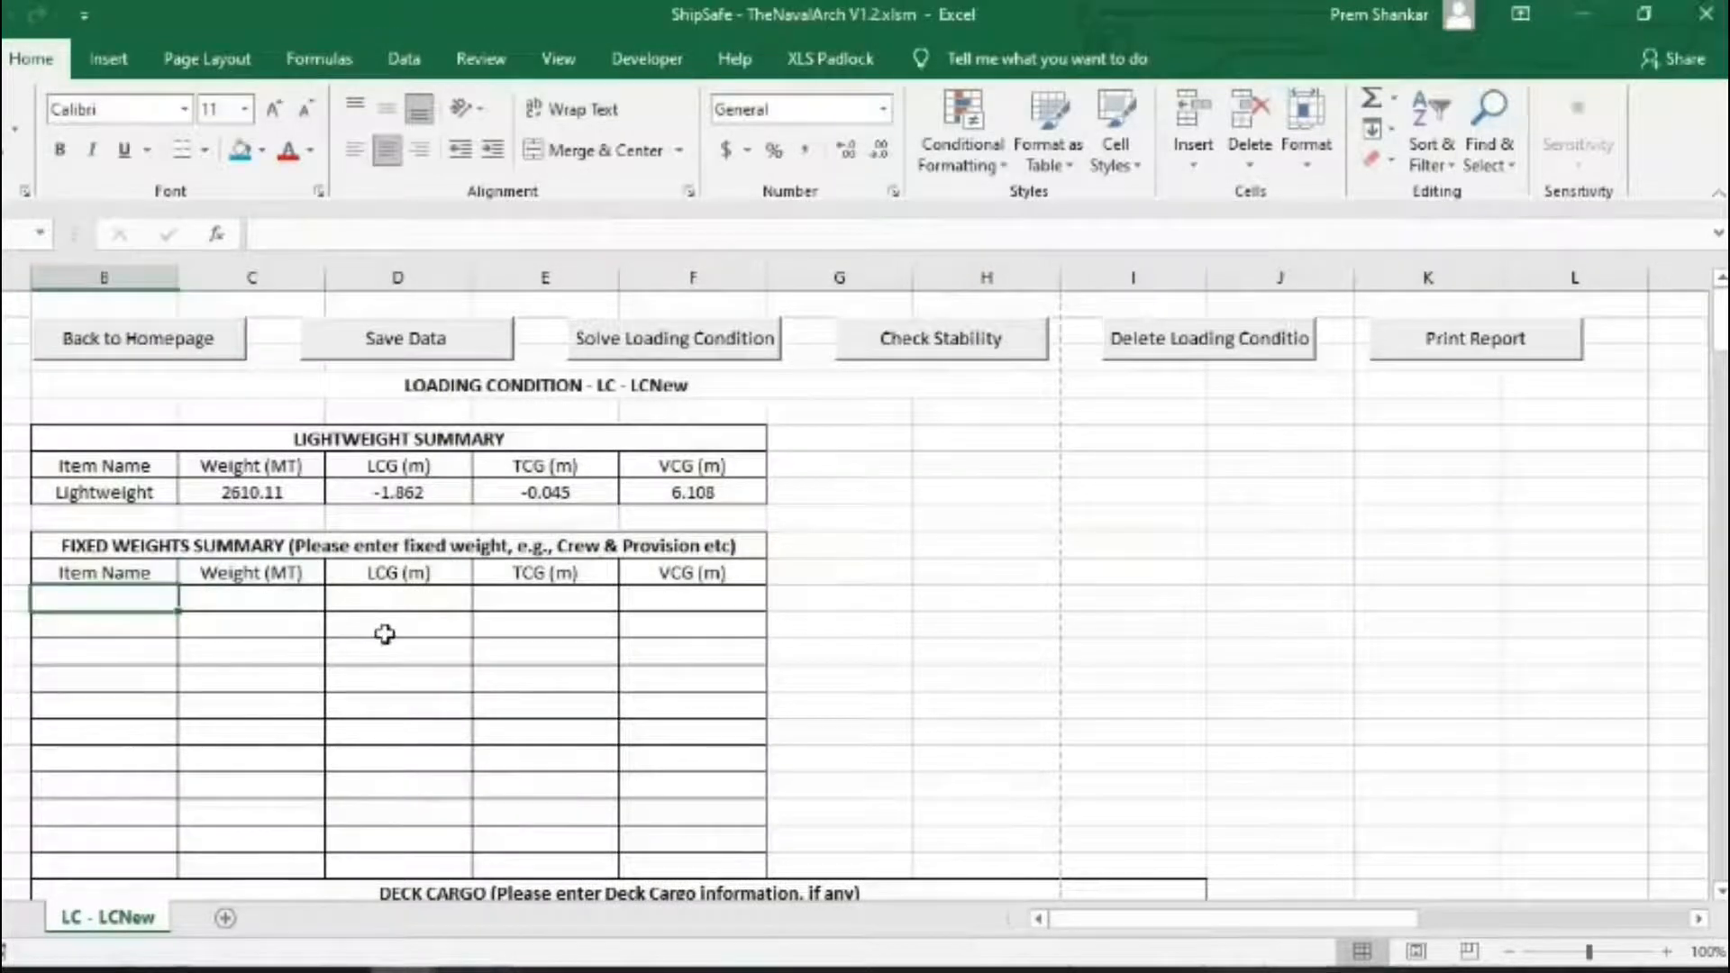
pyautogui.scroll(-3)
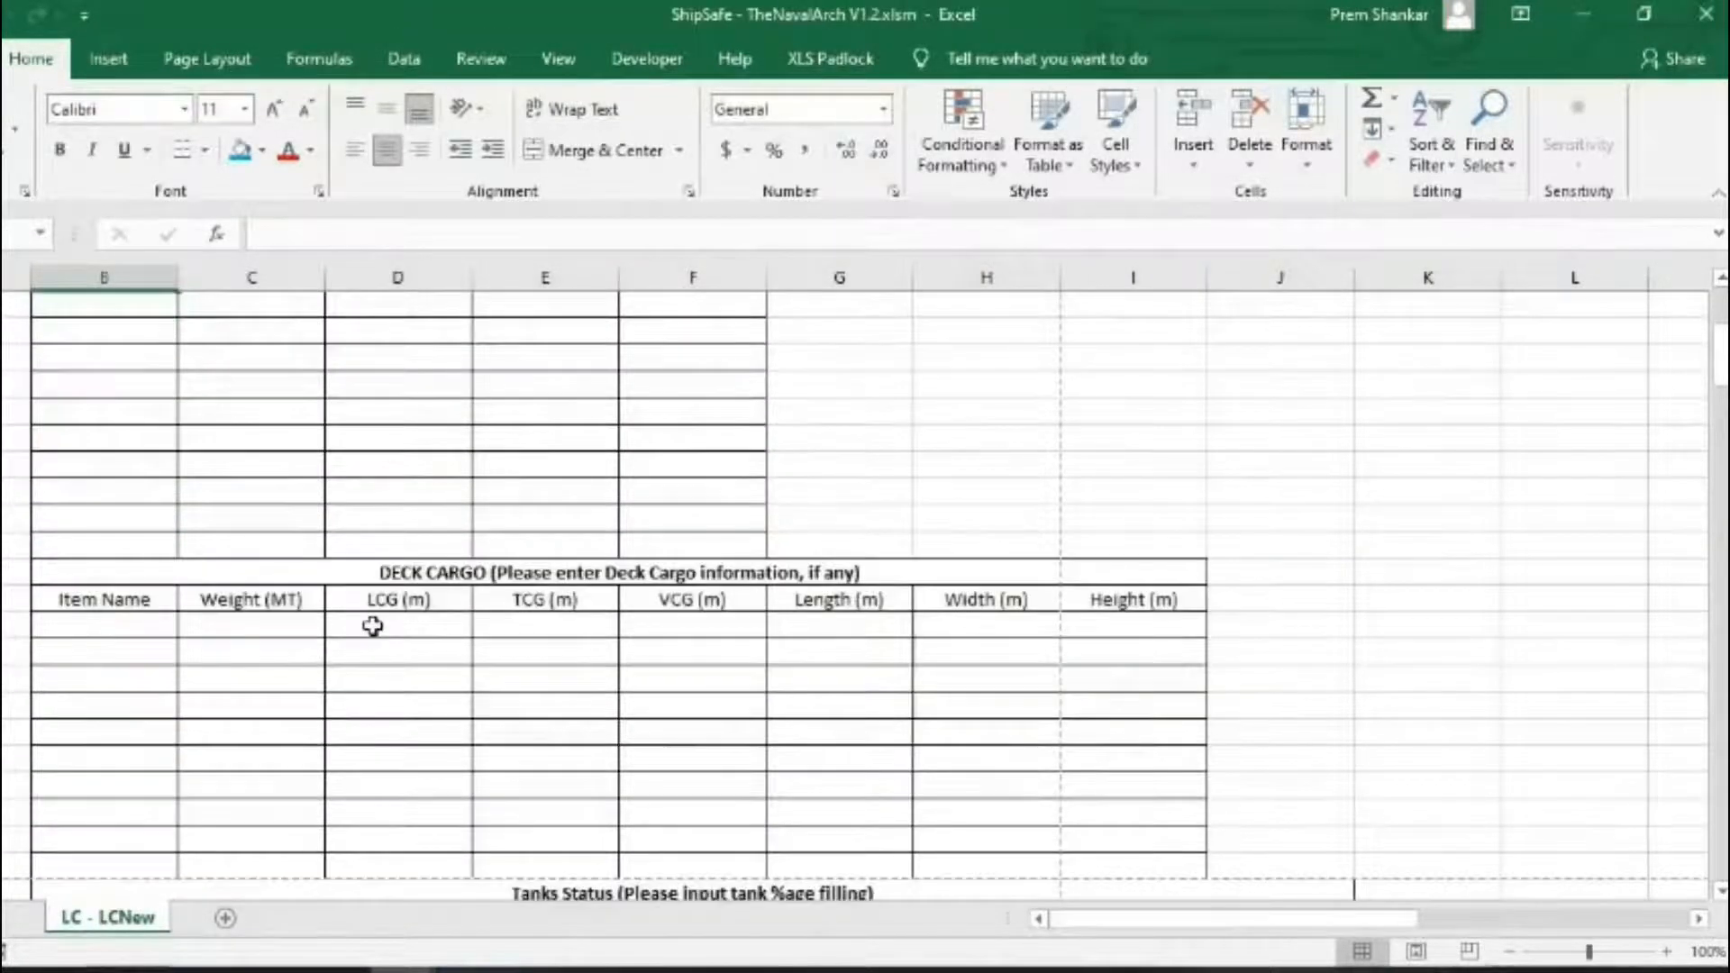
pyautogui.scroll(3)
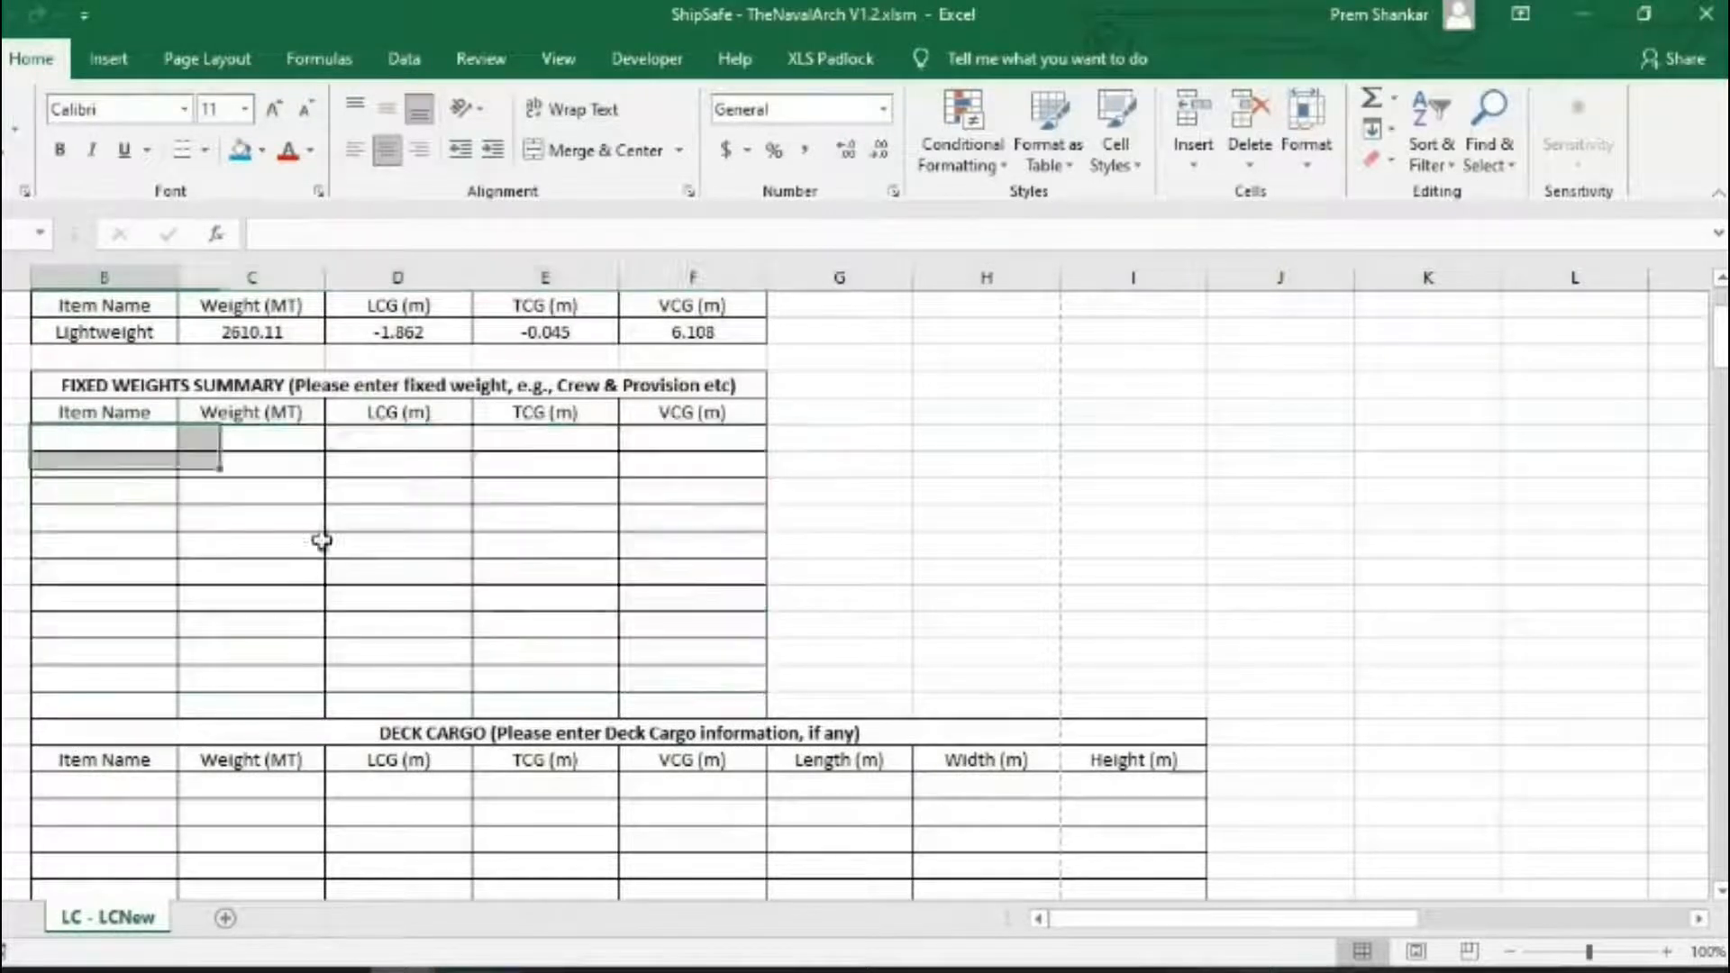
pyautogui.scroll(-3)
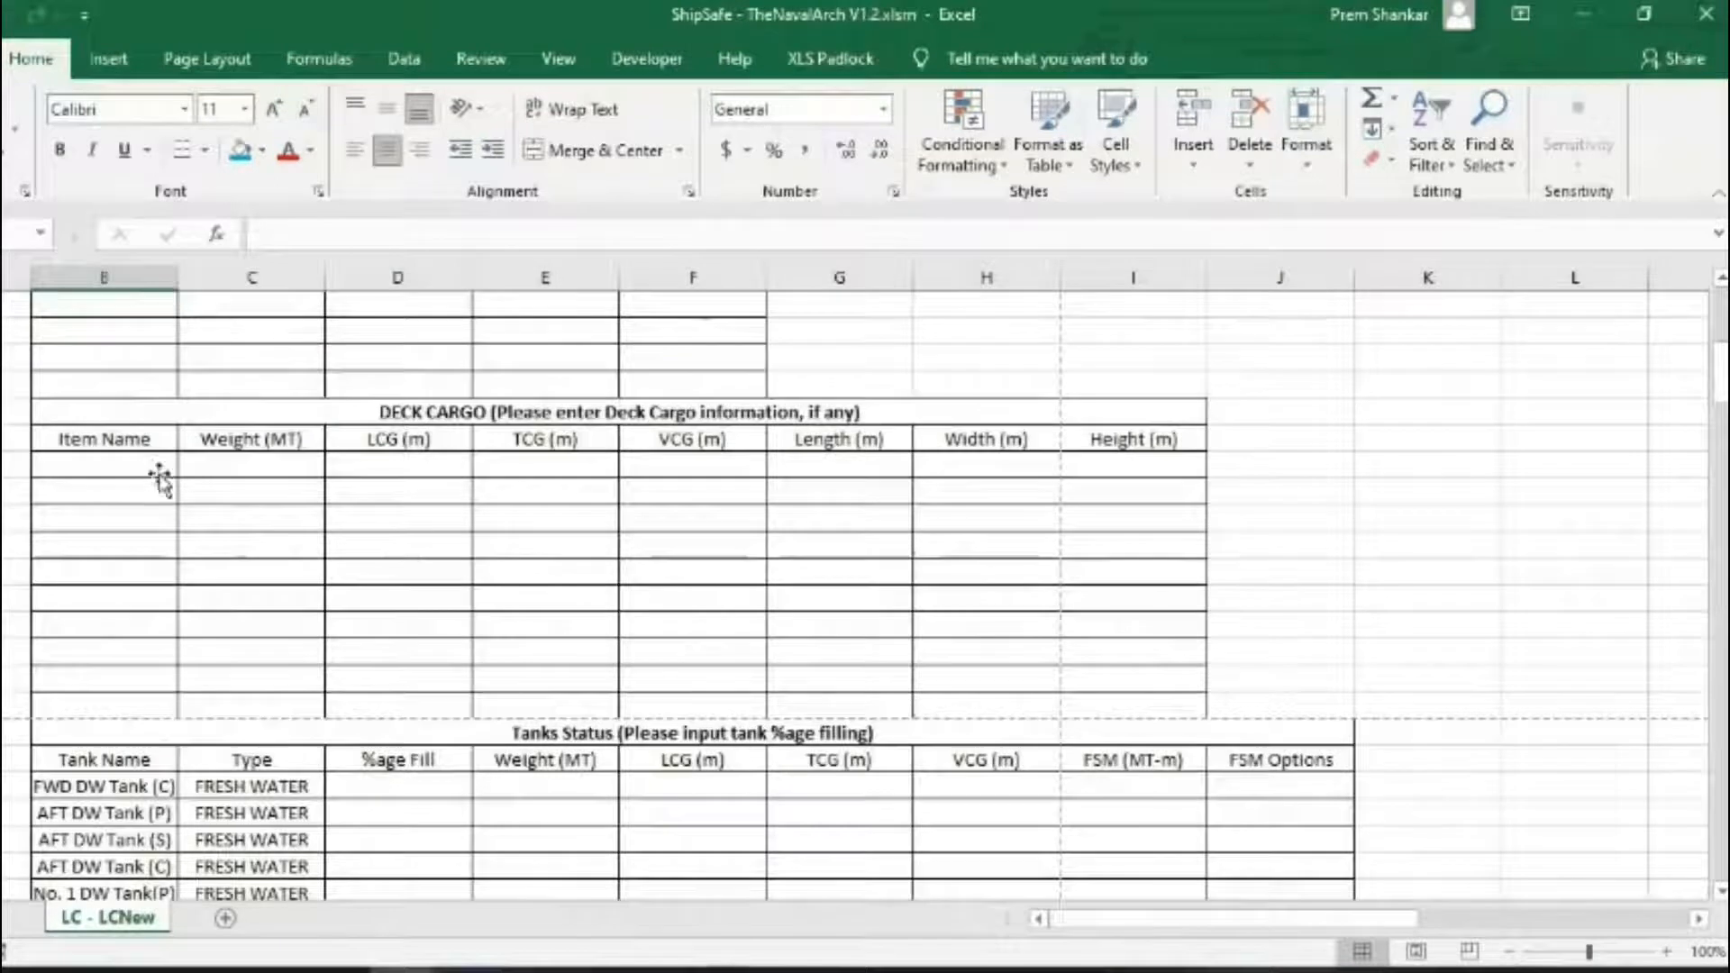
pyautogui.scroll(-3)
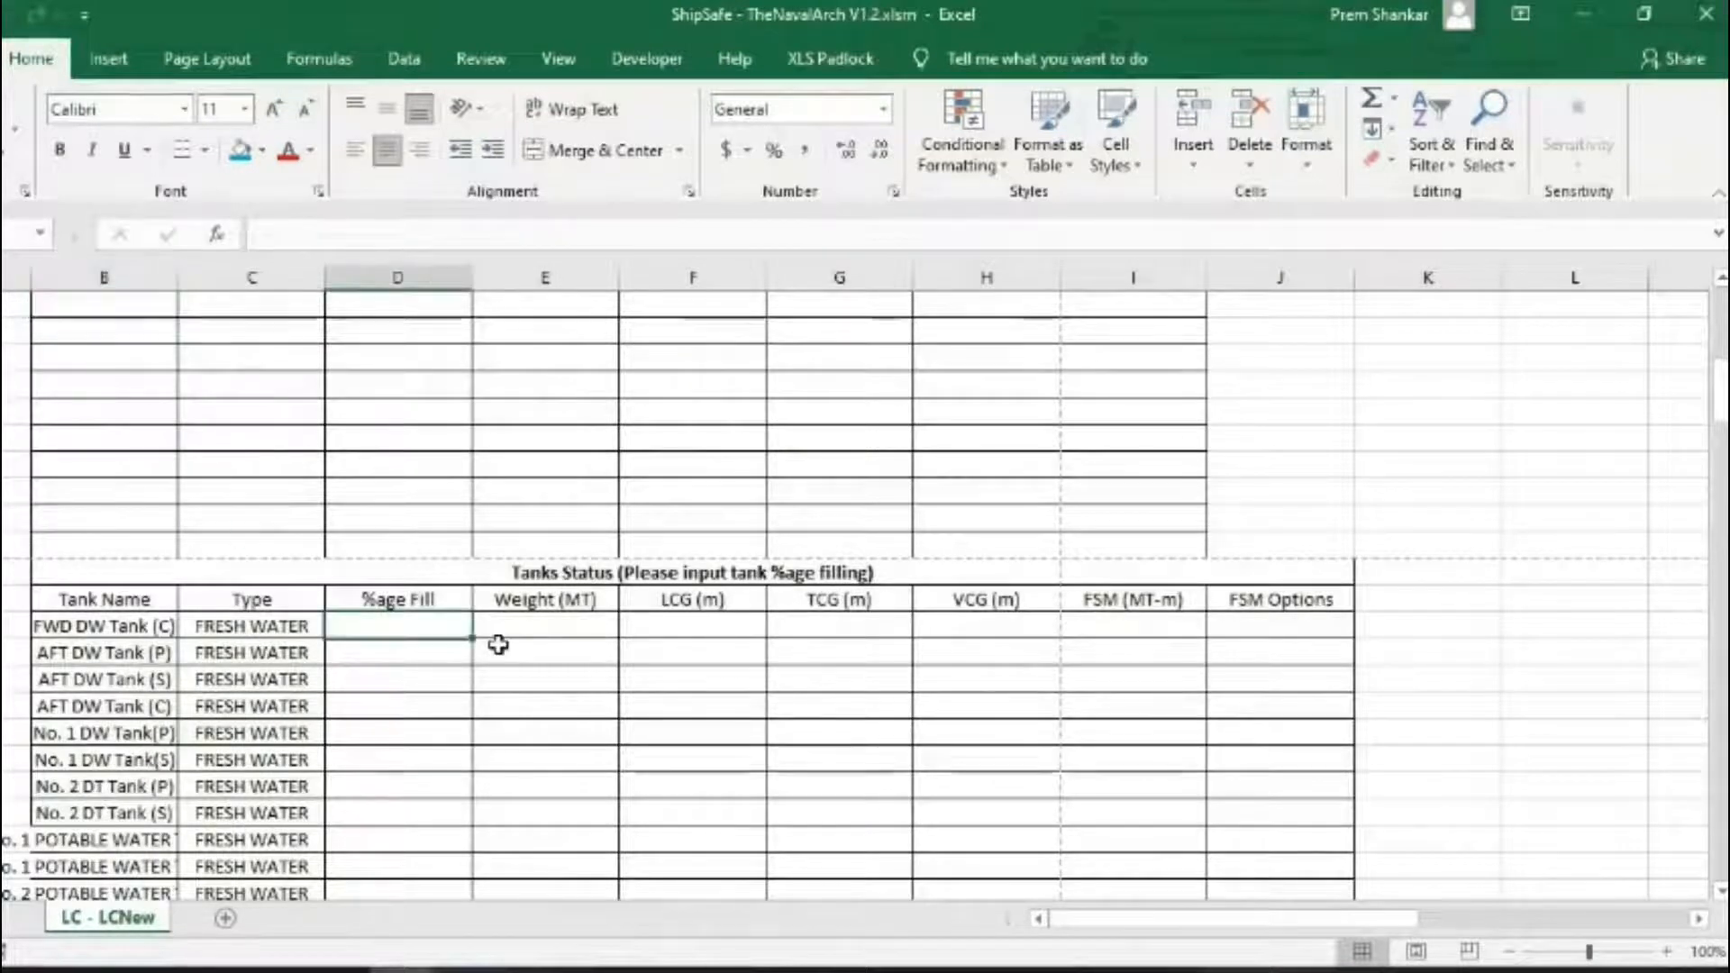
pyautogui.write('50')
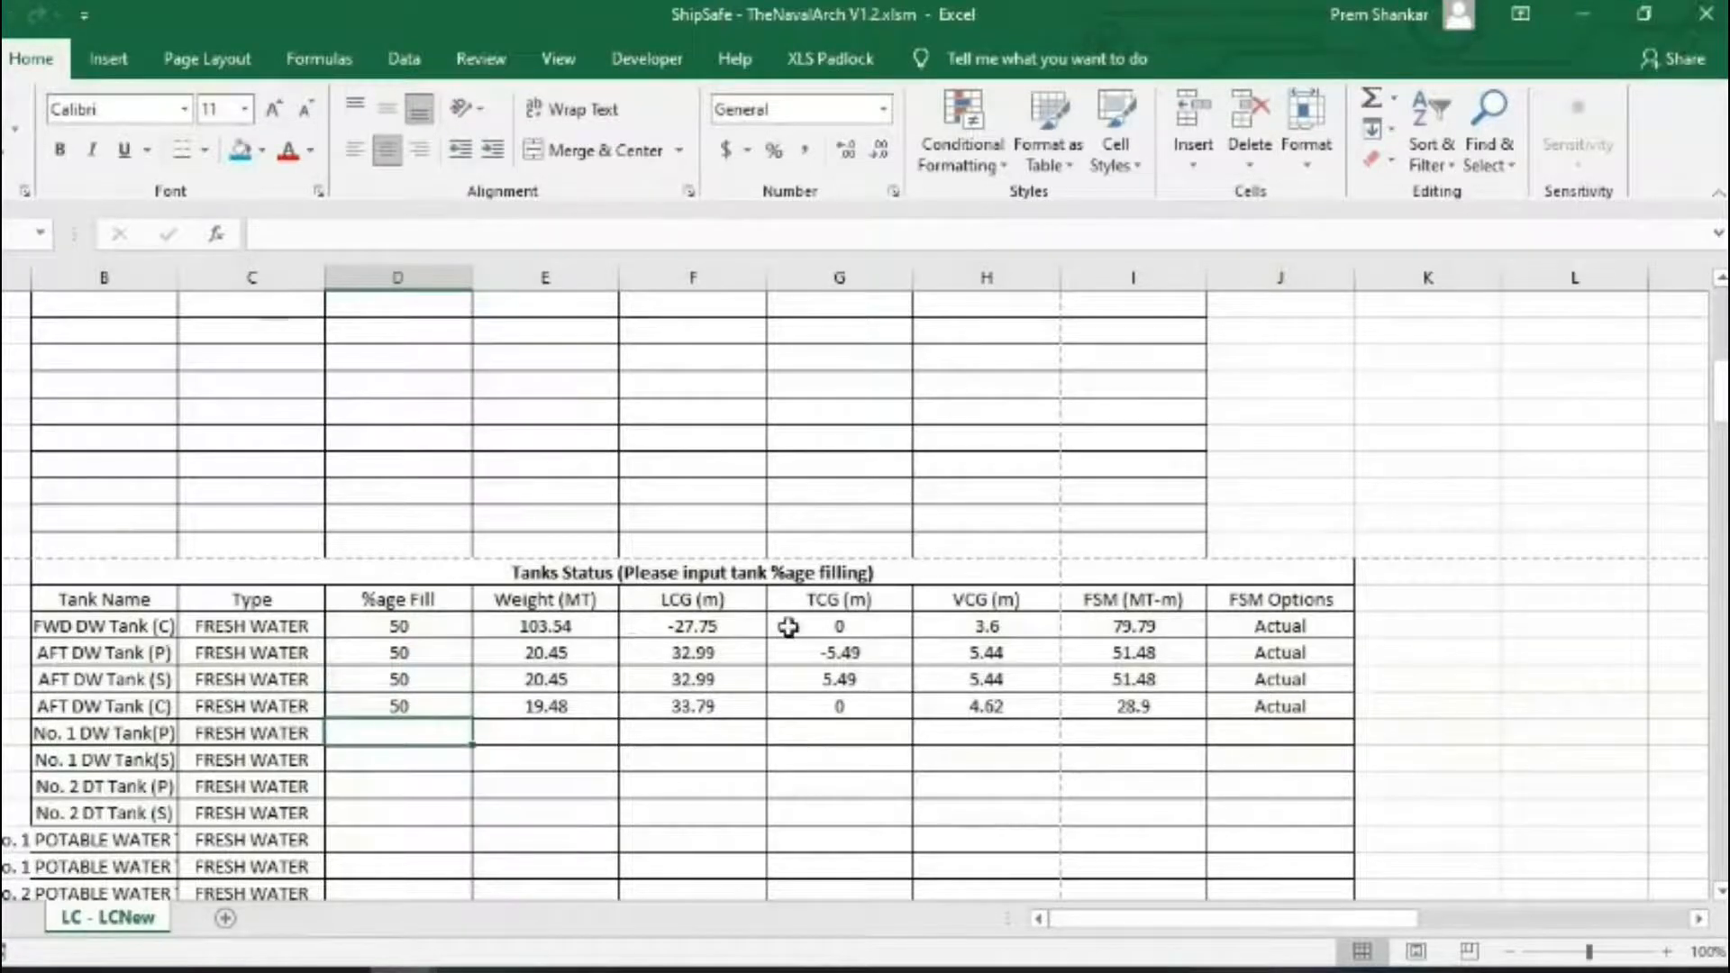
pyautogui.scroll(3)
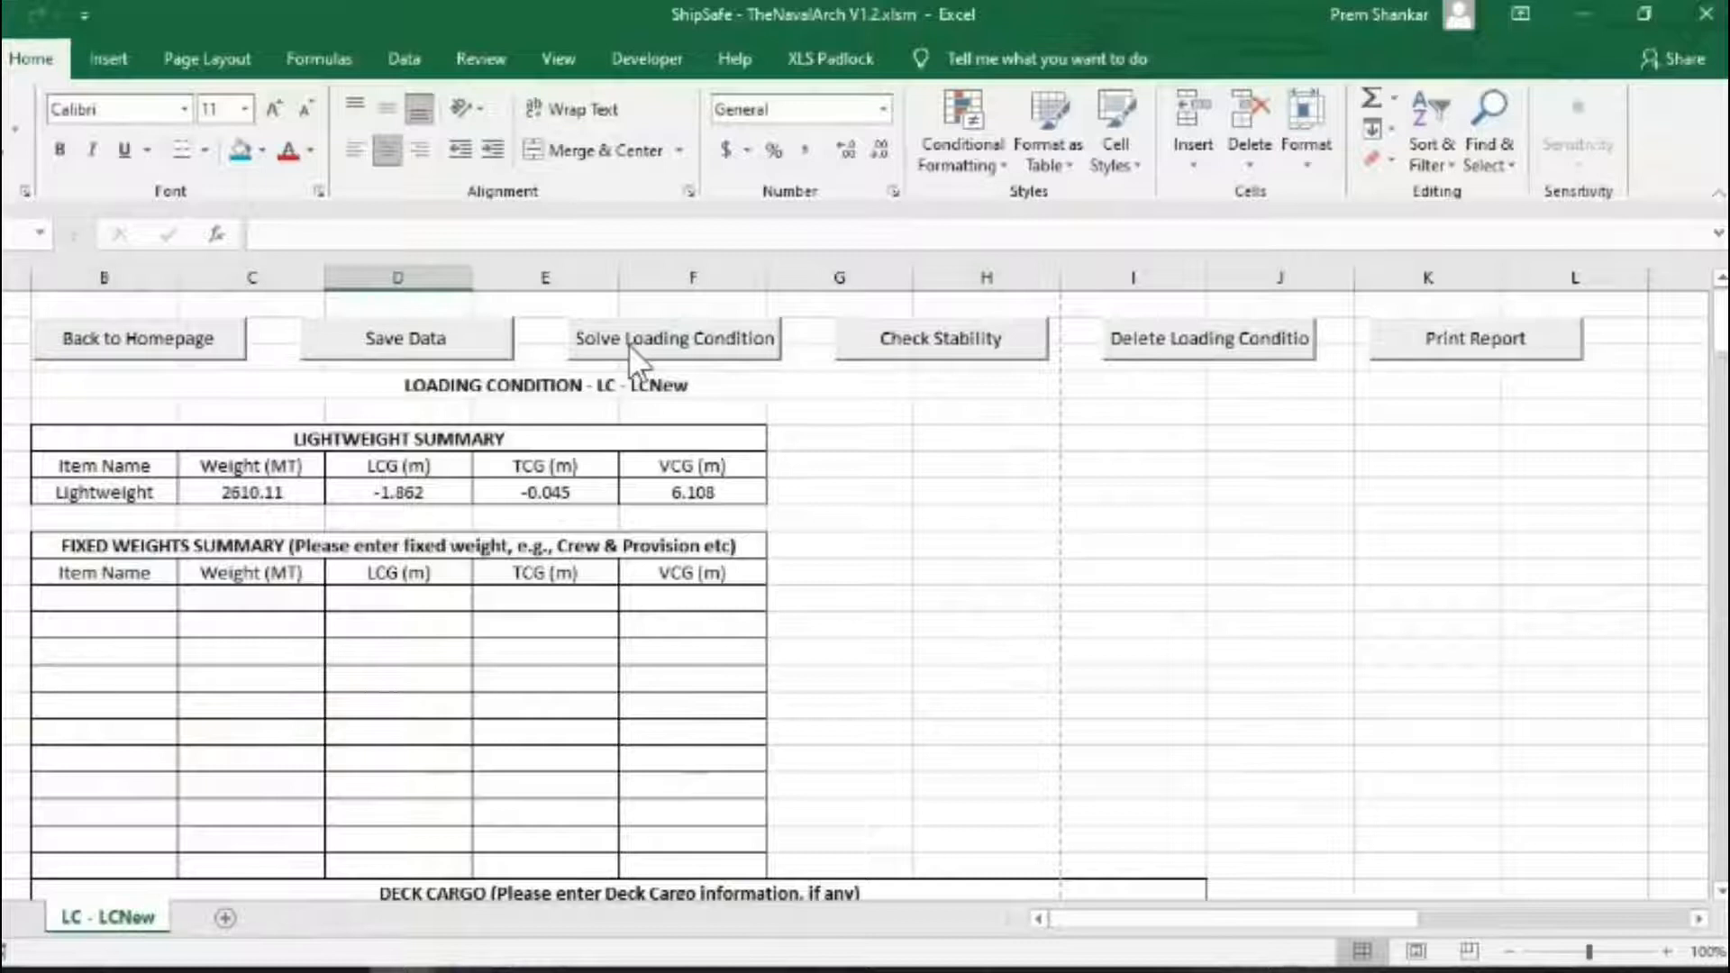
pyautogui.click(674, 338)
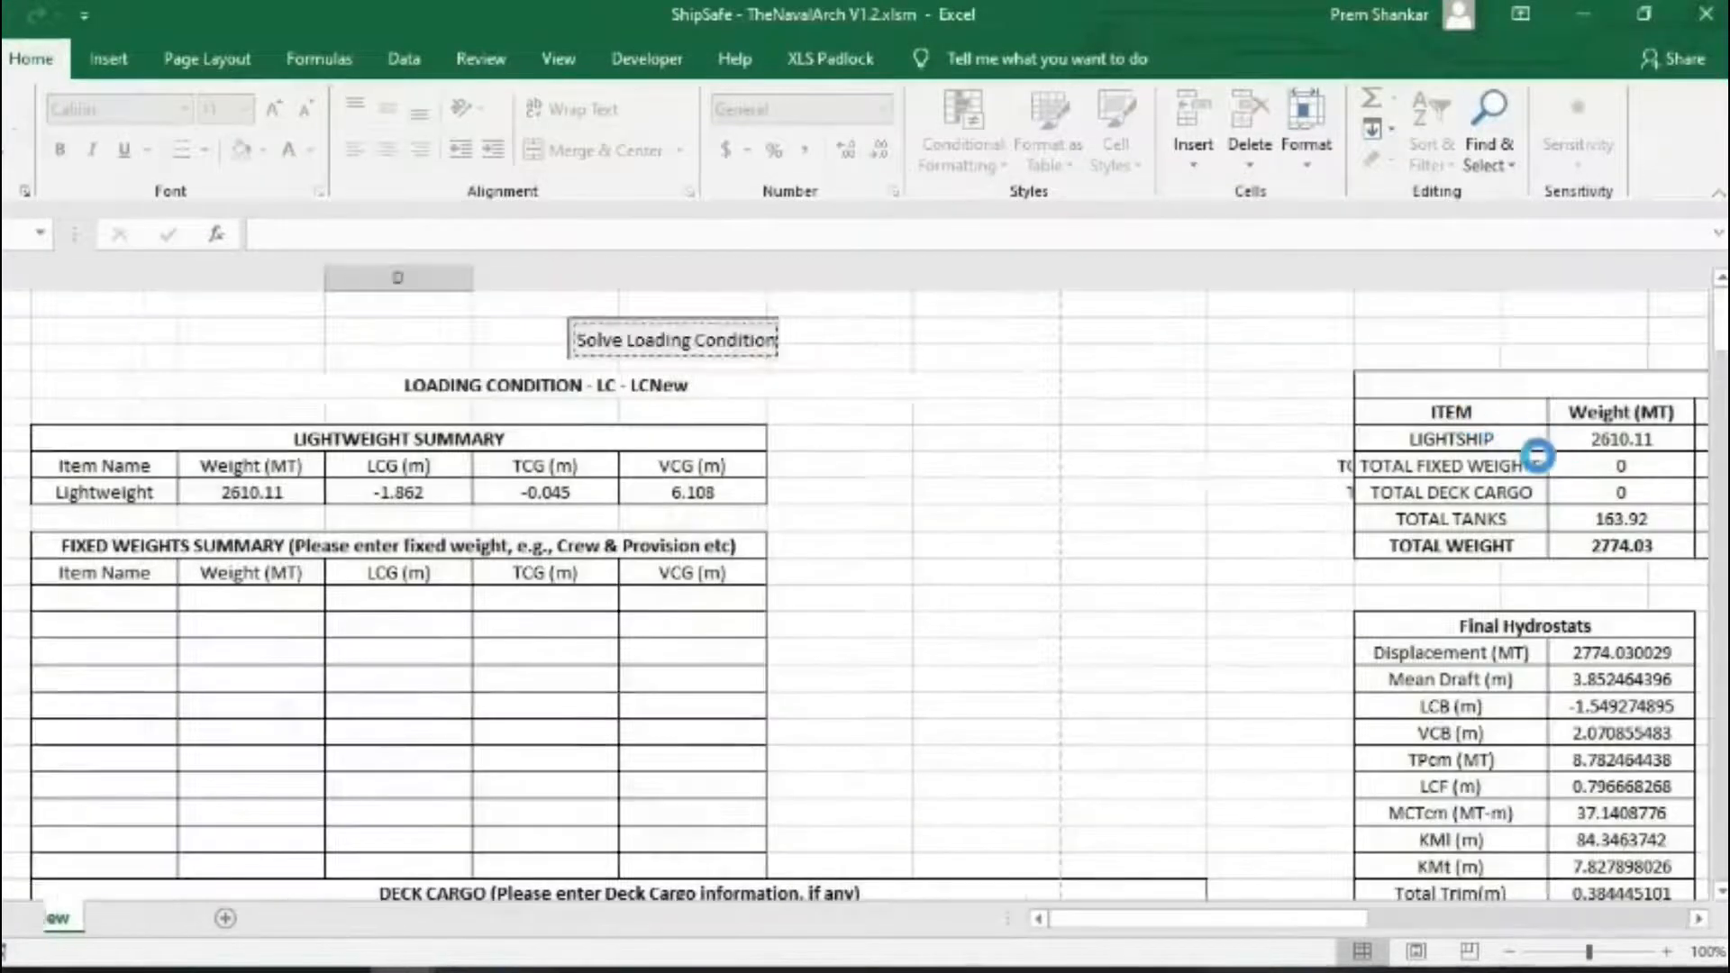
pyautogui.click(674, 339)
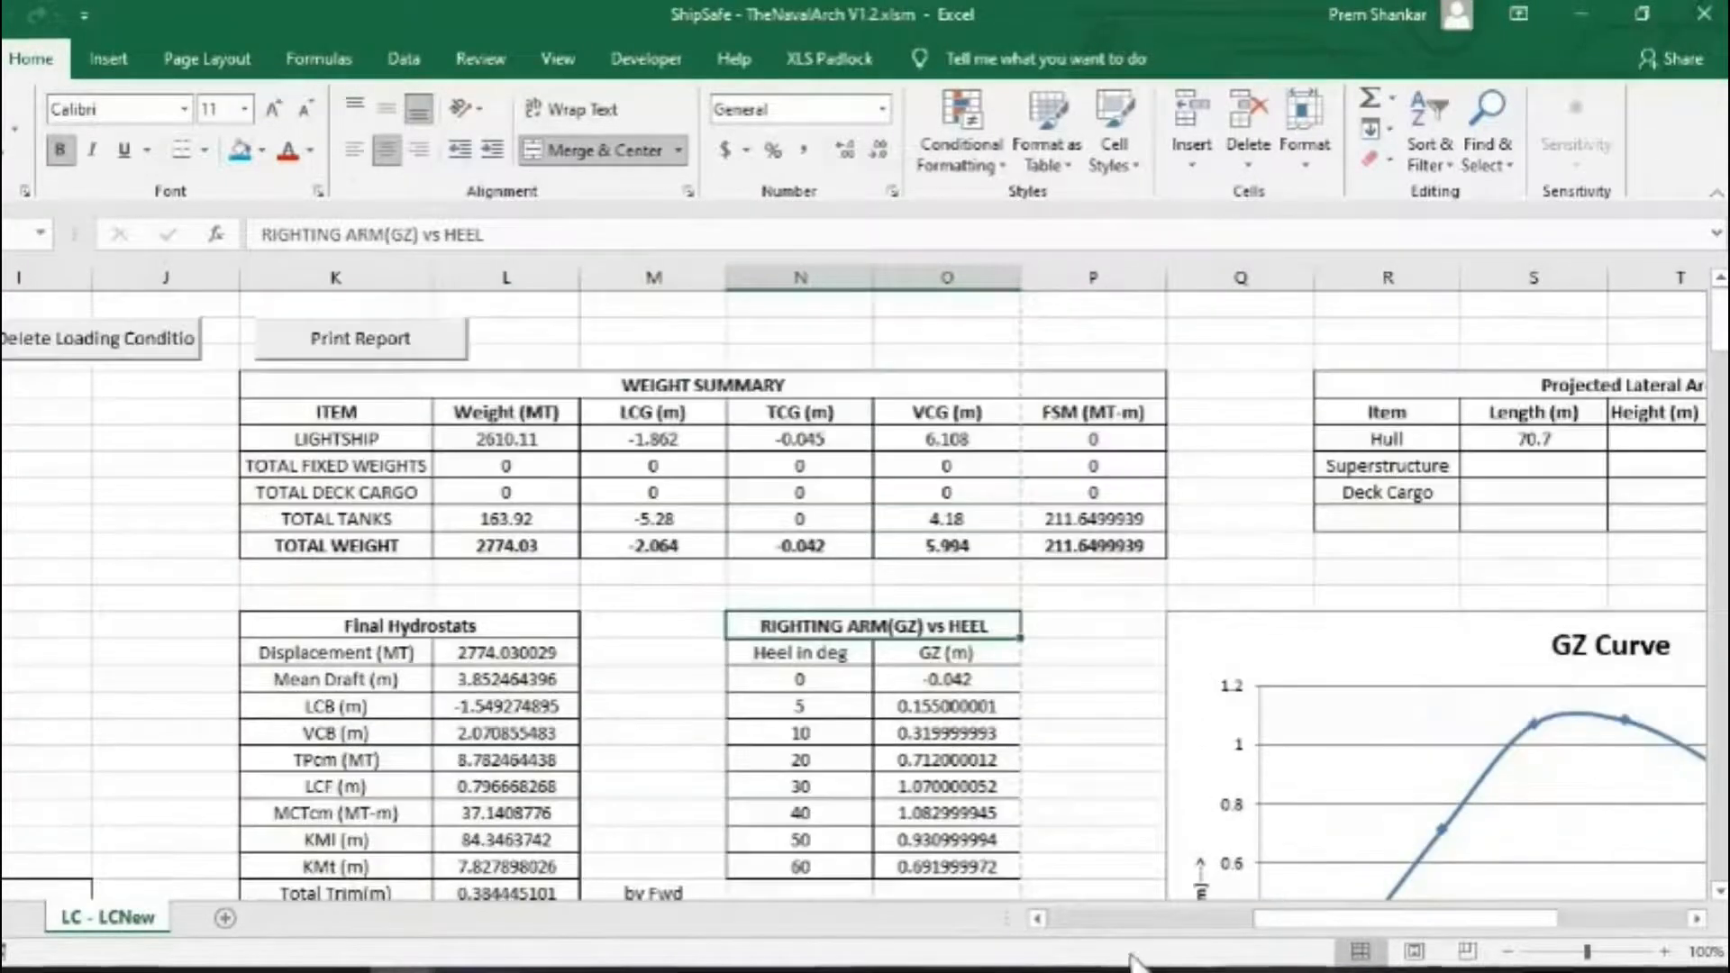
pyautogui.hscroll(-3)
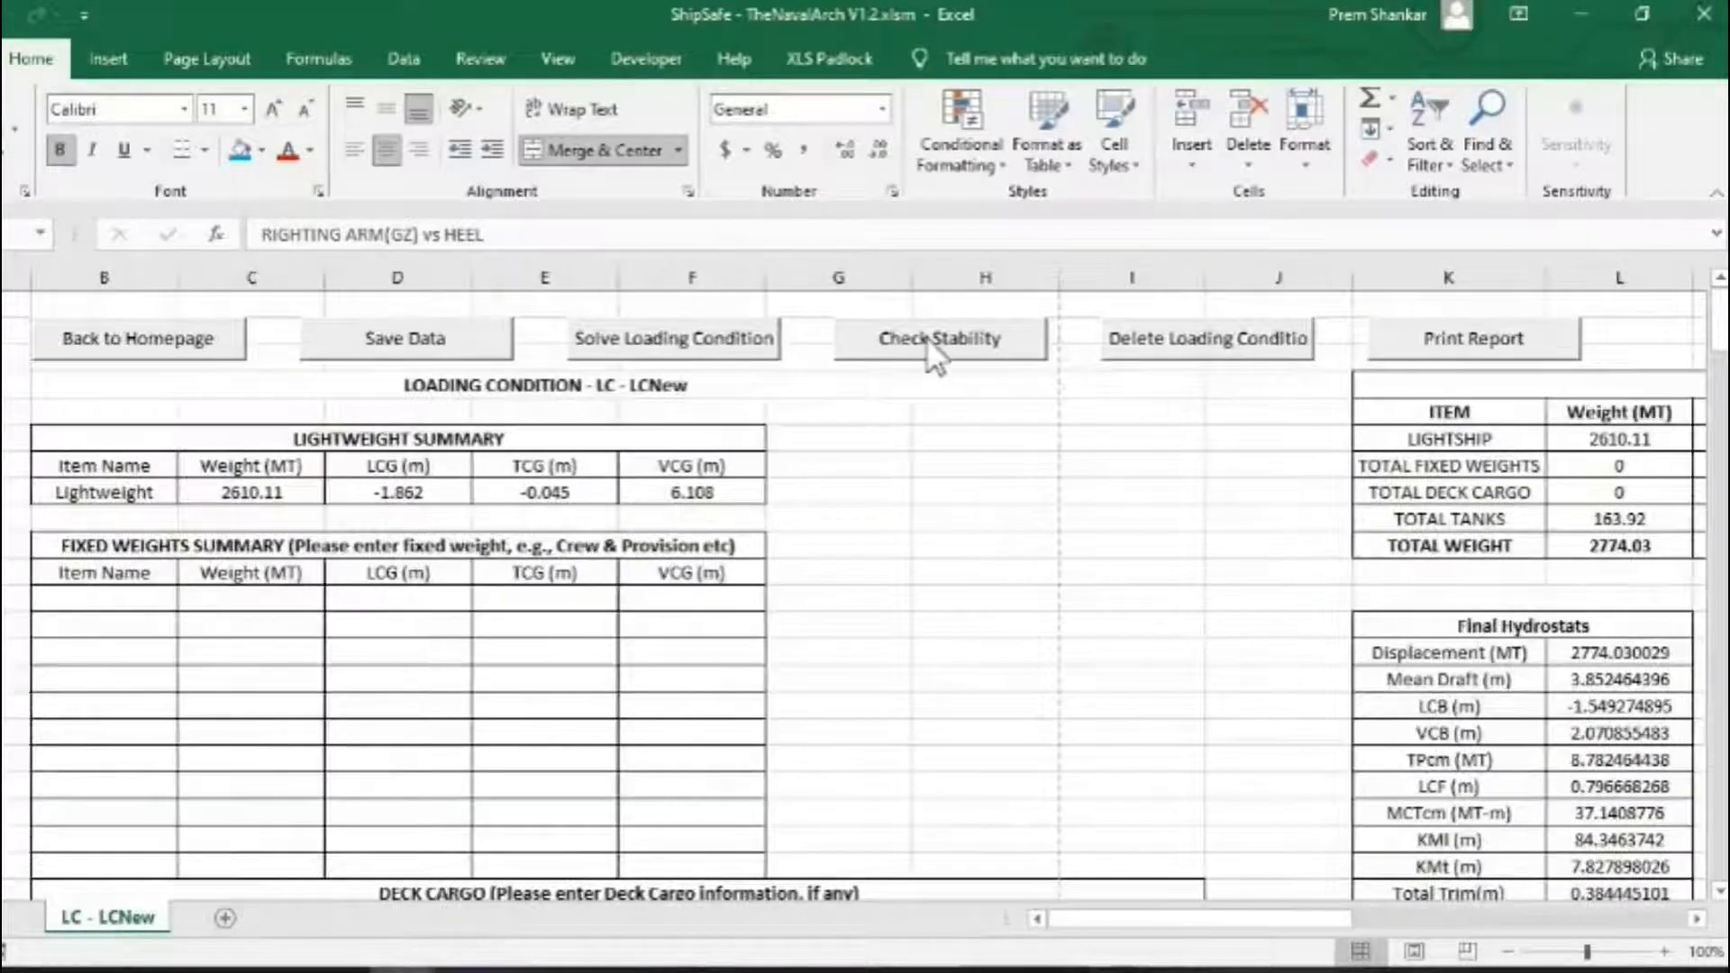
# Run Check Stability, review the GZ curves and OK criteria, and start the PDF report save
pyautogui.click(939, 338)
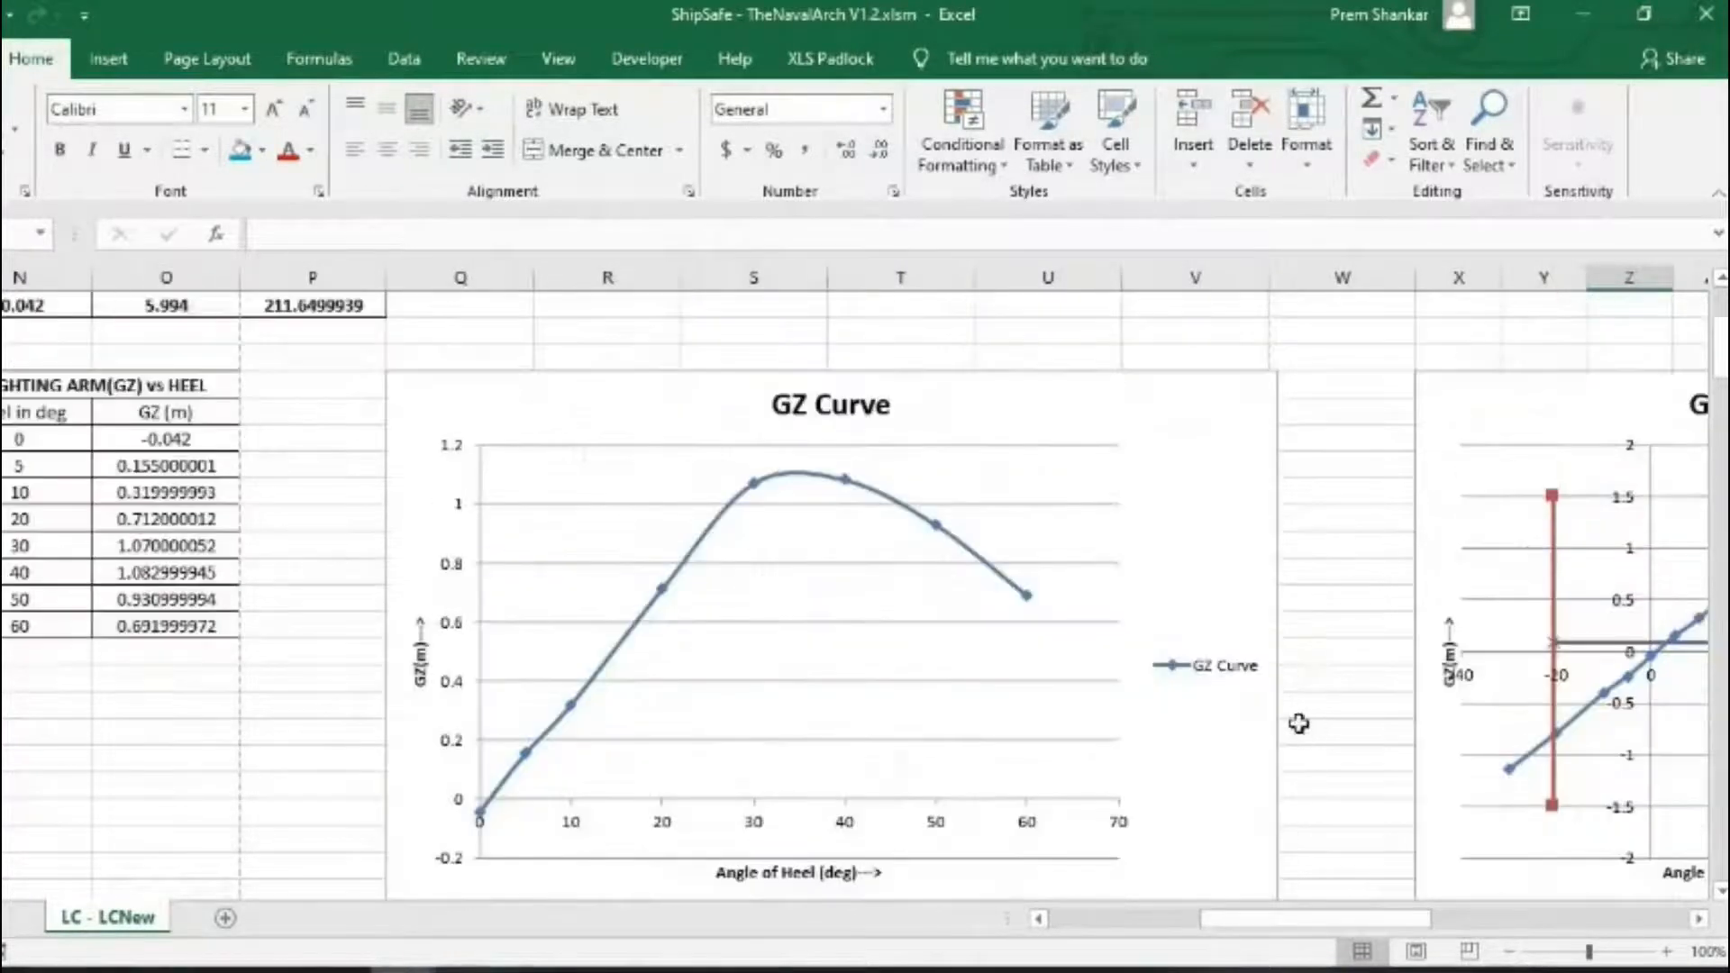
pyautogui.hscroll(-3)
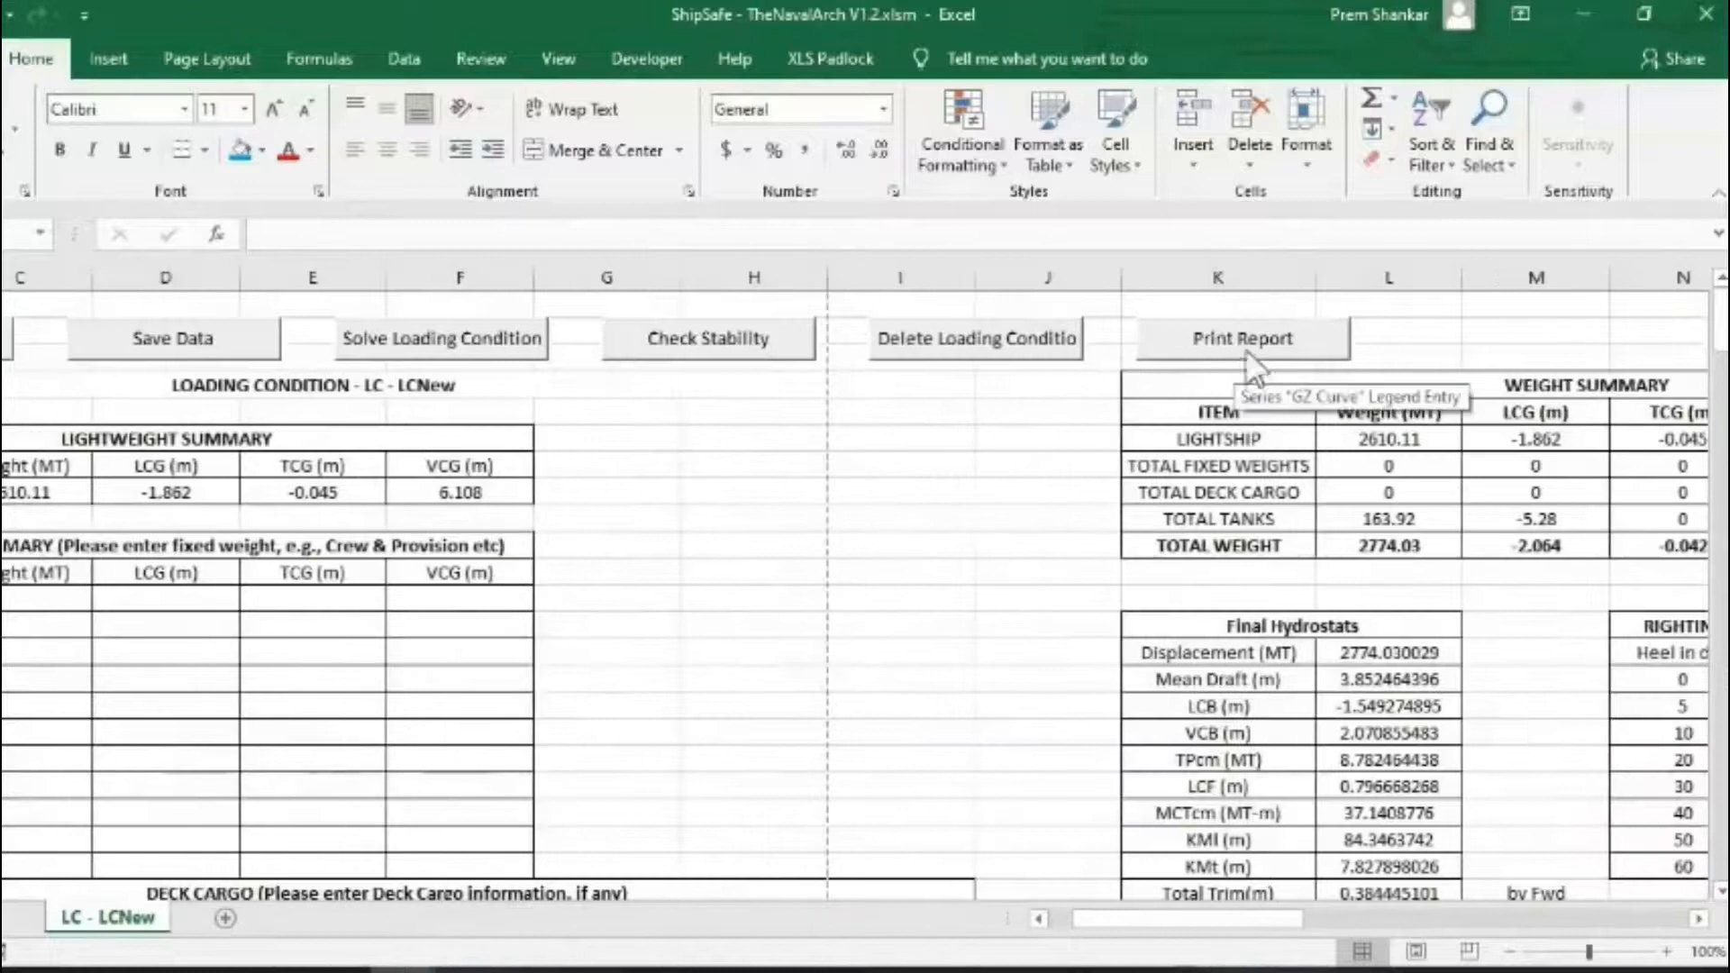
pyautogui.click(1239, 339)
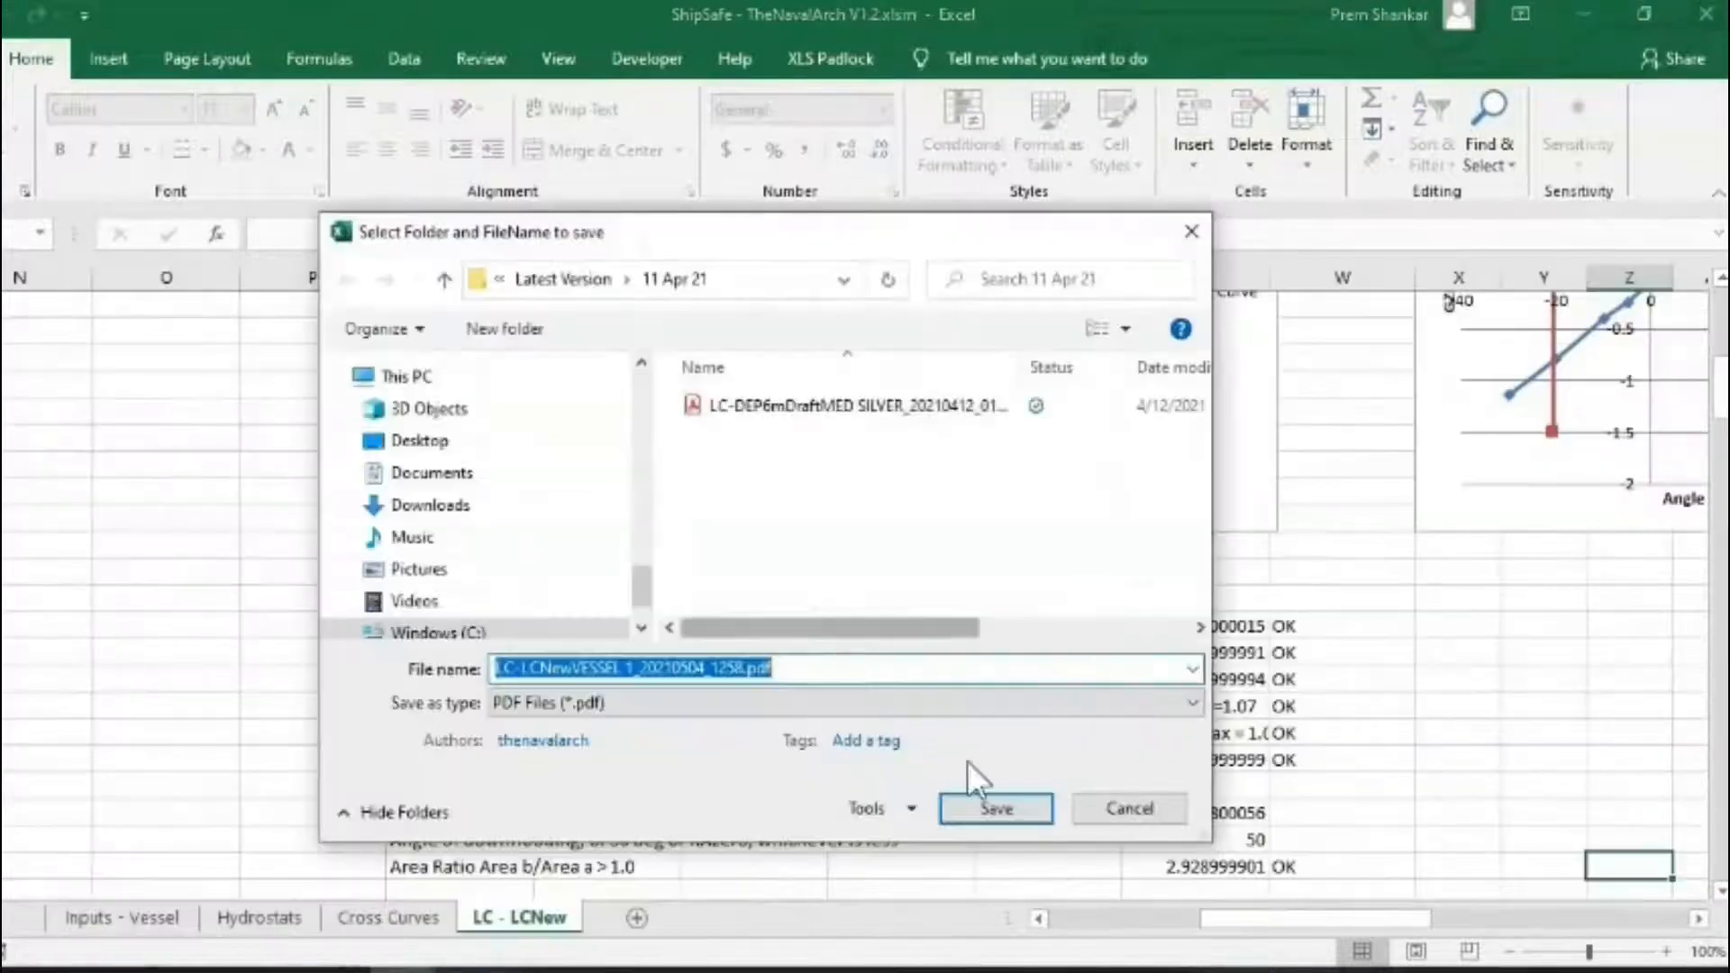
# Save the LCNew report PDF and page through all five pages in Acrobat Reader
pyautogui.click(993, 807)
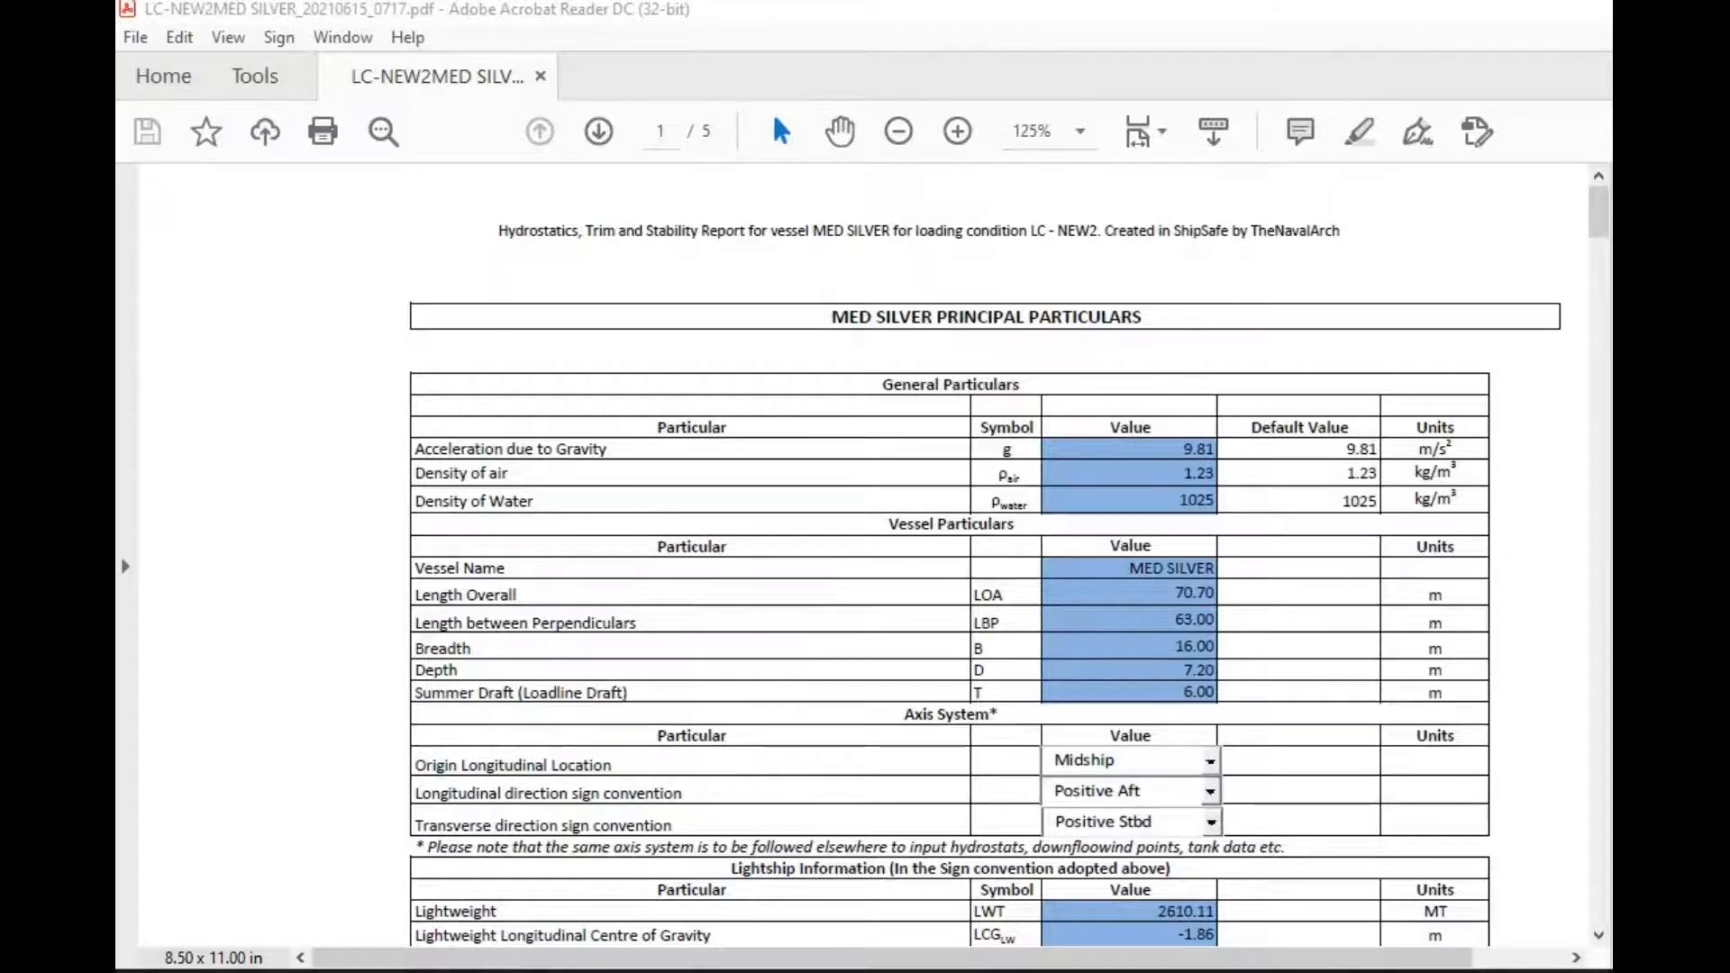
pyautogui.scroll(-3)
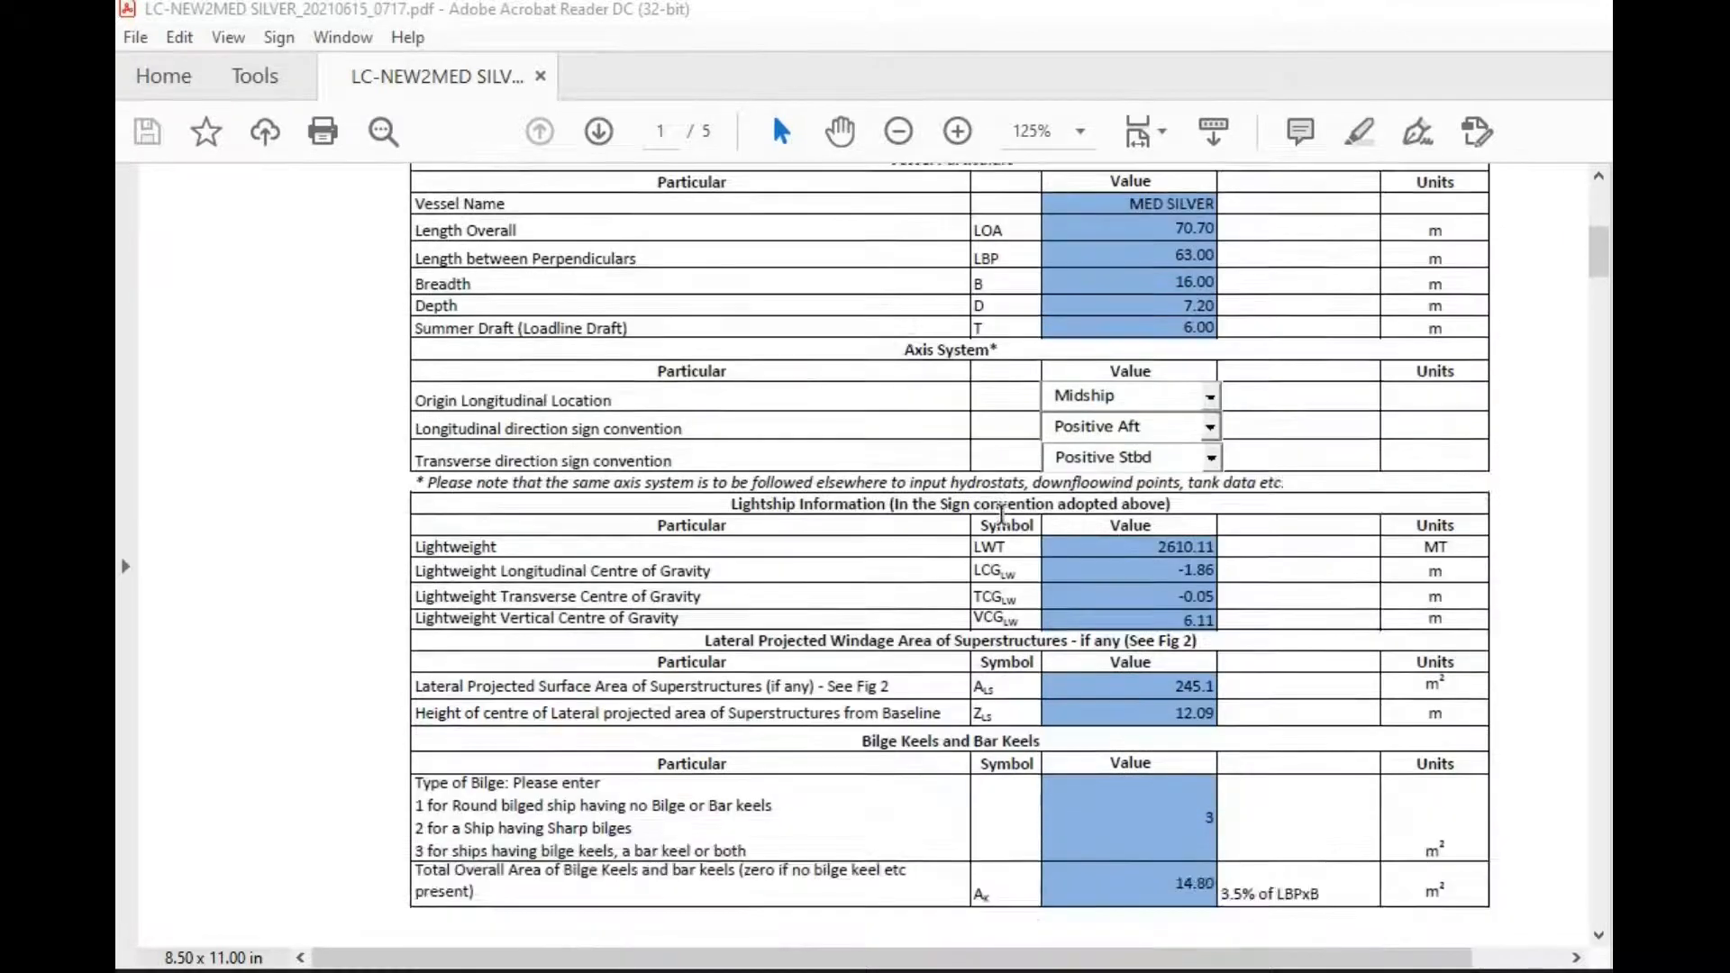
pyautogui.click(598, 129)
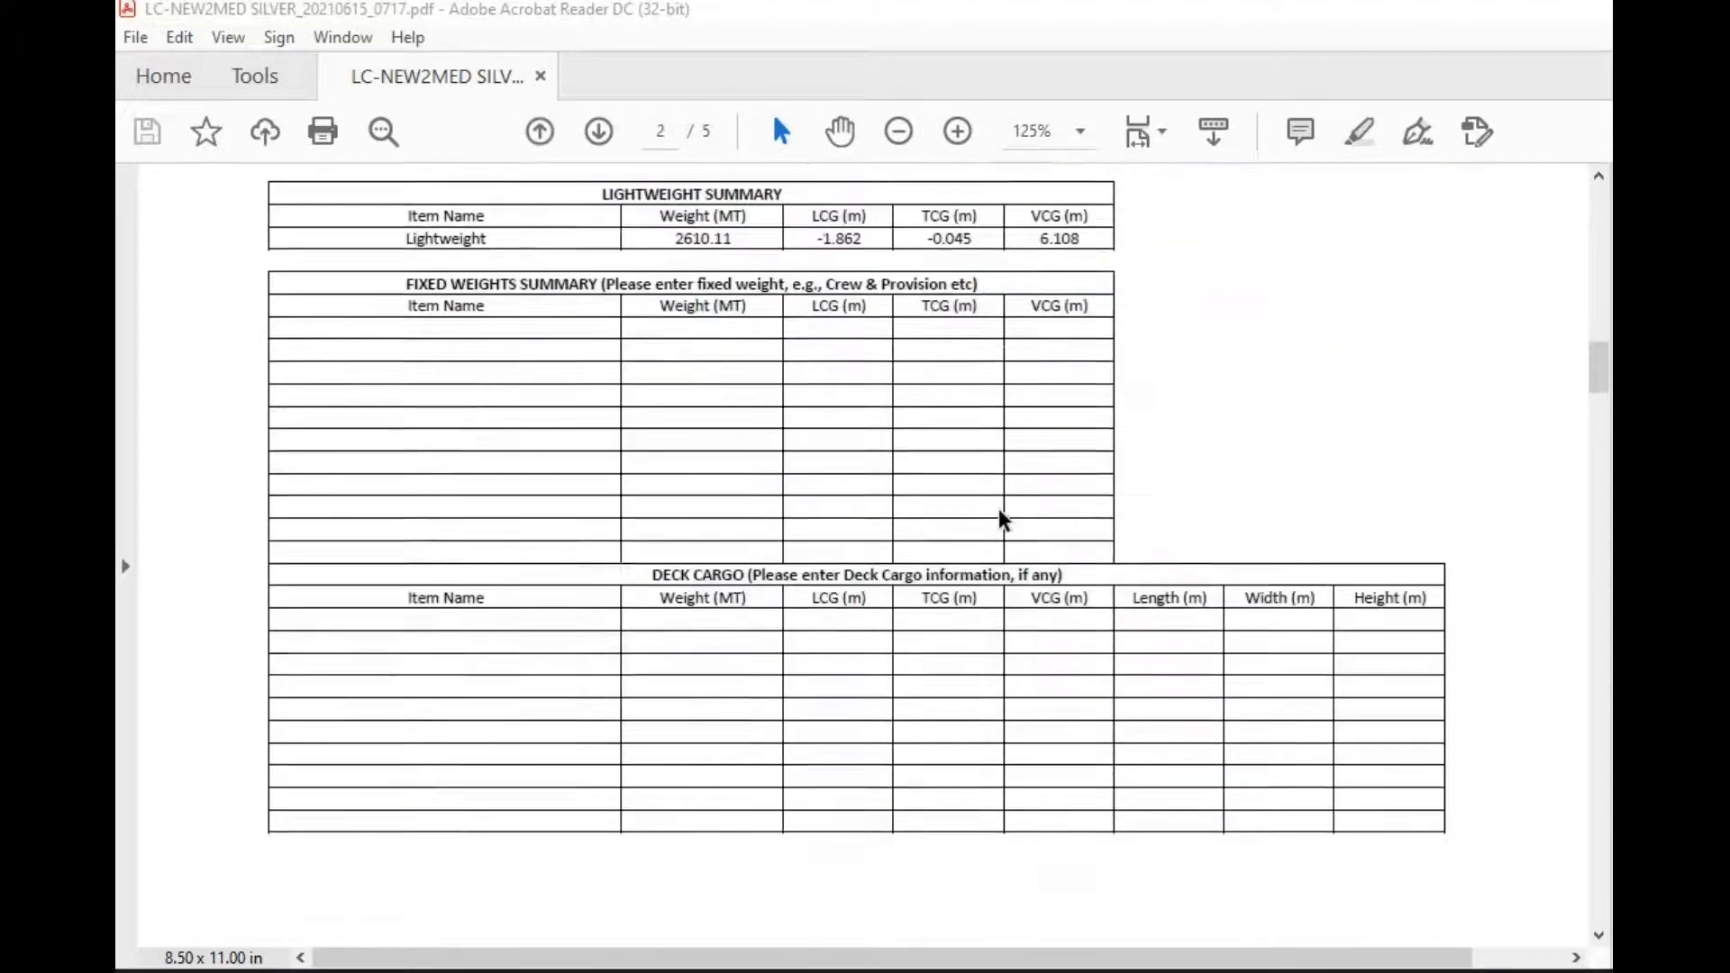
pyautogui.scroll(-3)
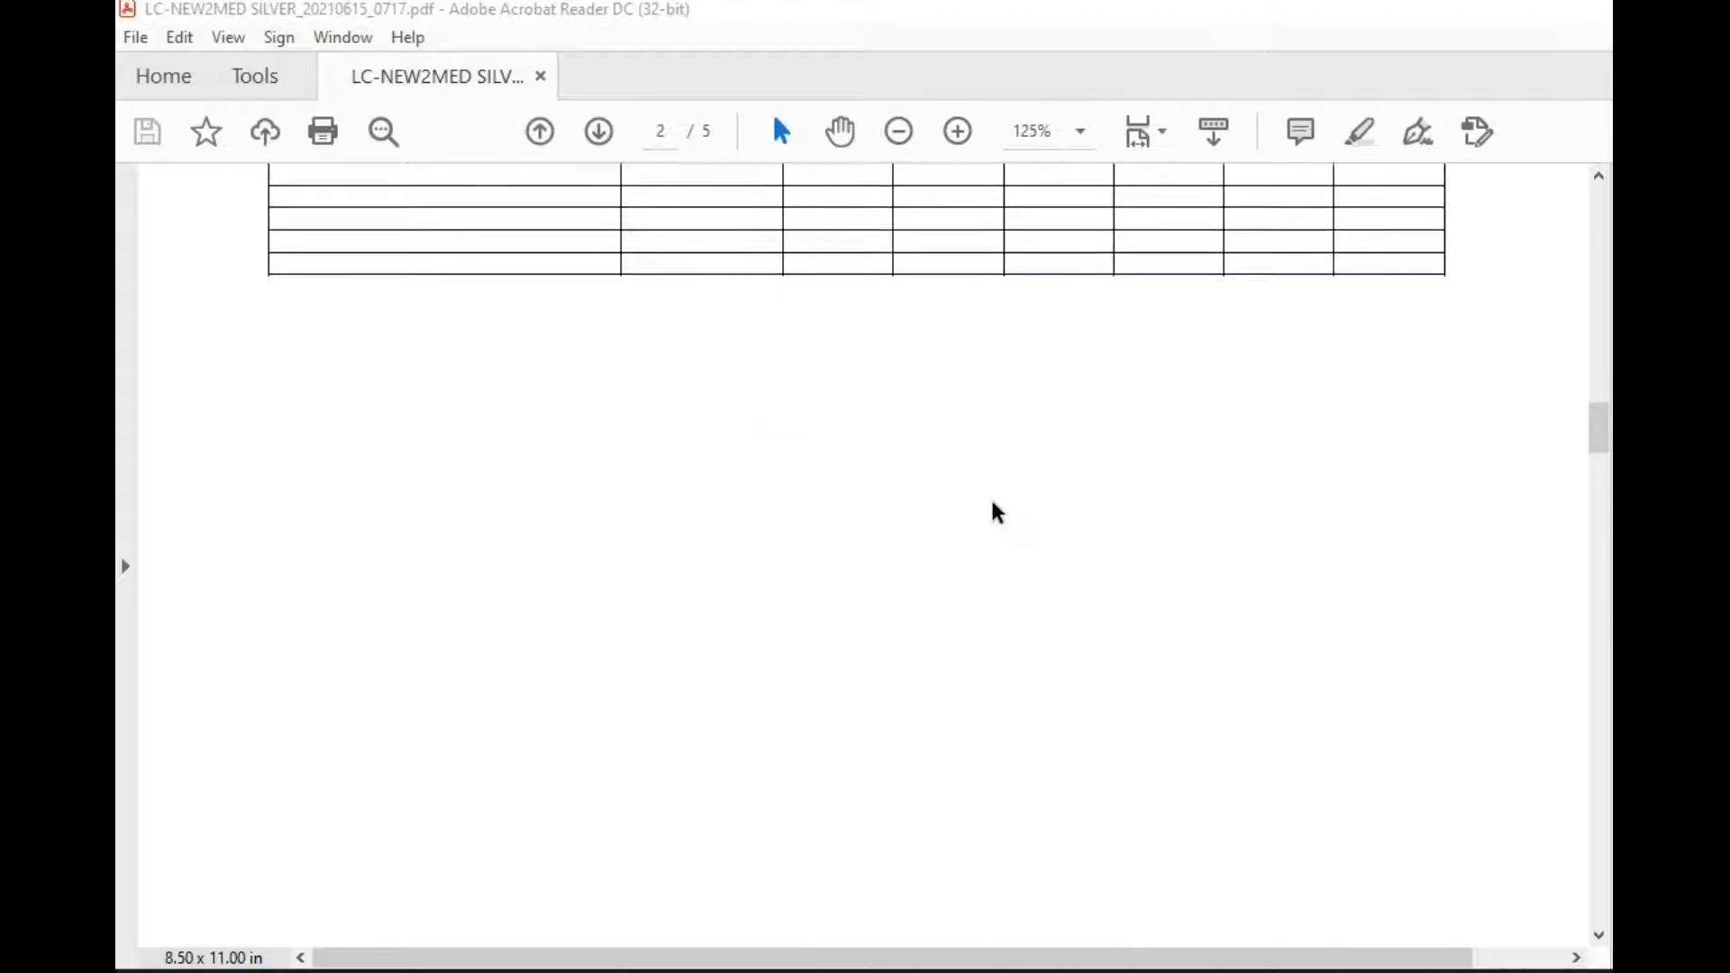
pyautogui.click(598, 131)
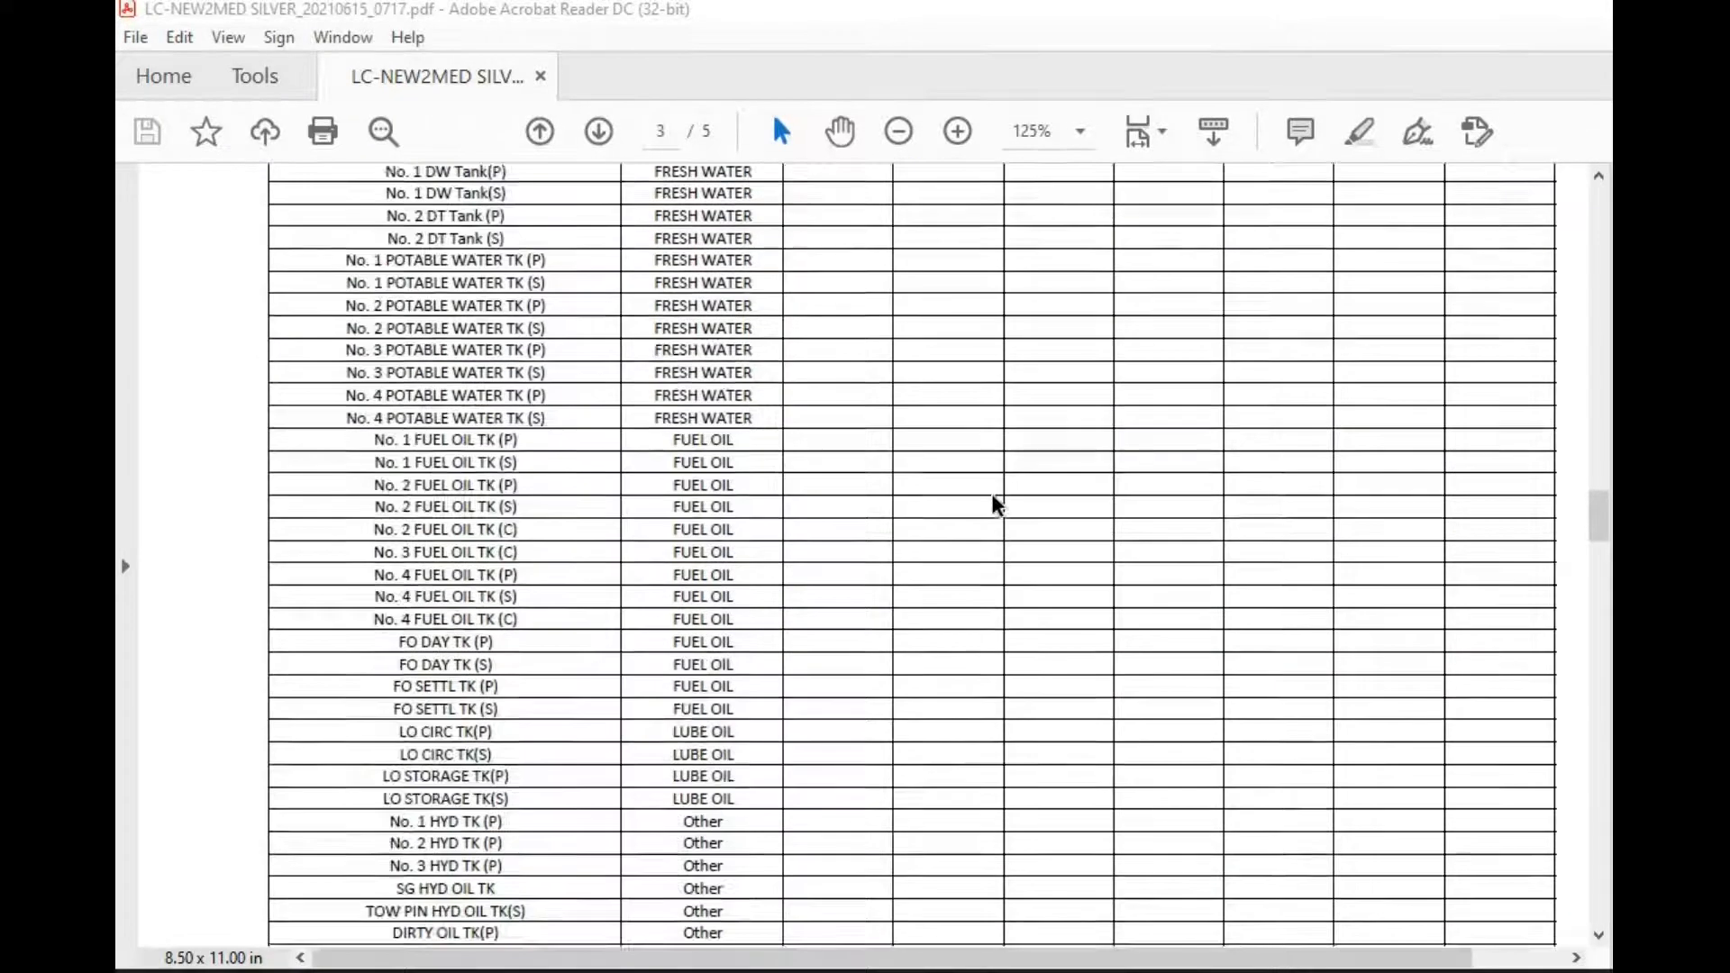
pyautogui.click(598, 130)
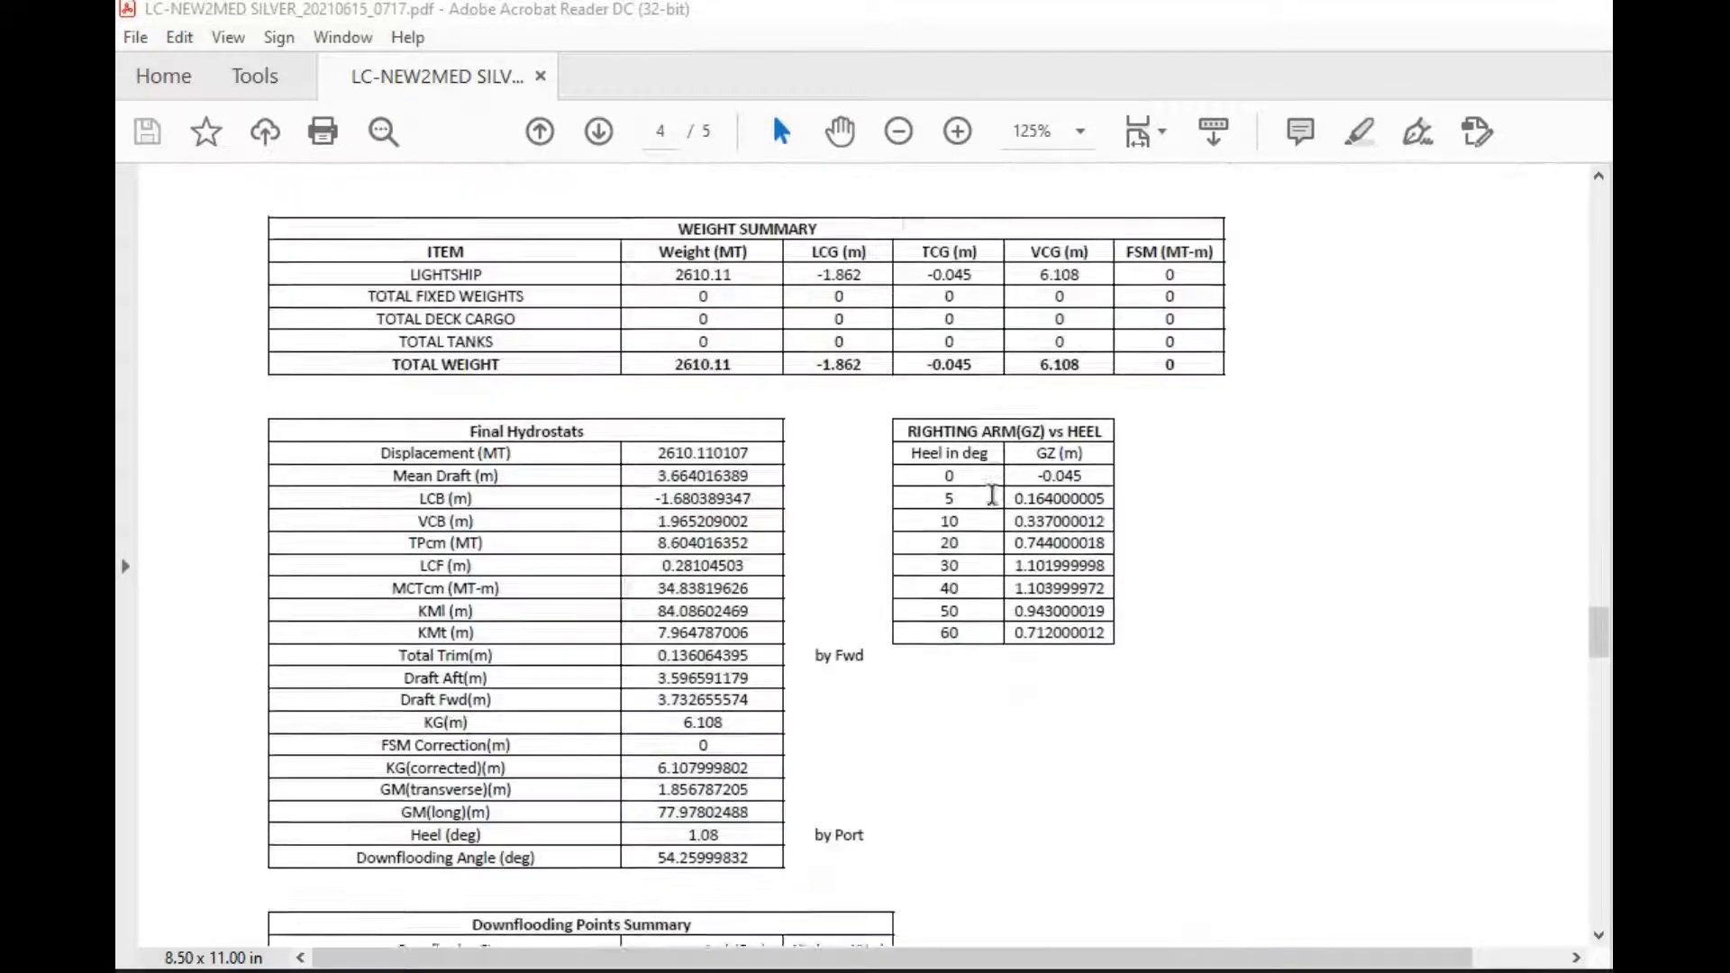
pyautogui.scroll(-3)
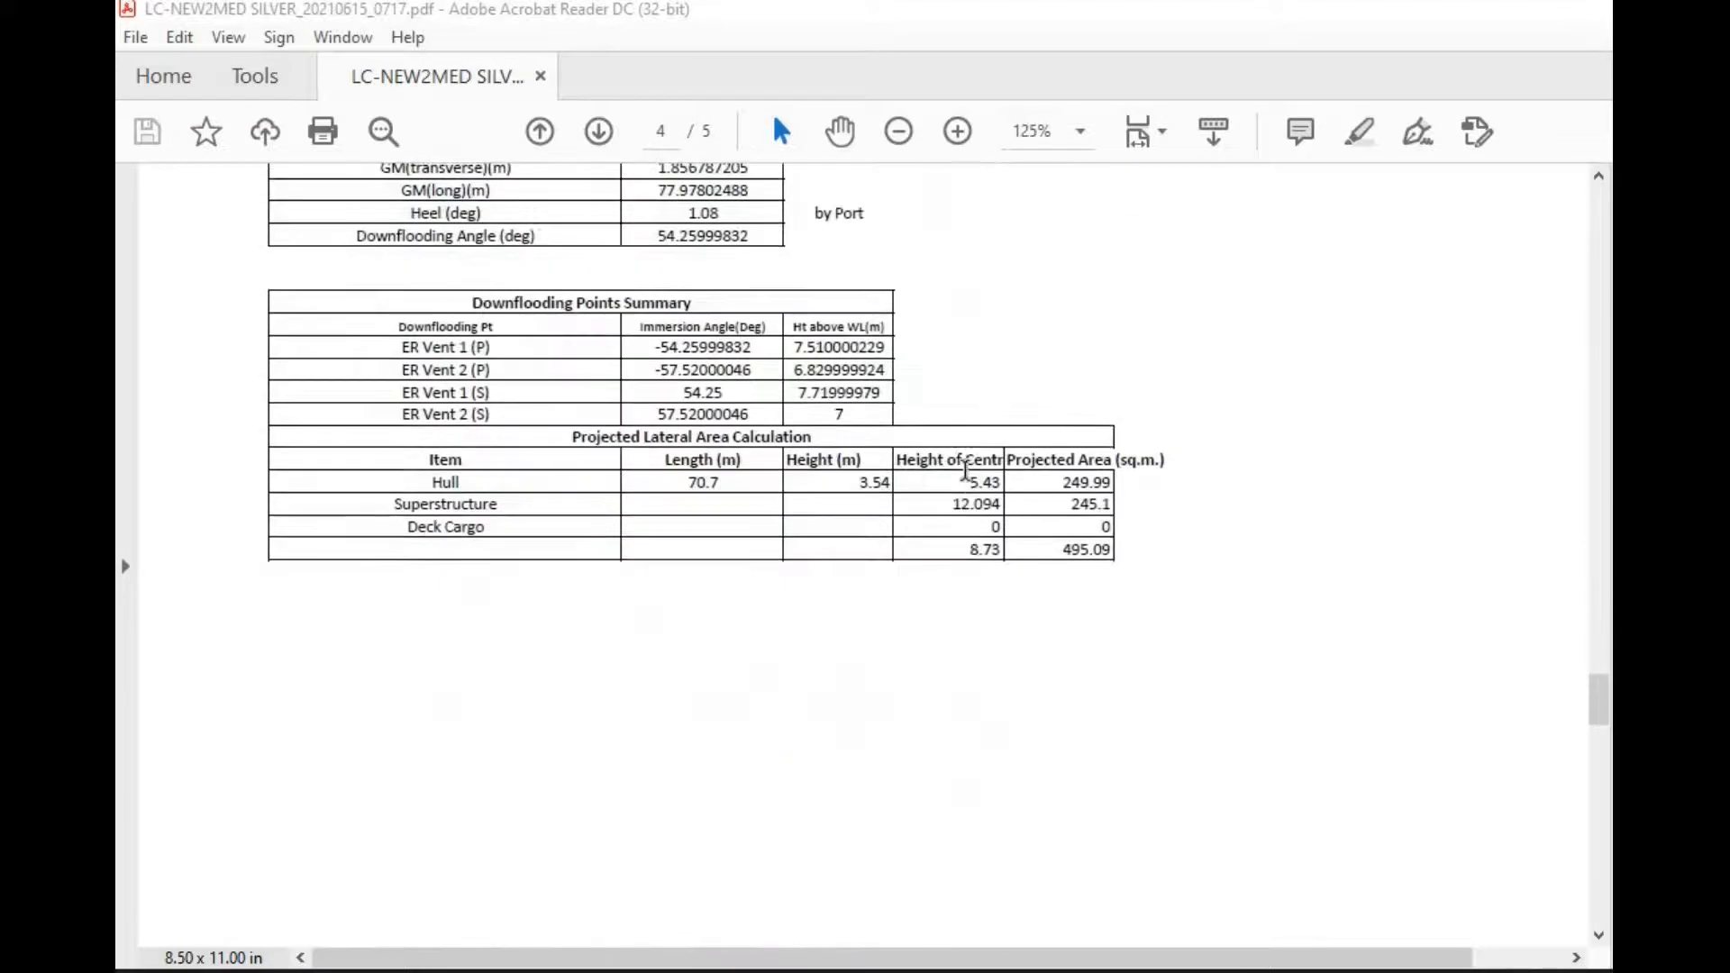
pyautogui.click(598, 130)
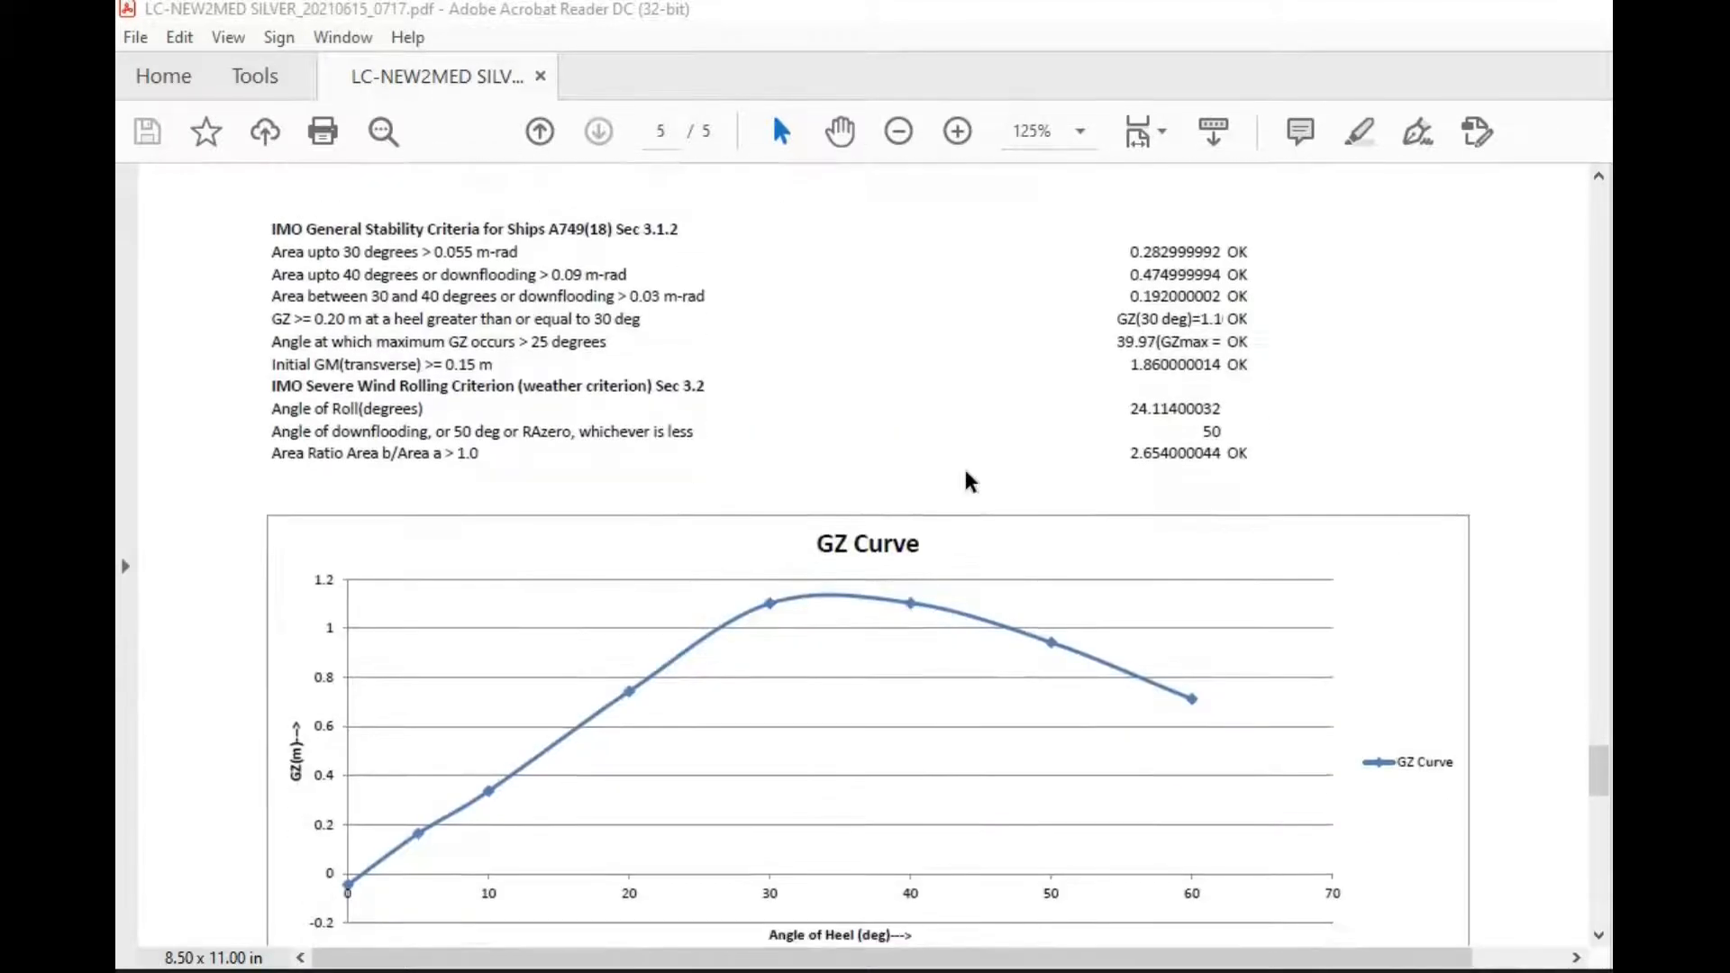
pyautogui.scroll(-3)
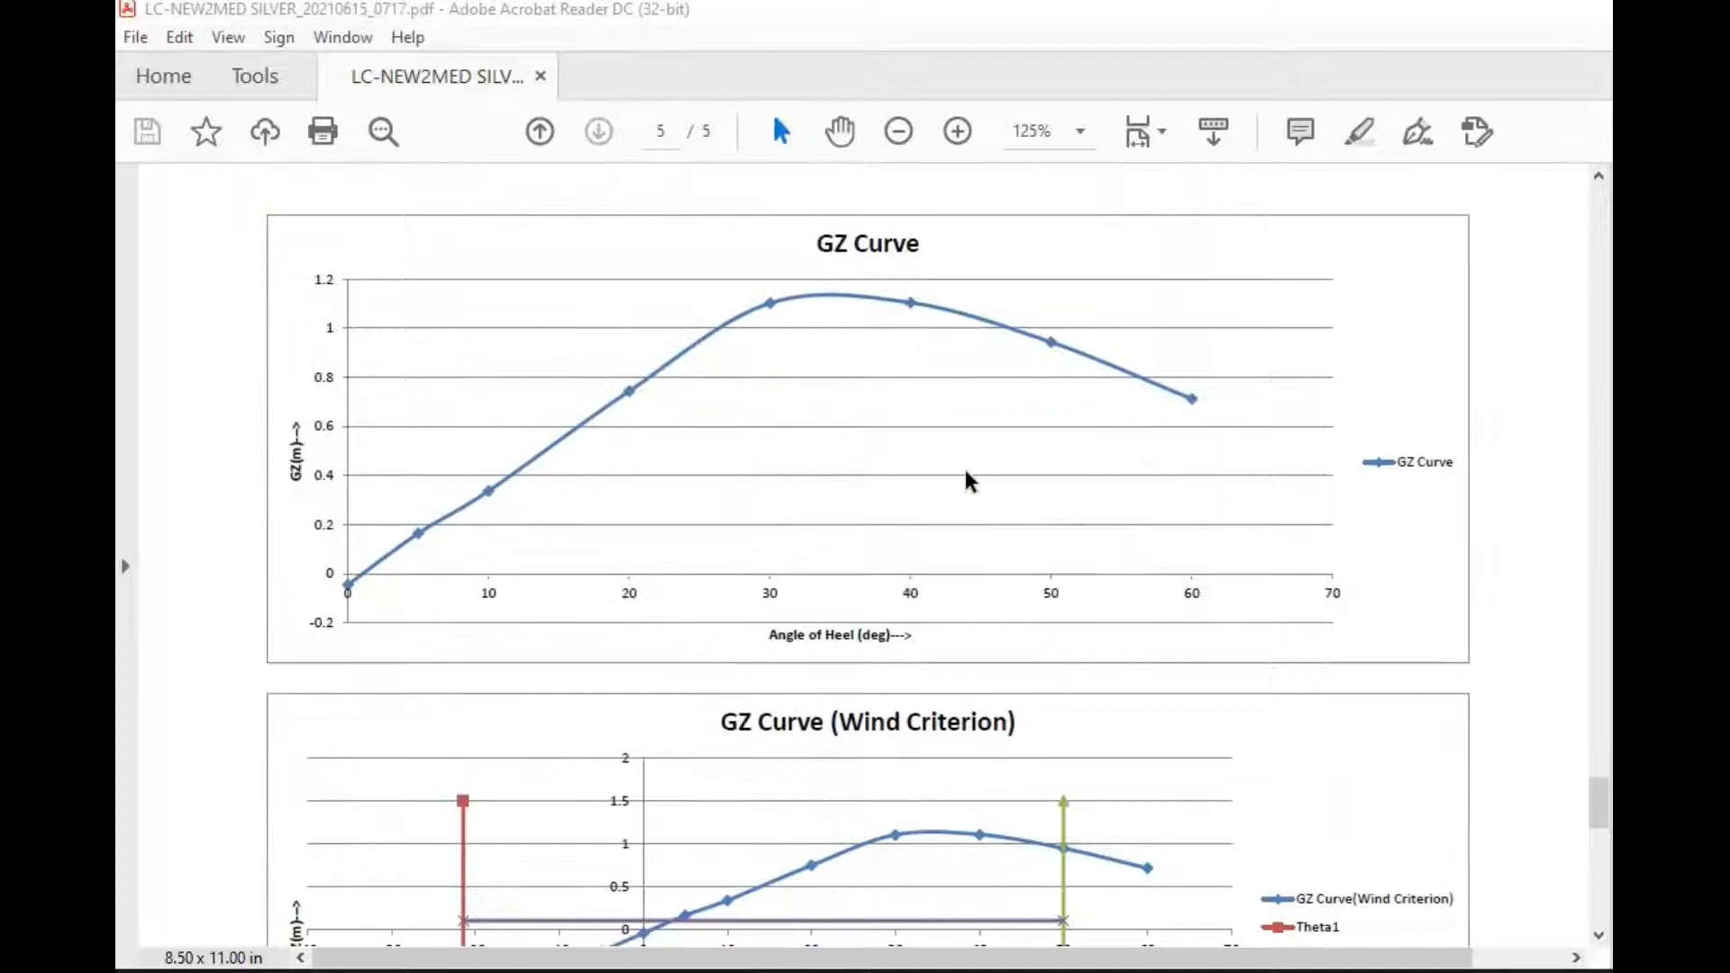
pyautogui.scroll(-3)
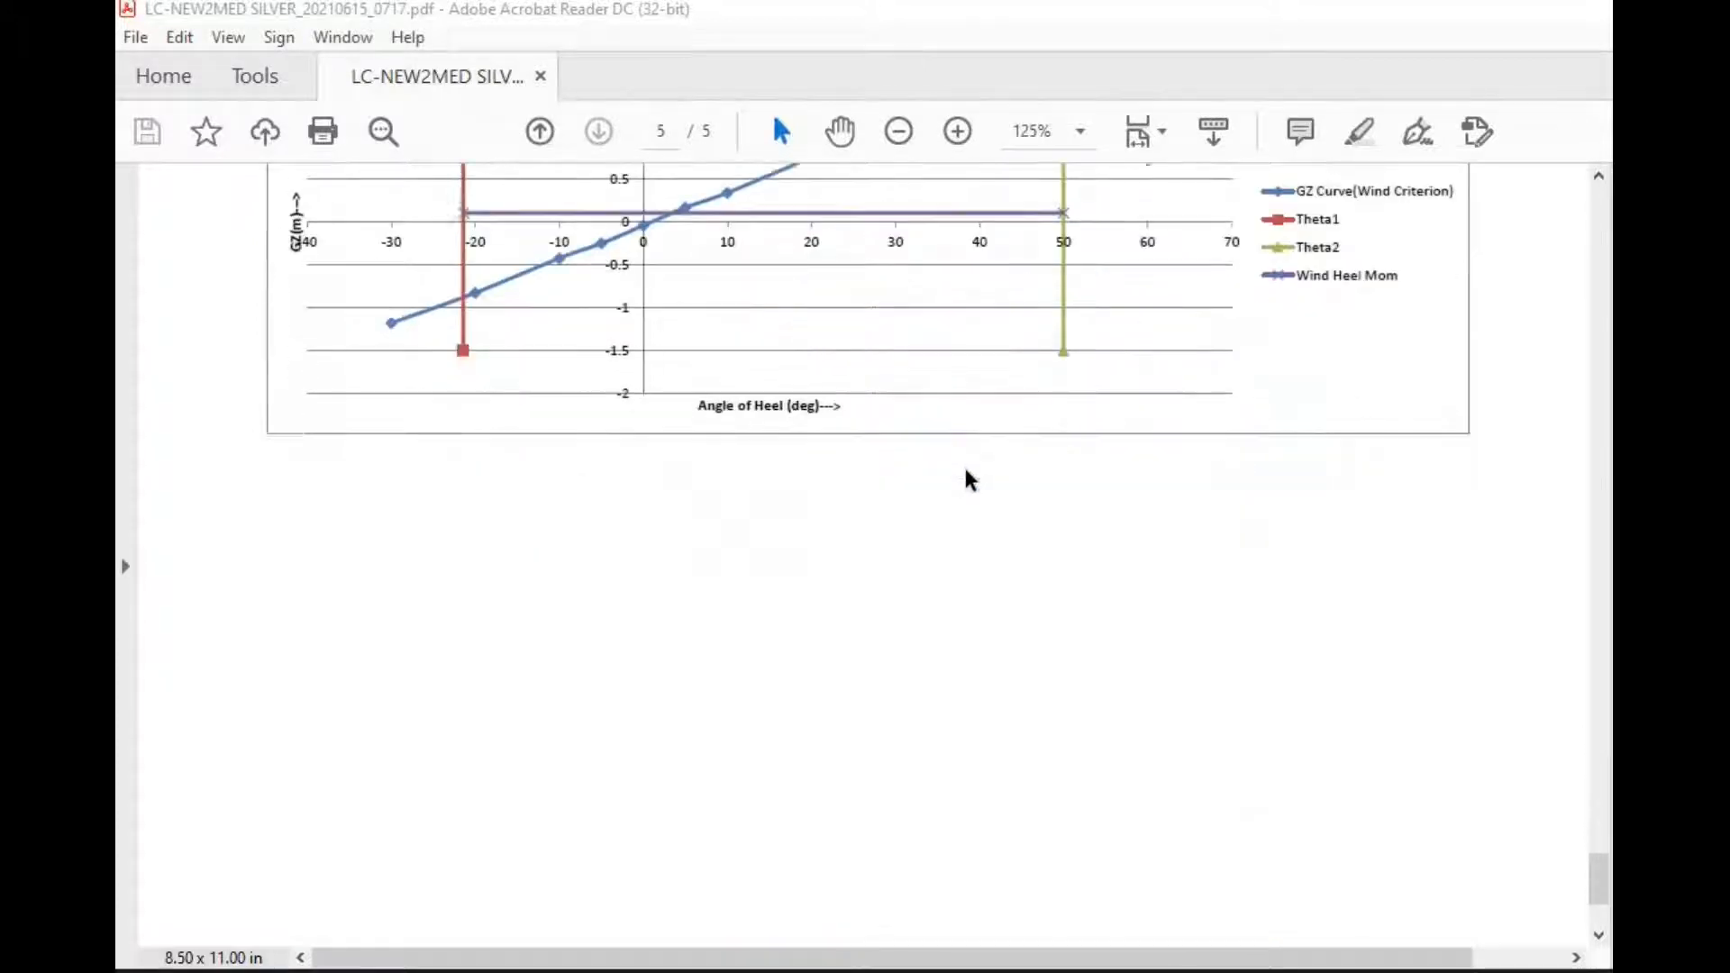
pyautogui.scroll(-3)
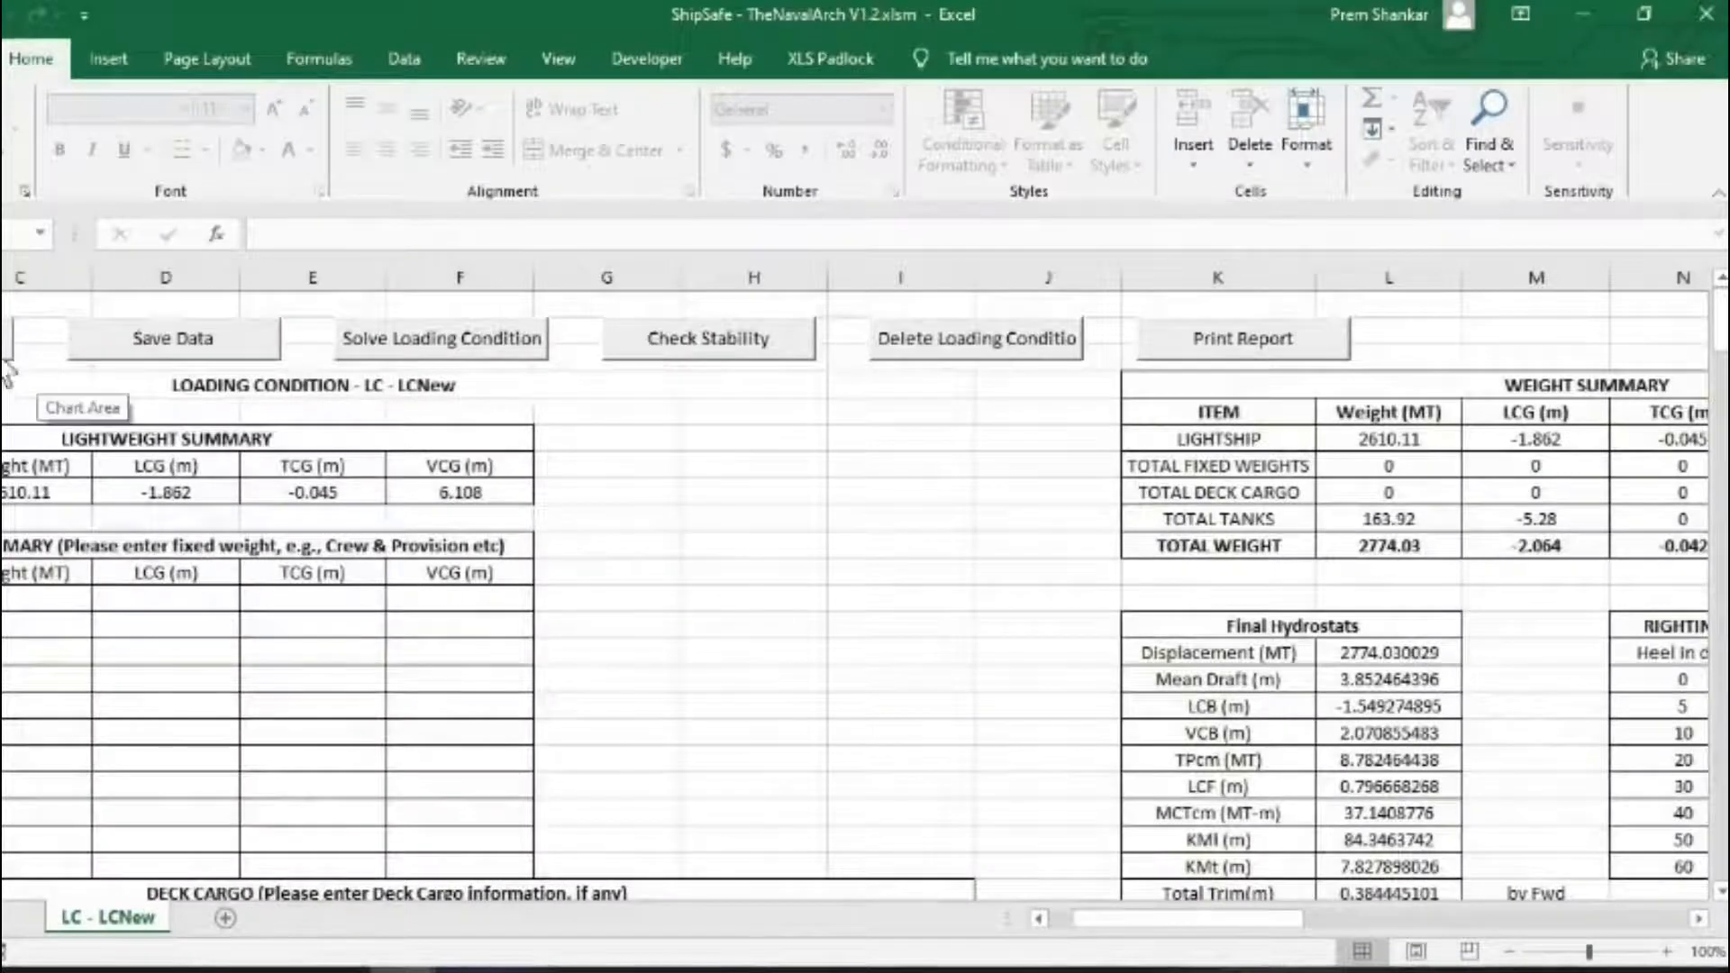
# Return to the homepage and dismiss the 'Please enter a valid name' warning
pyautogui.click(106, 917)
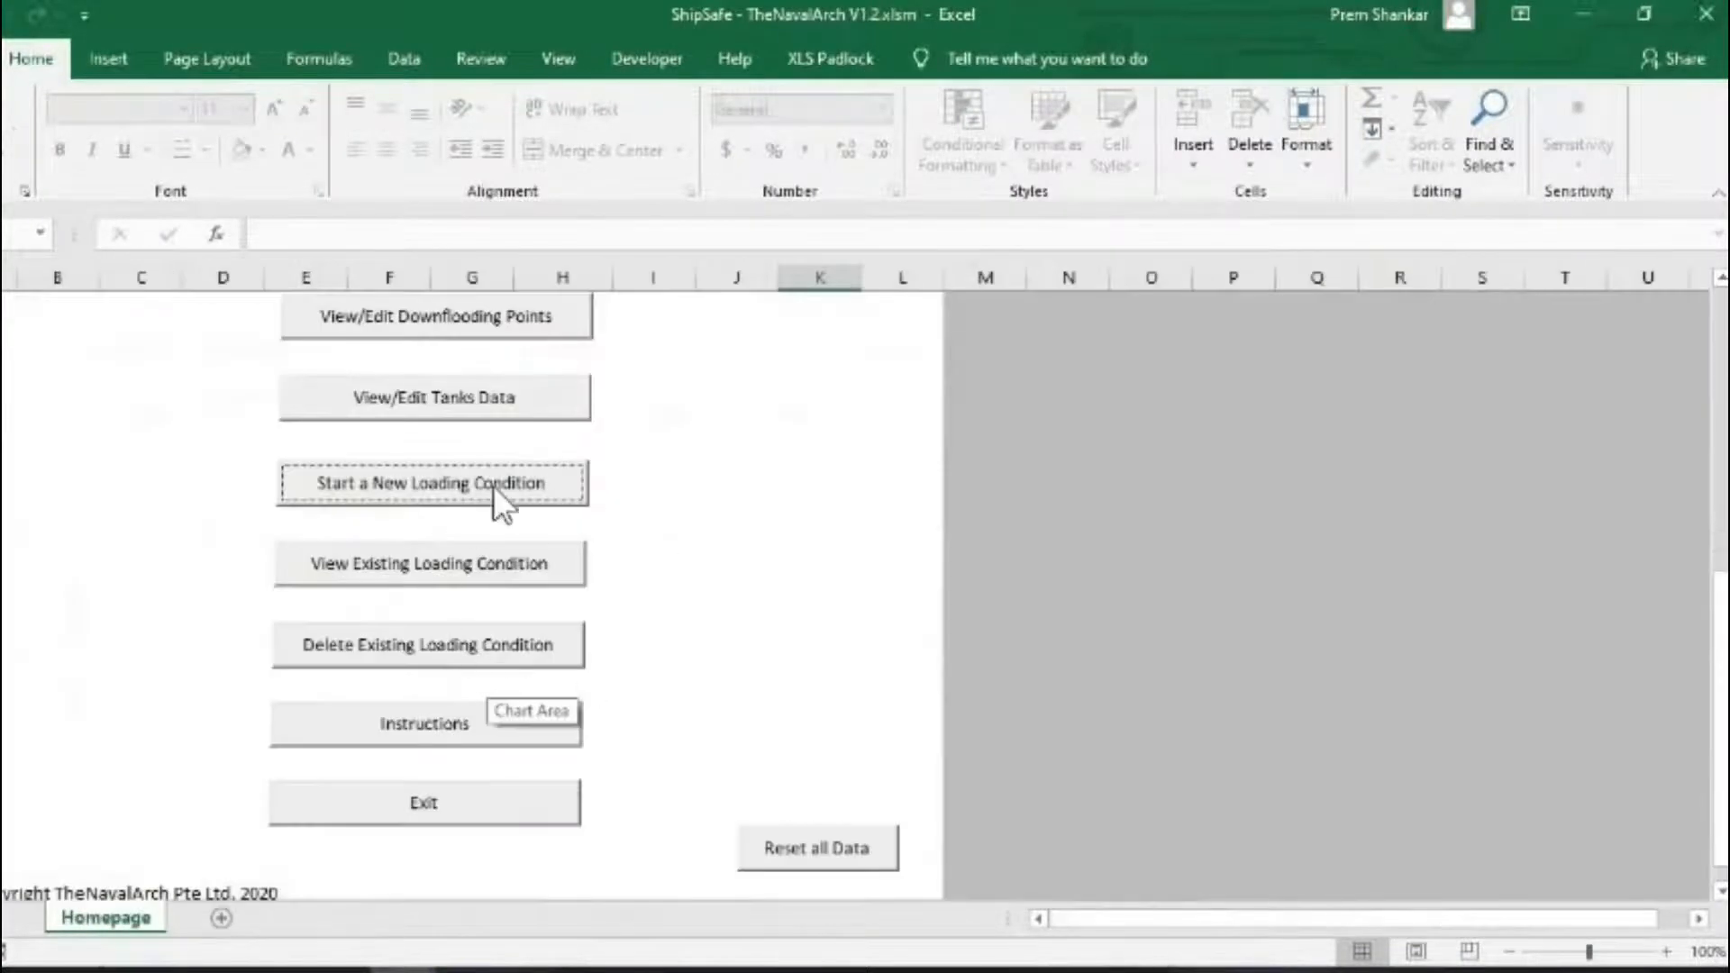
pyautogui.click(432, 483)
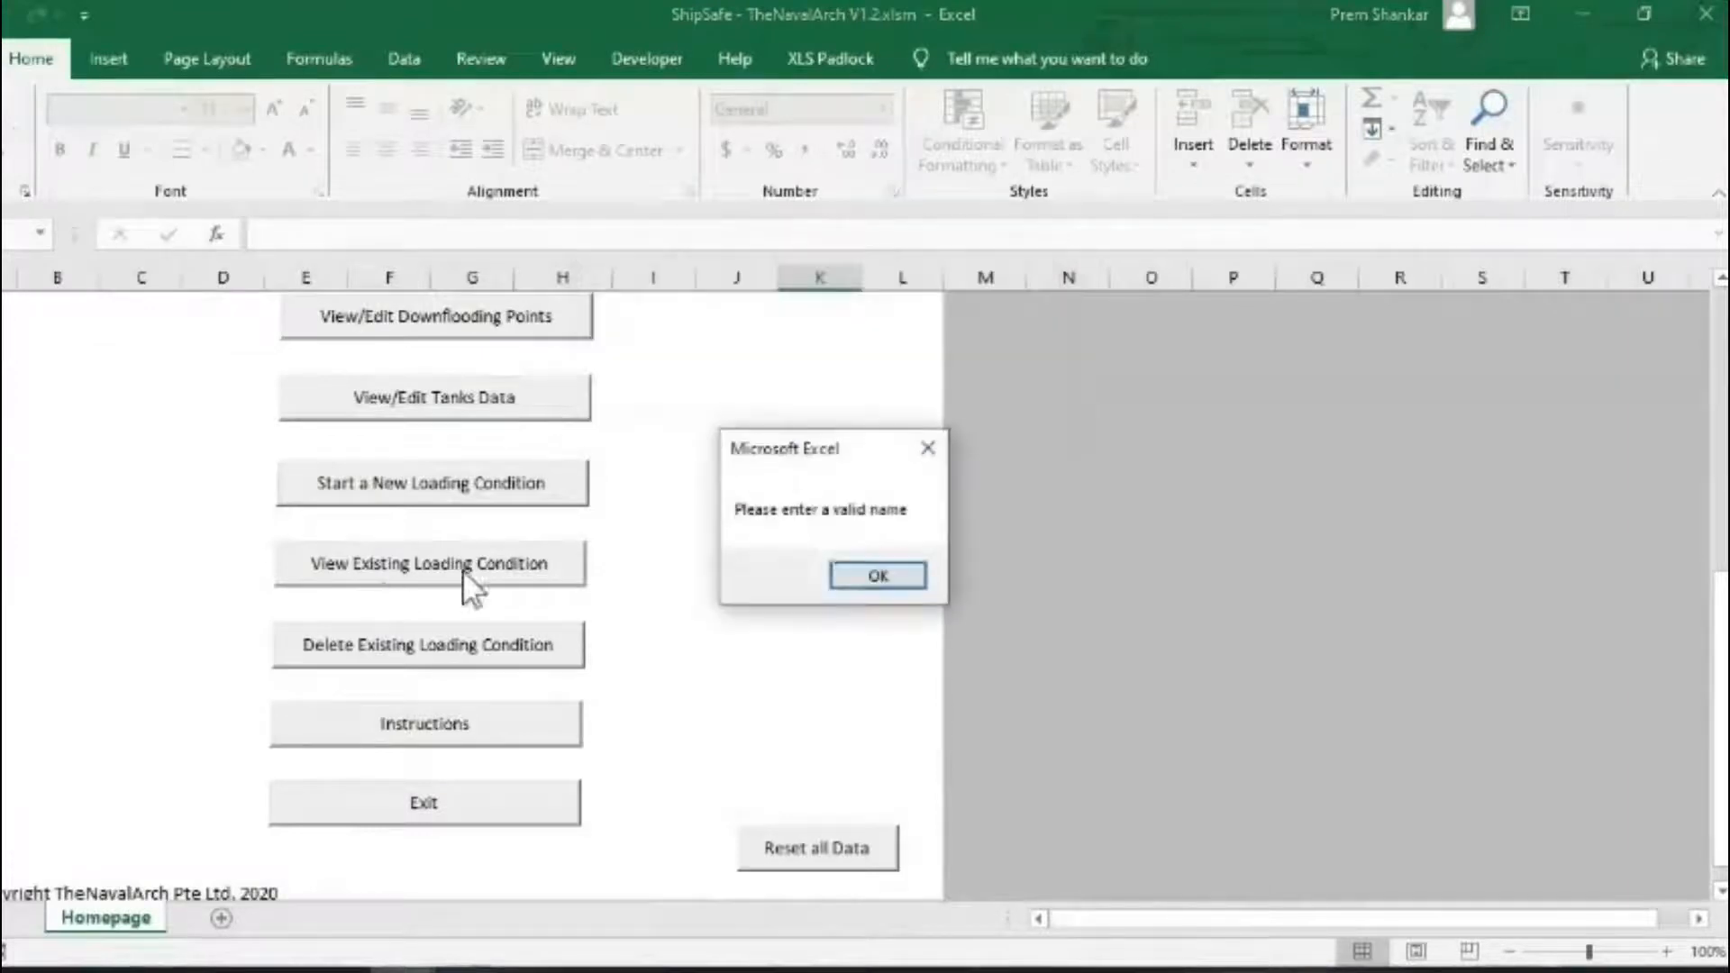
pyautogui.click(876, 574)
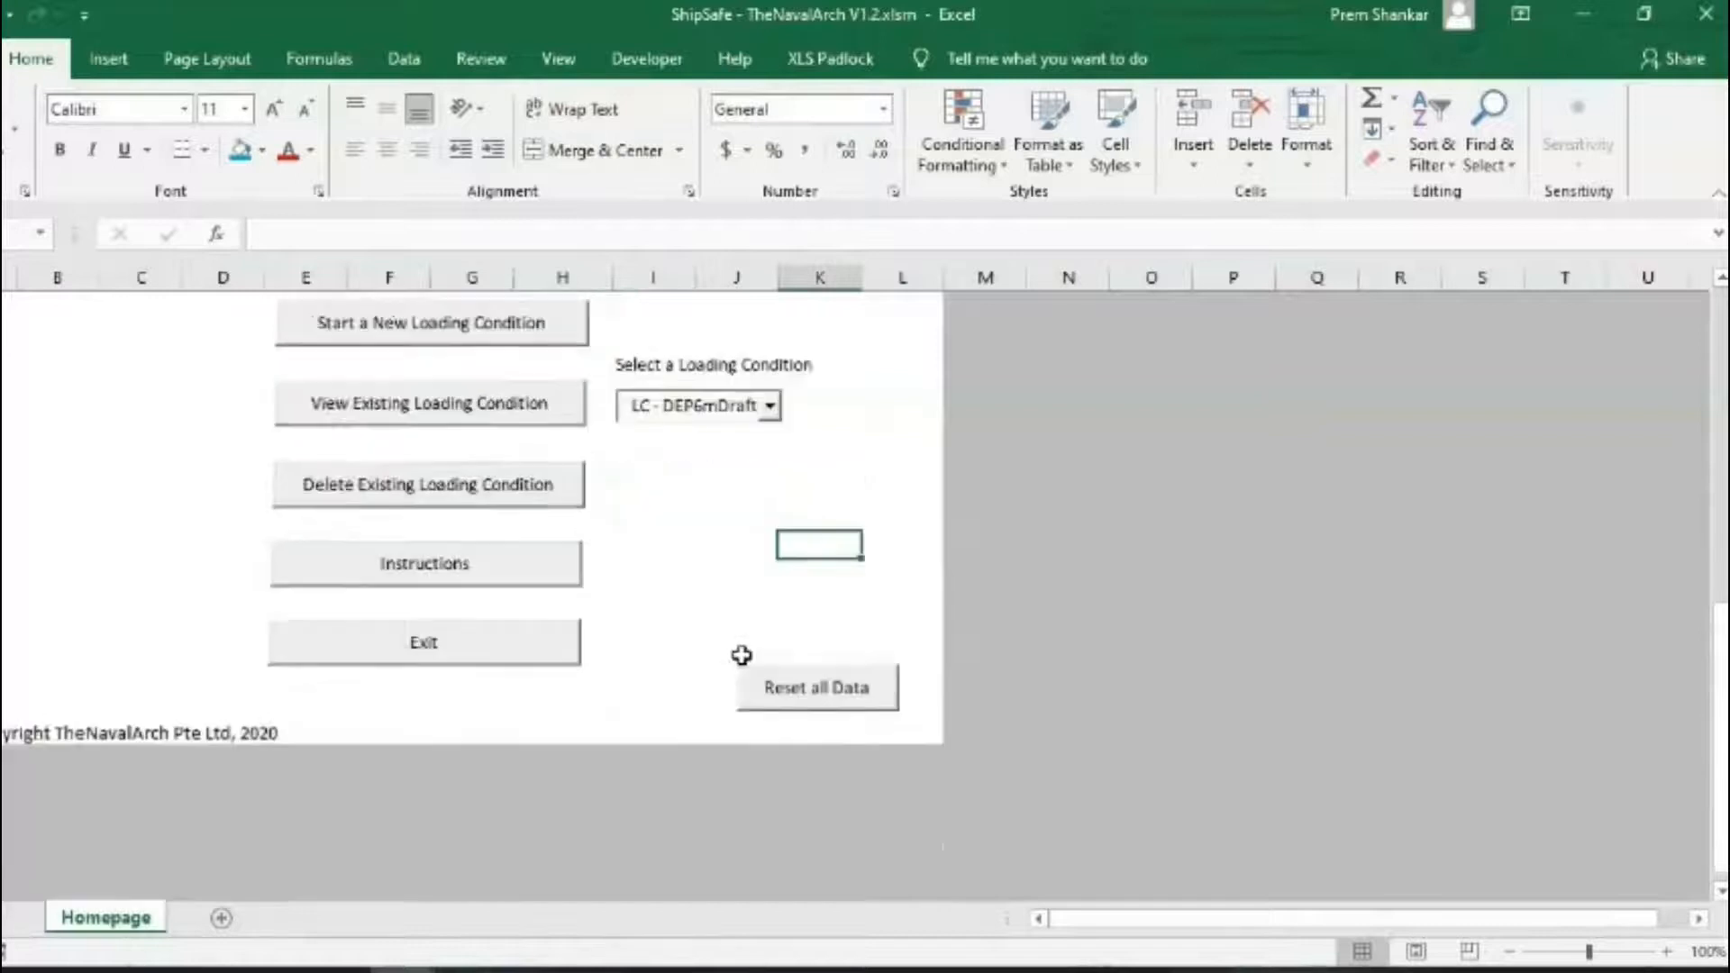
pyautogui.click(422, 641)
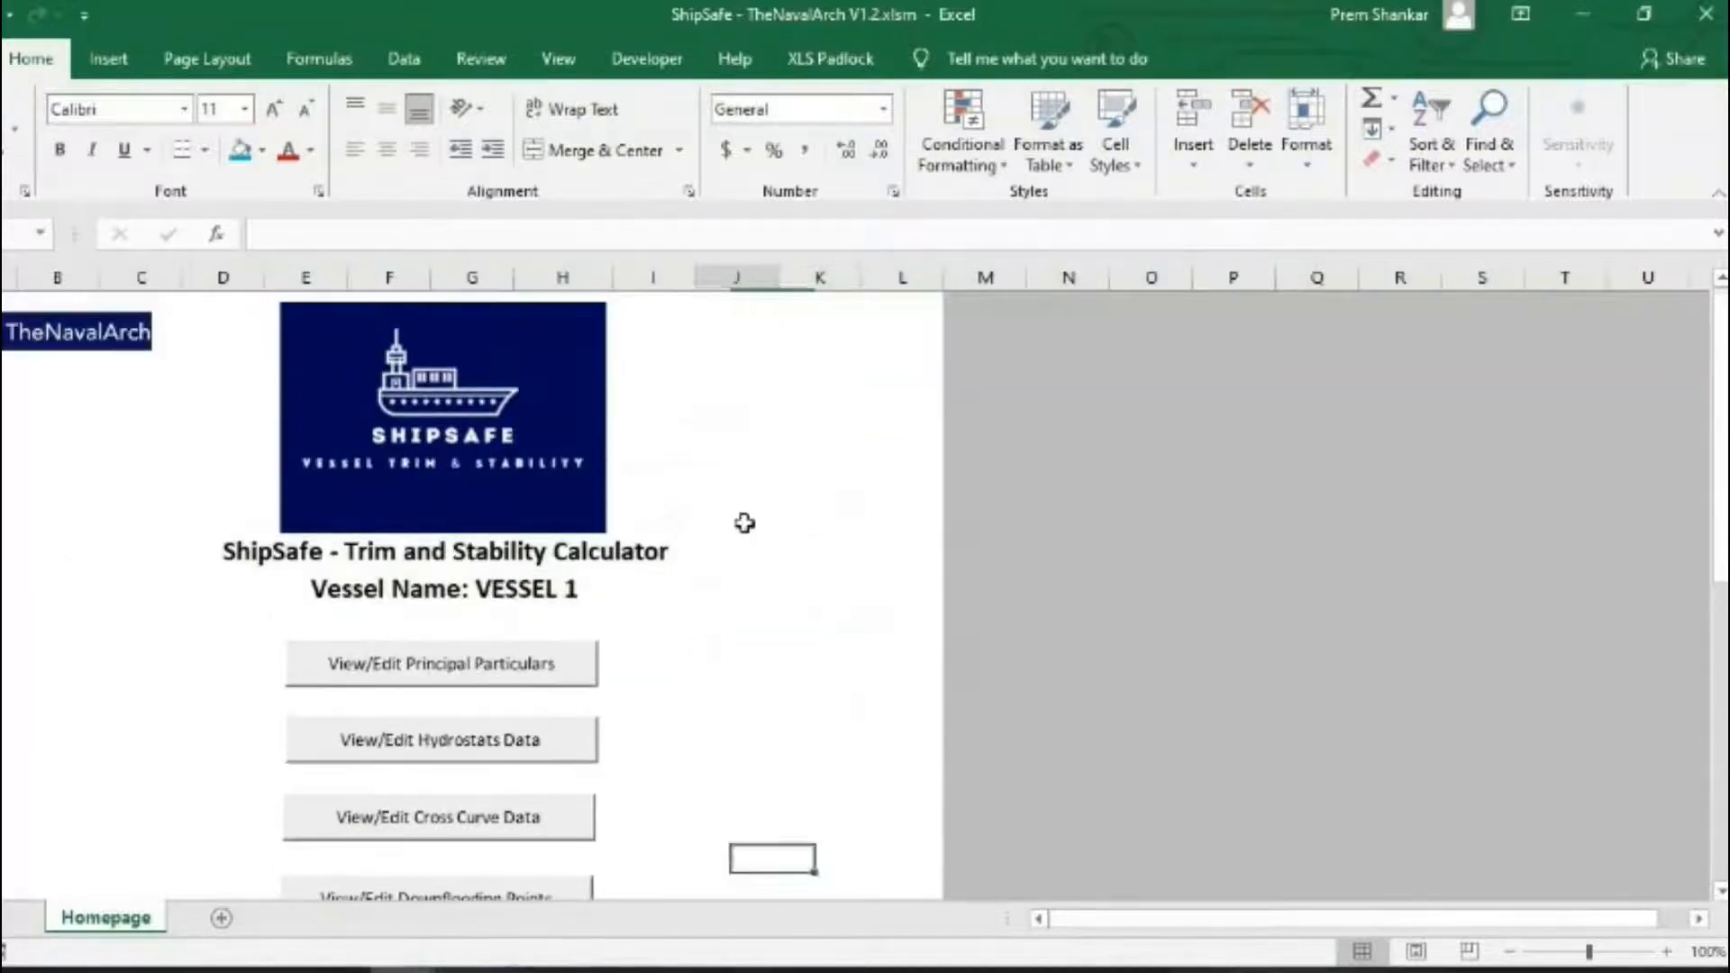
pyautogui.click(736, 519)
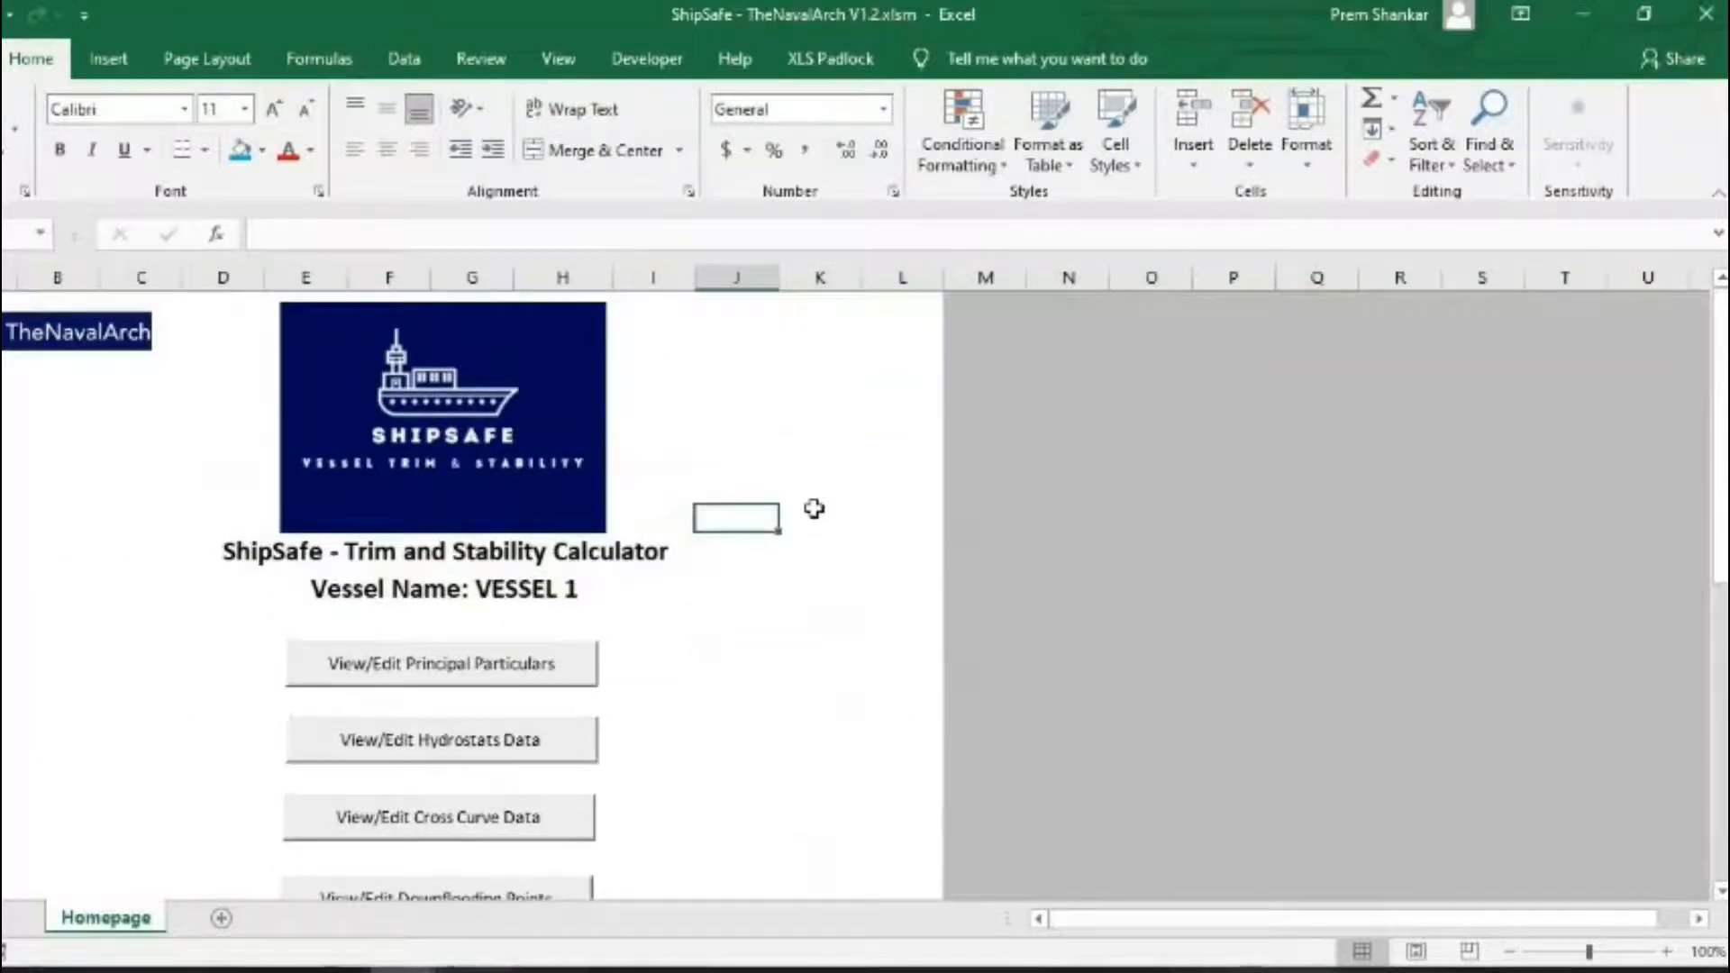
pyautogui.scroll(-3)
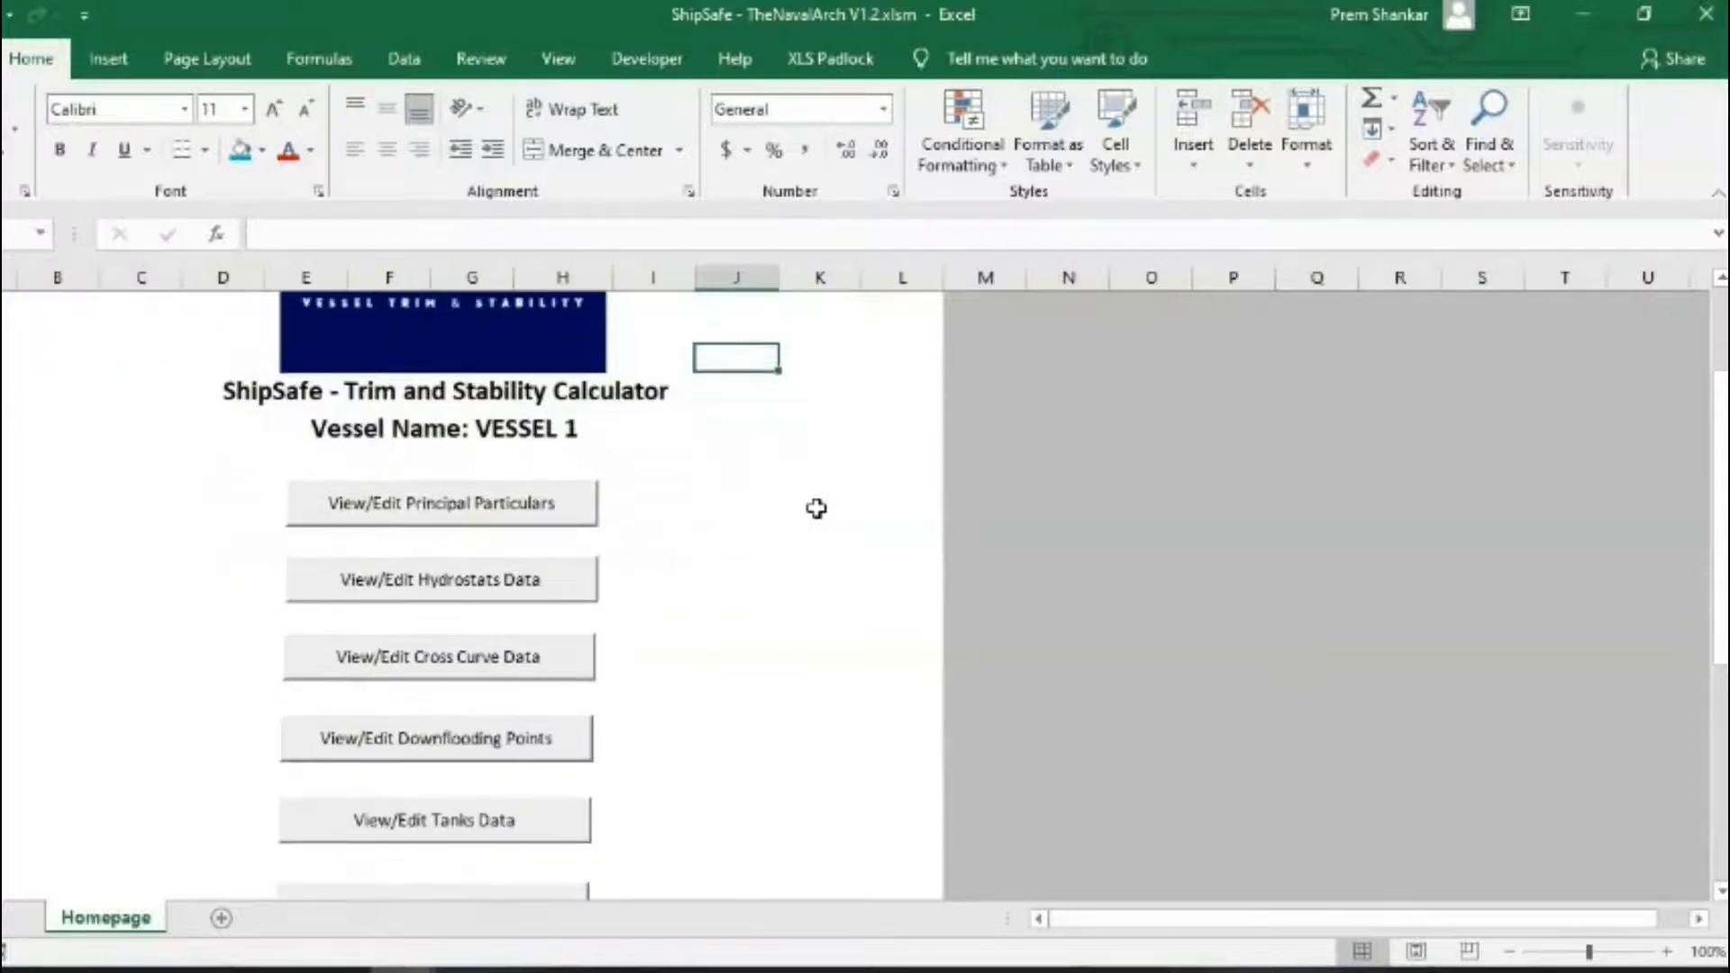
pyautogui.scroll(3)
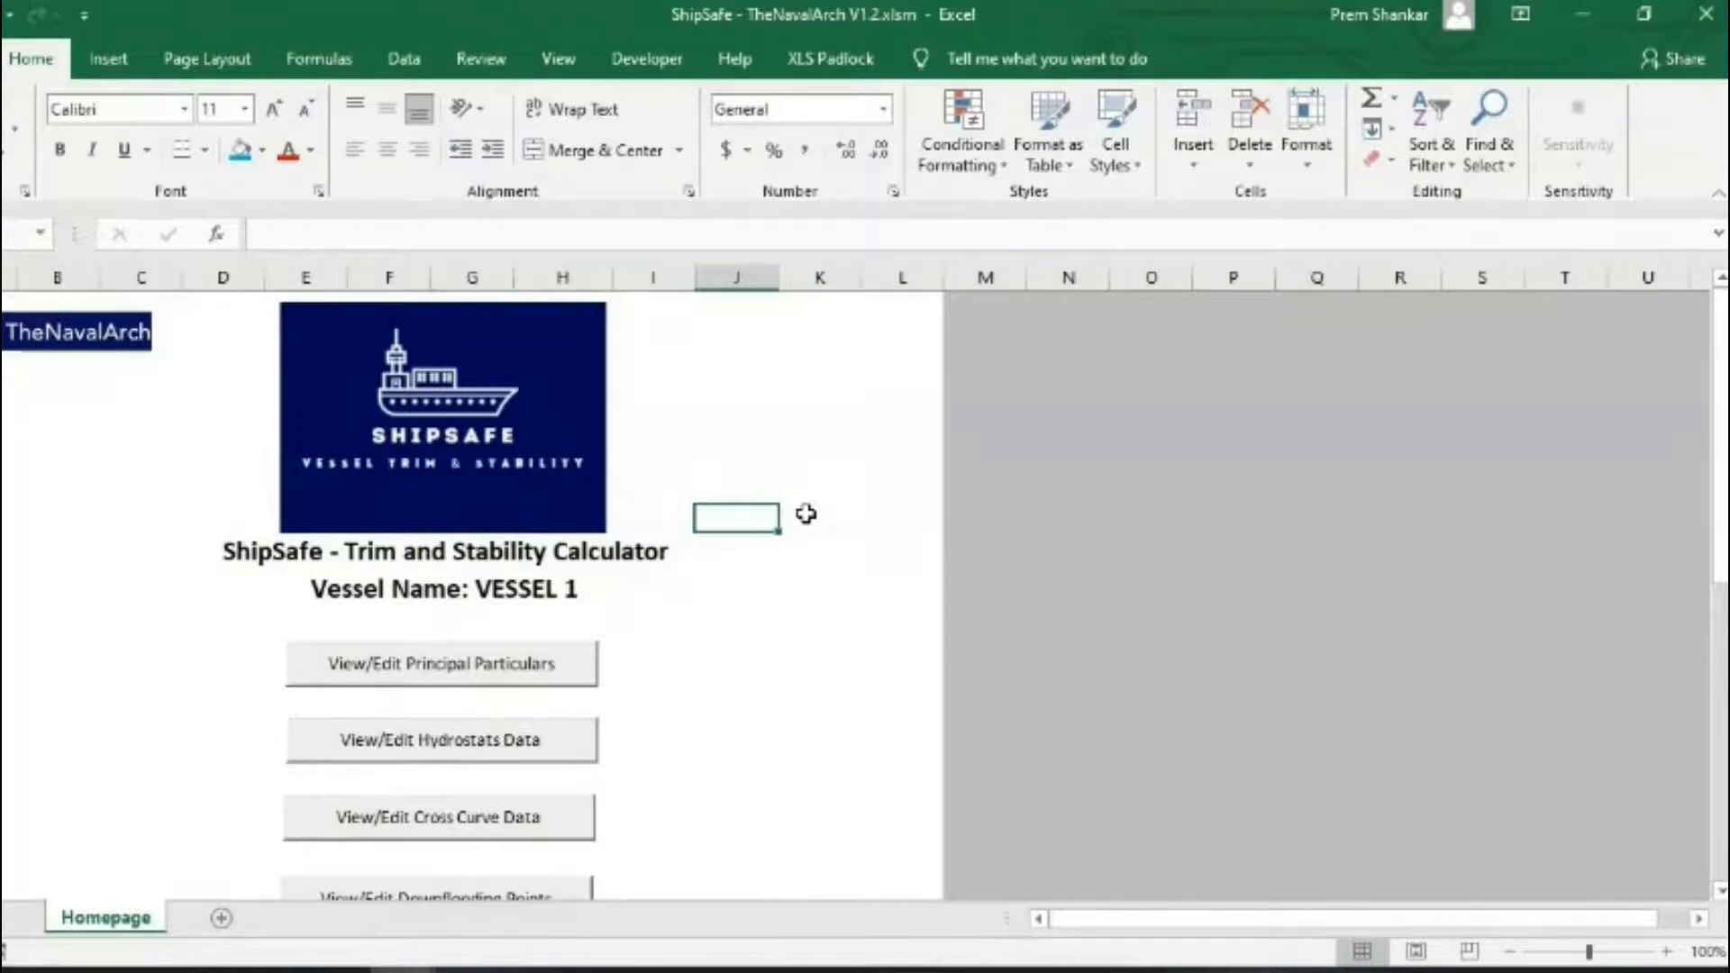
pyautogui.scroll(-3)
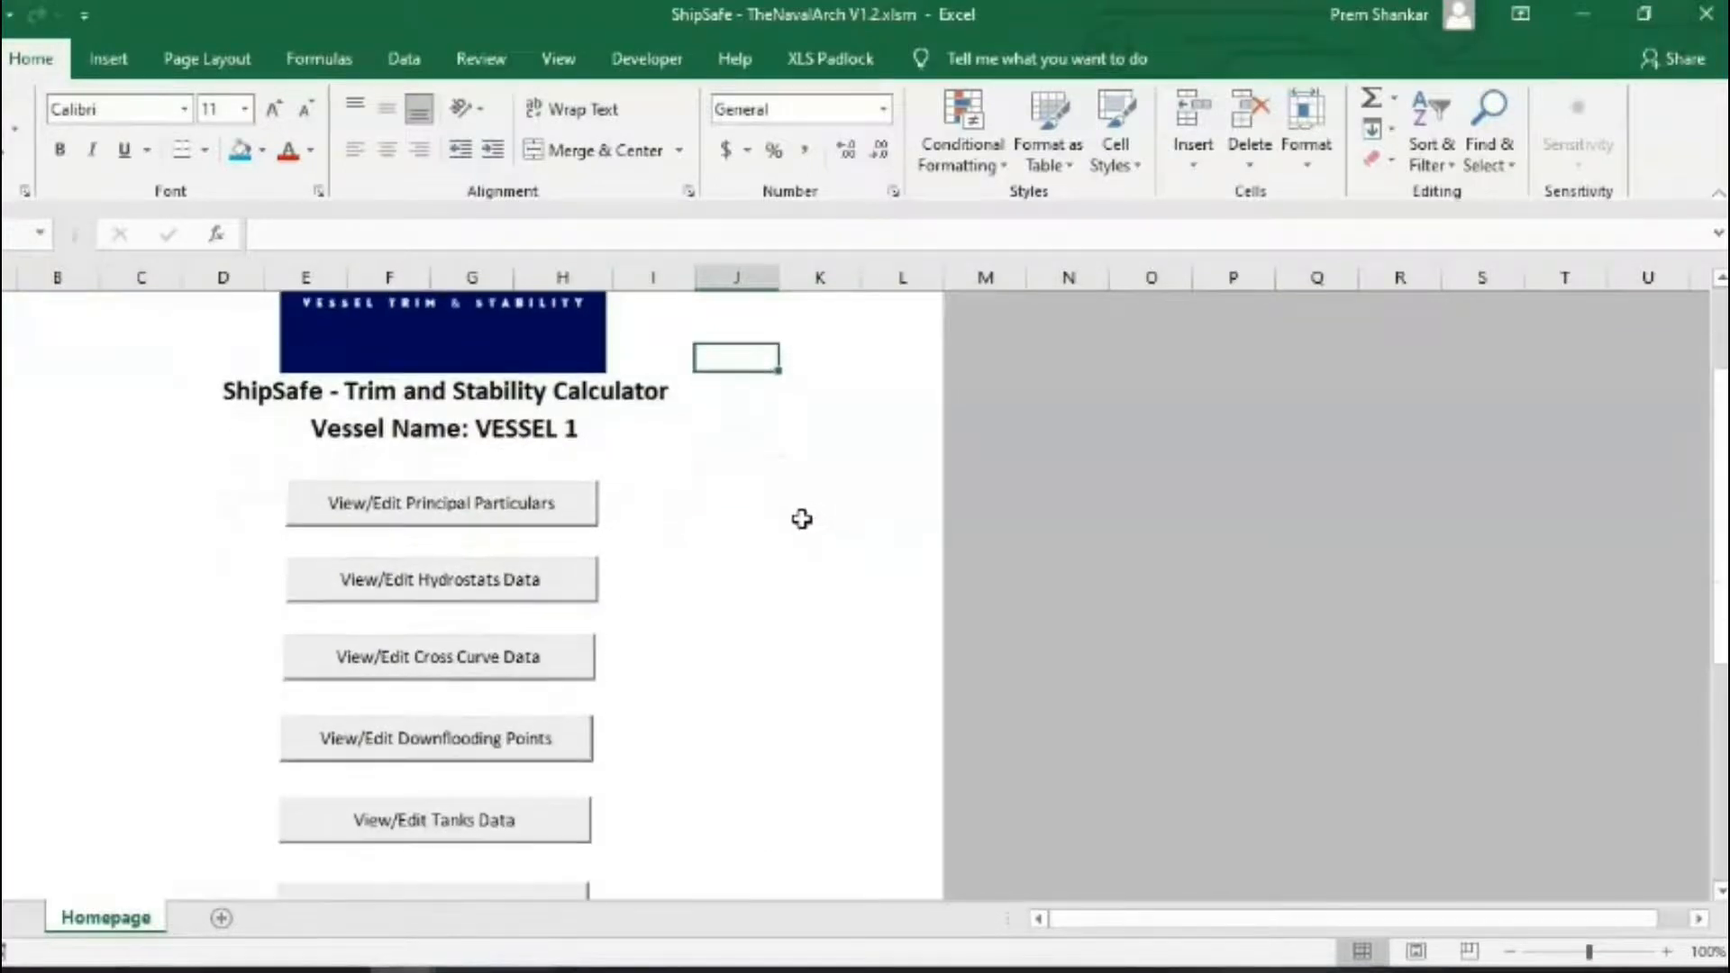
pyautogui.scroll(3)
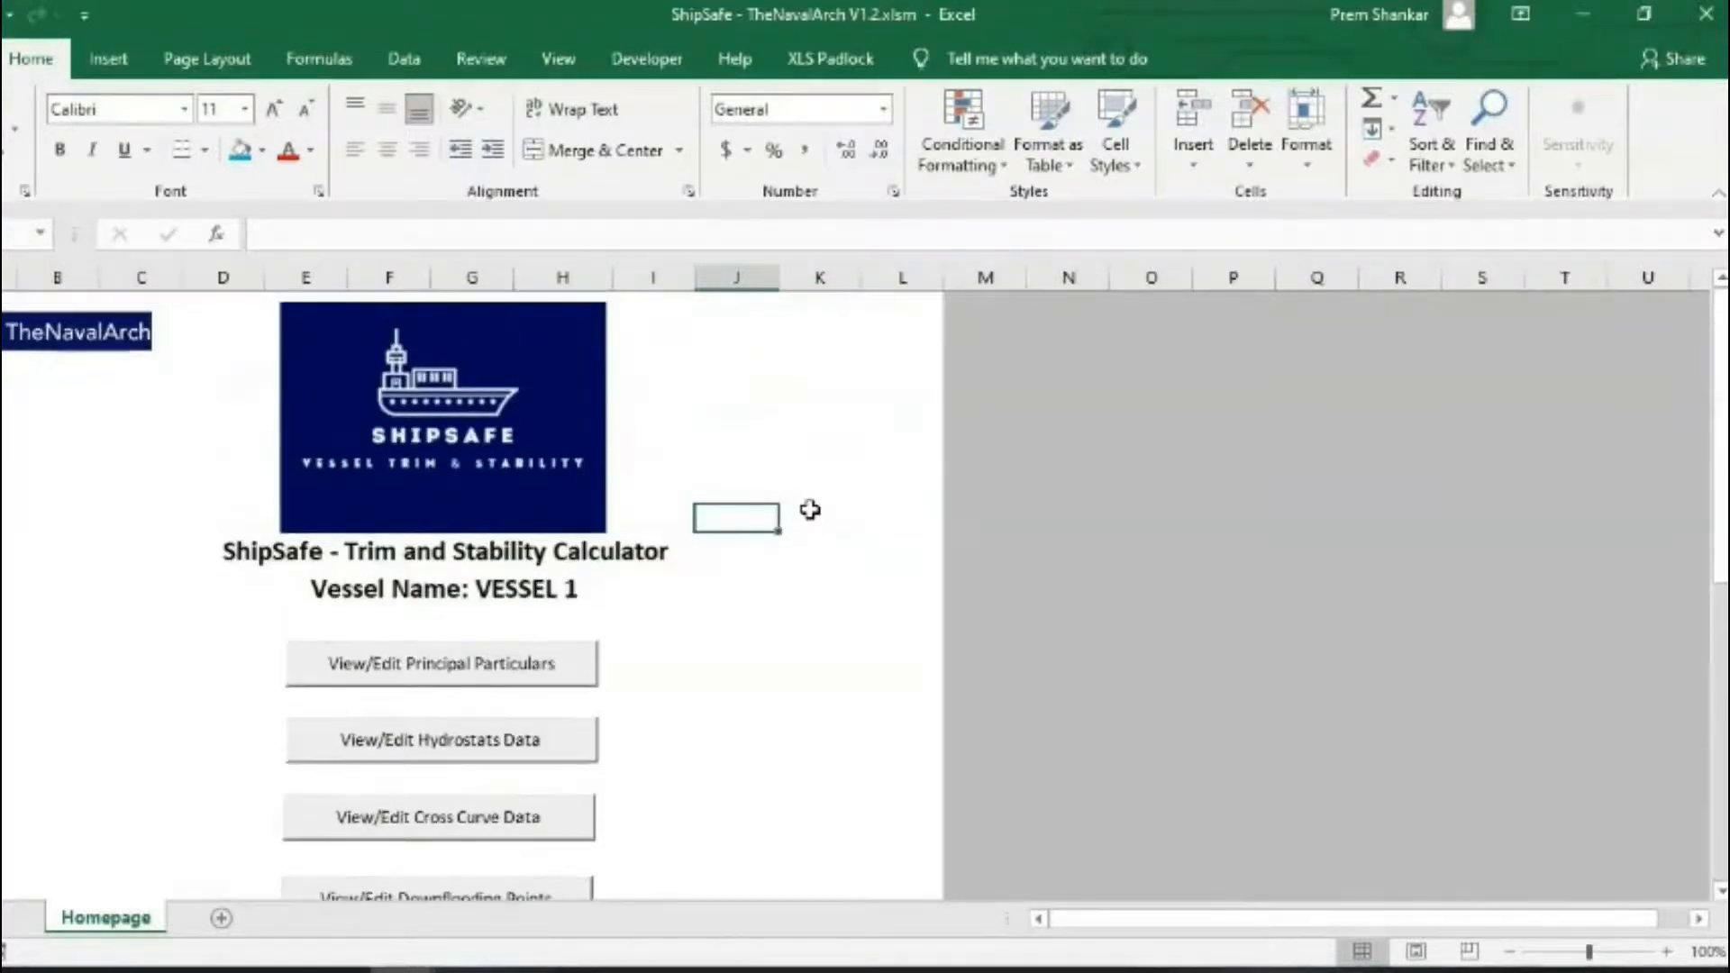